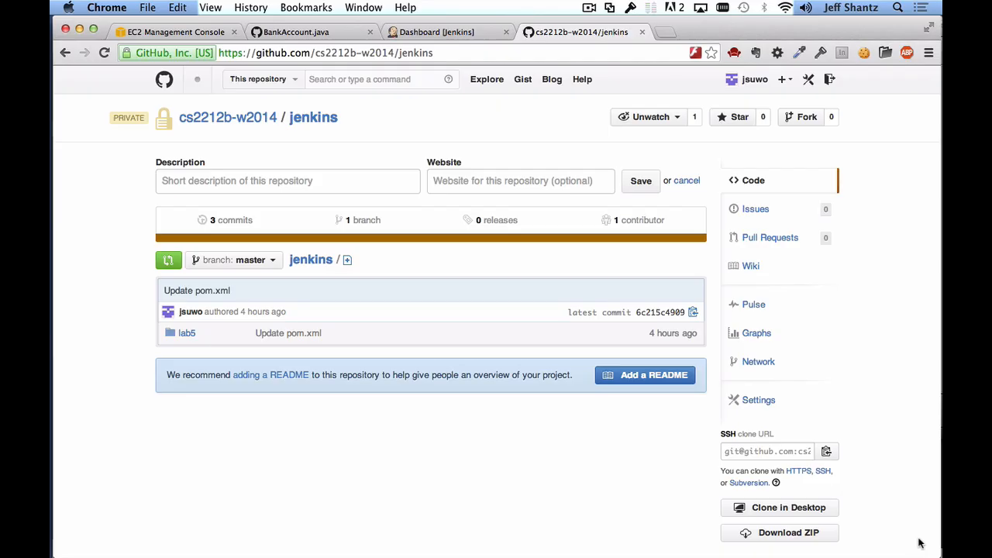
- Show the jenkins repository's Webhooks & Services integrations, scrolled to the Jenkins entries
{"action": "left_click", "coordinate": [758, 400]}
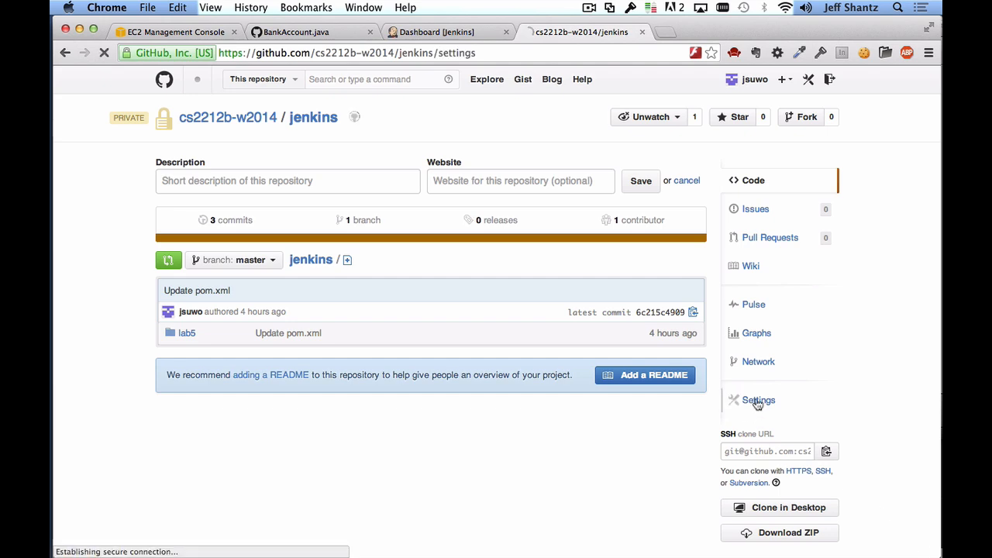
{"action": "left_click", "coordinate": [757, 400]}
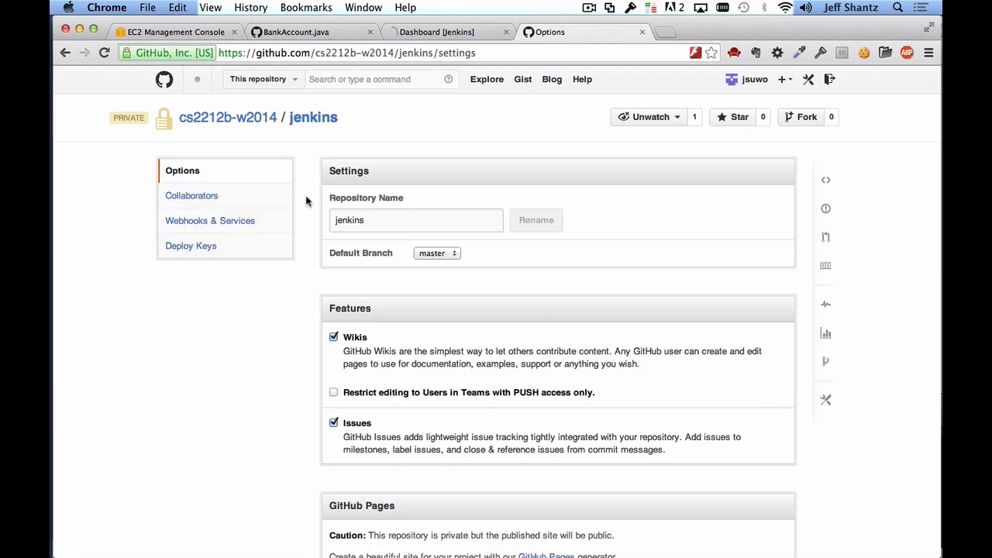
{"action": "left_click", "coordinate": [210, 220]}
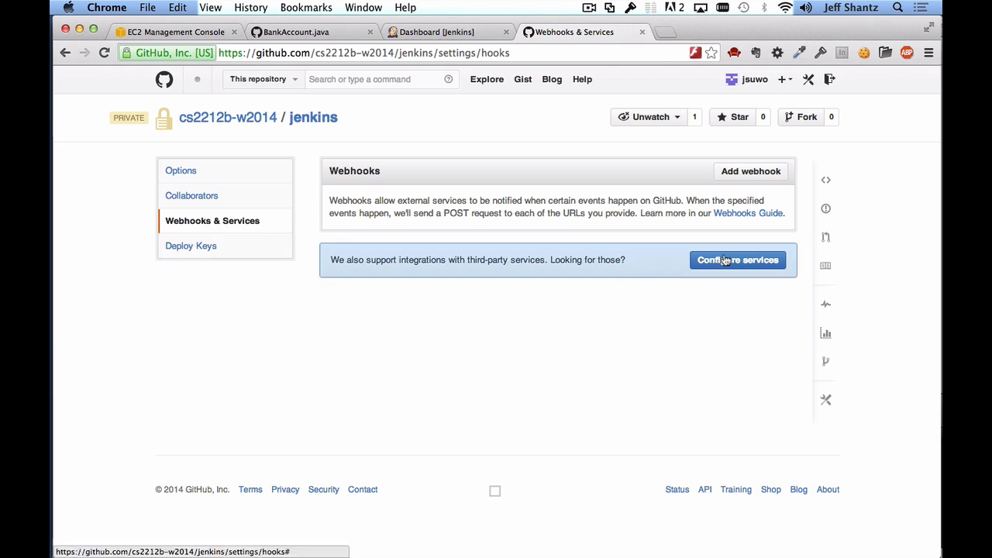
{"action": "left_click", "coordinate": [737, 259]}
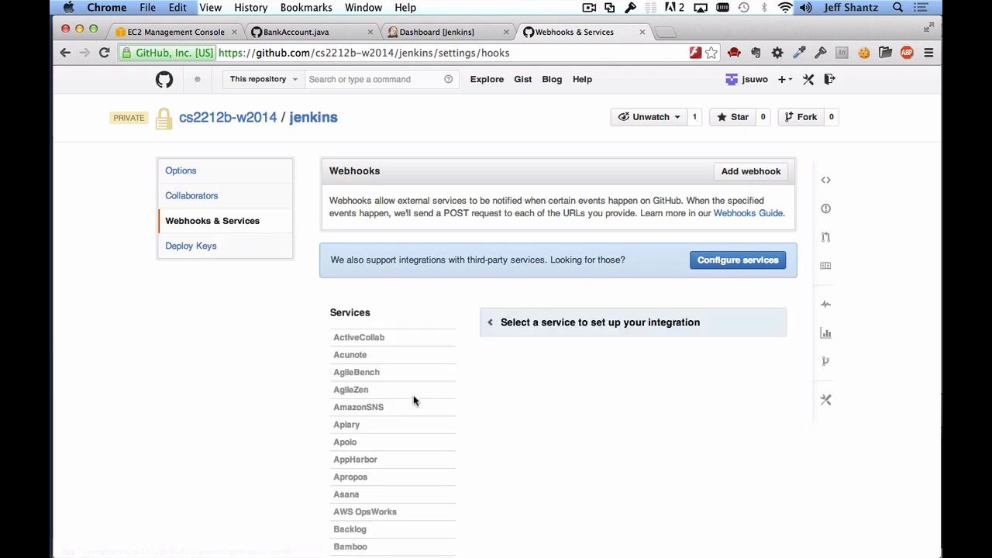
{"action": "scroll", "scroll_direction": "down", "scroll_amount": 3}
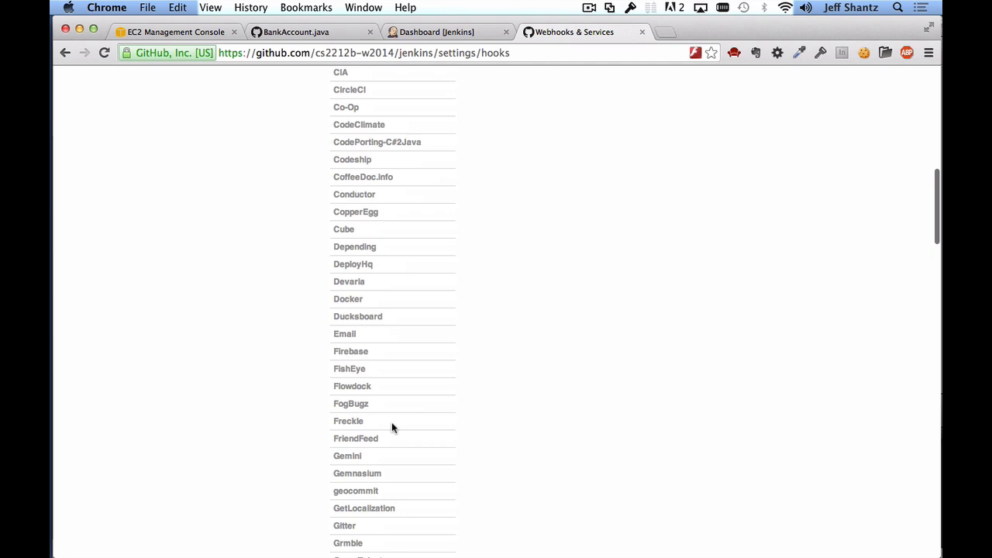
{"action": "scroll", "scroll_direction": "down", "scroll_amount": 3}
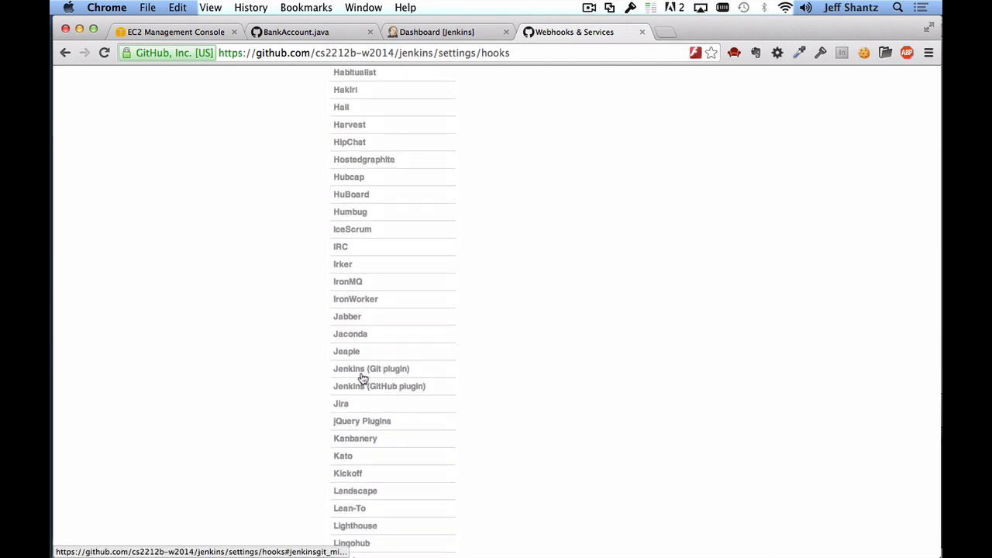
{"action": "mouse_move", "coordinate": [377, 391]}
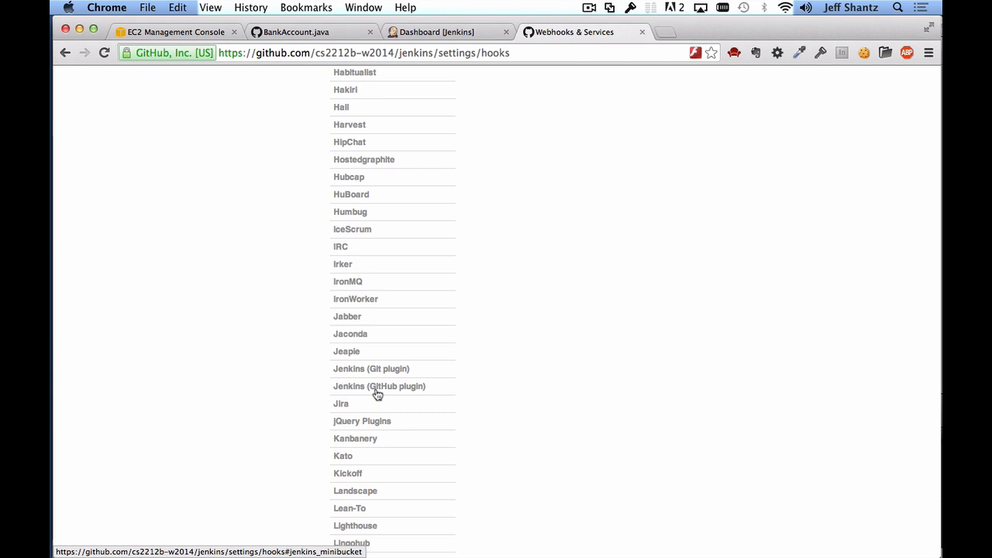
{"action": "mouse_move", "coordinate": [389, 393]}
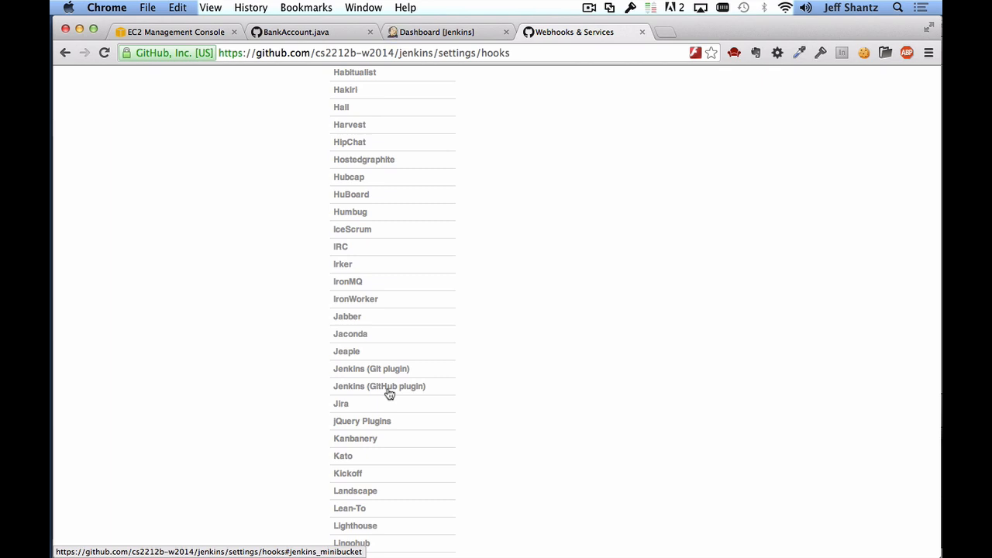
{"action": "left_click", "coordinate": [370, 368]}
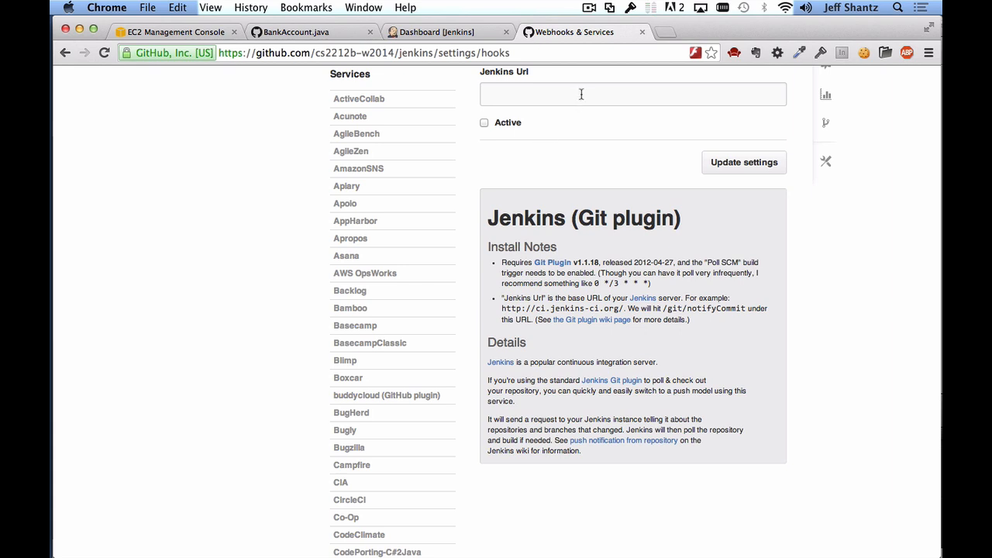
{"action": "type", "text": "http://ec2-50-17-10-64.compute-1.amazonaws.com/"}
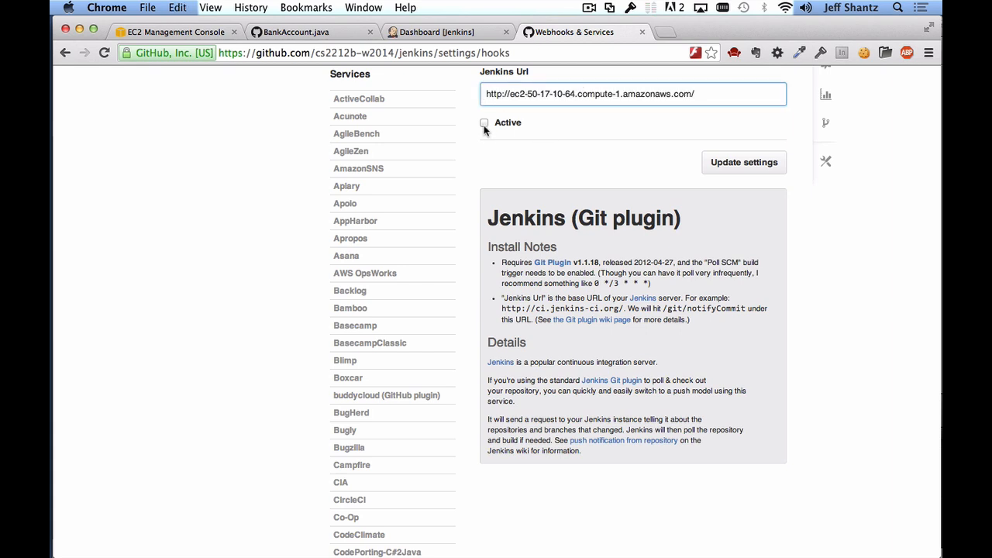
{"action": "left_click", "coordinate": [484, 122]}
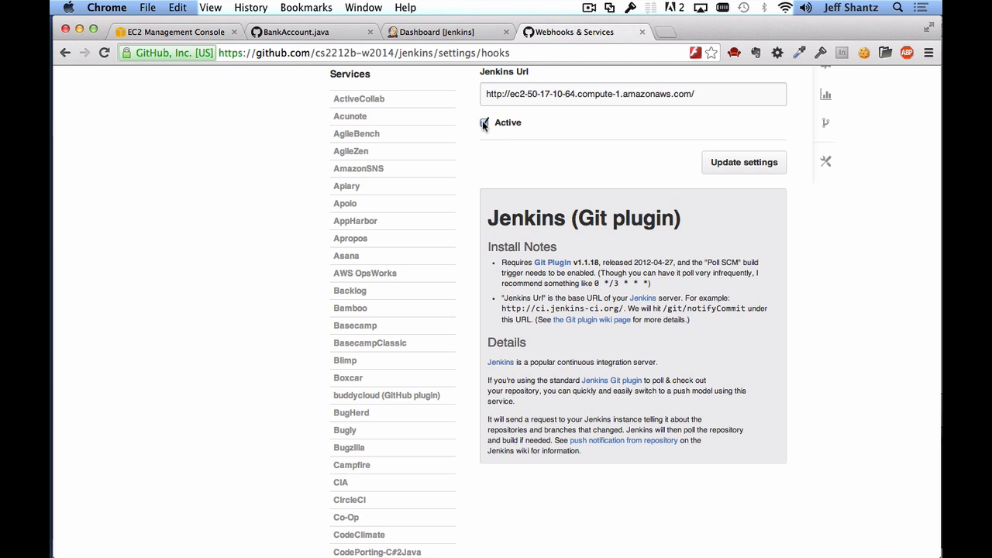
{"action": "left_click", "coordinate": [484, 122]}
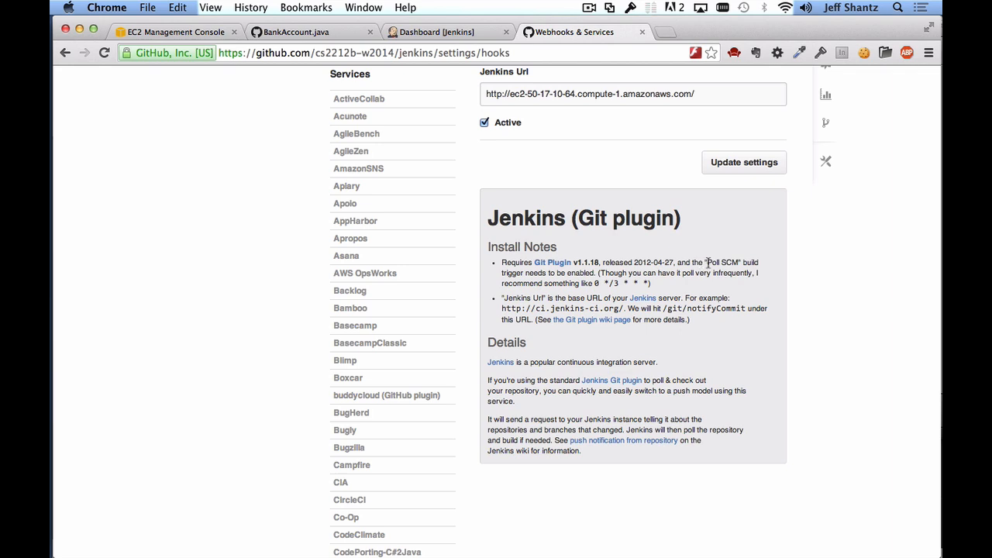
{"action": "mouse_move", "coordinate": [543, 275]}
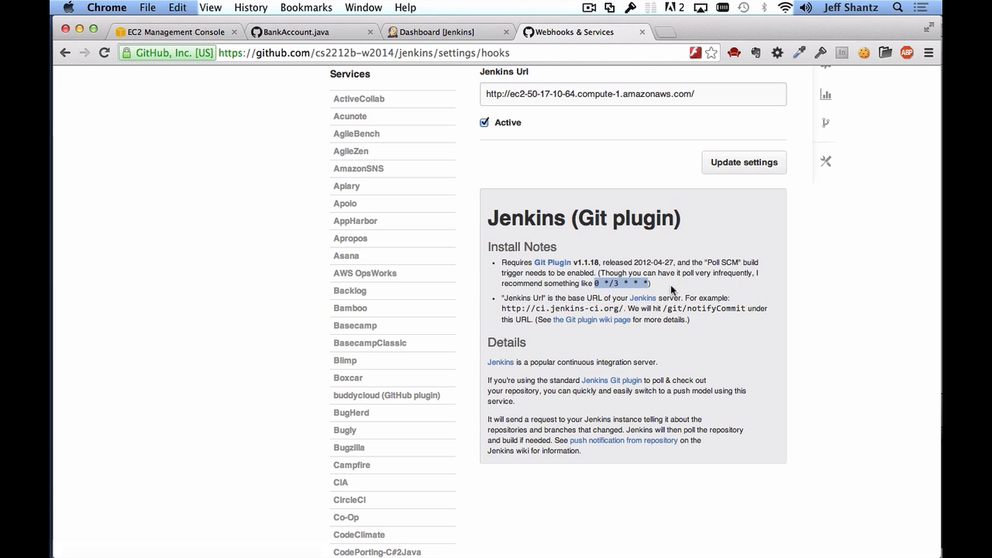
{"action": "left_click", "coordinate": [743, 162]}
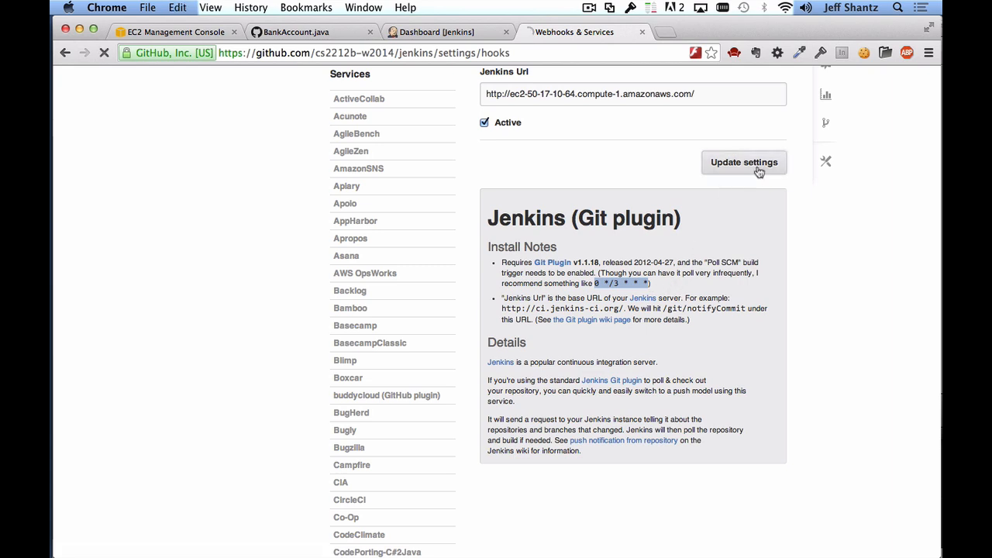
{"action": "left_click", "coordinate": [743, 162]}
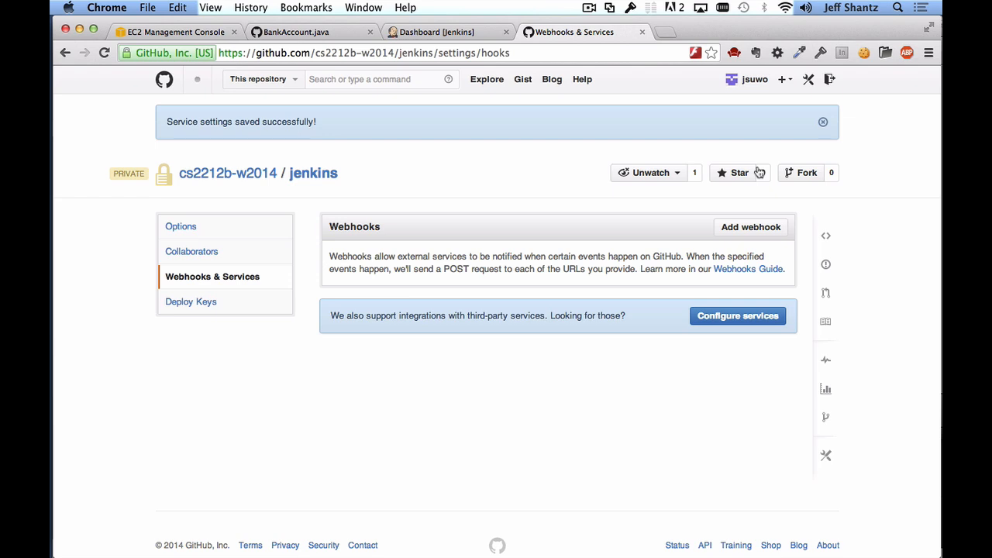
- Turn on Poll SCM for team99 with schedule '0 */3 * * *' and save
{"action": "left_click", "coordinate": [437, 32]}
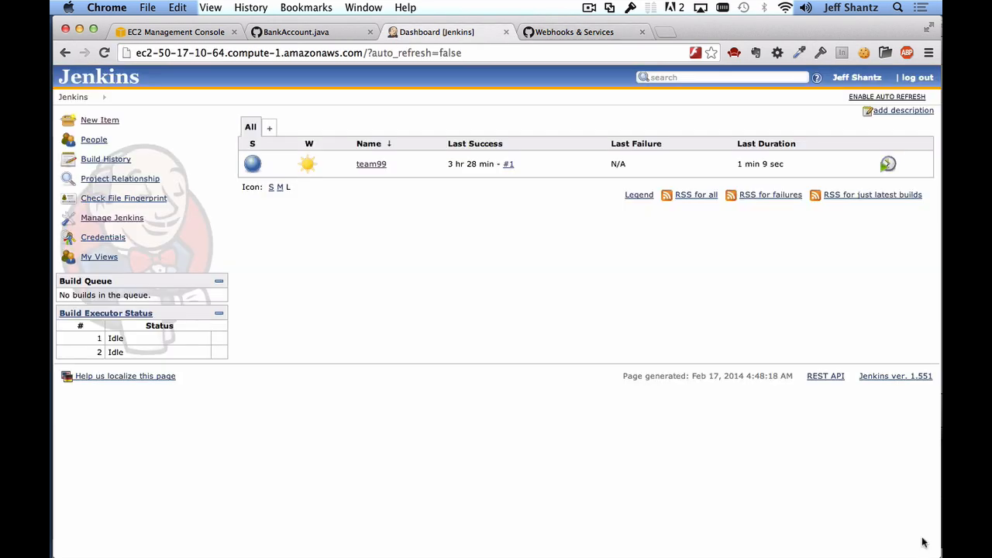
{"action": "mouse_move", "coordinate": [371, 164]}
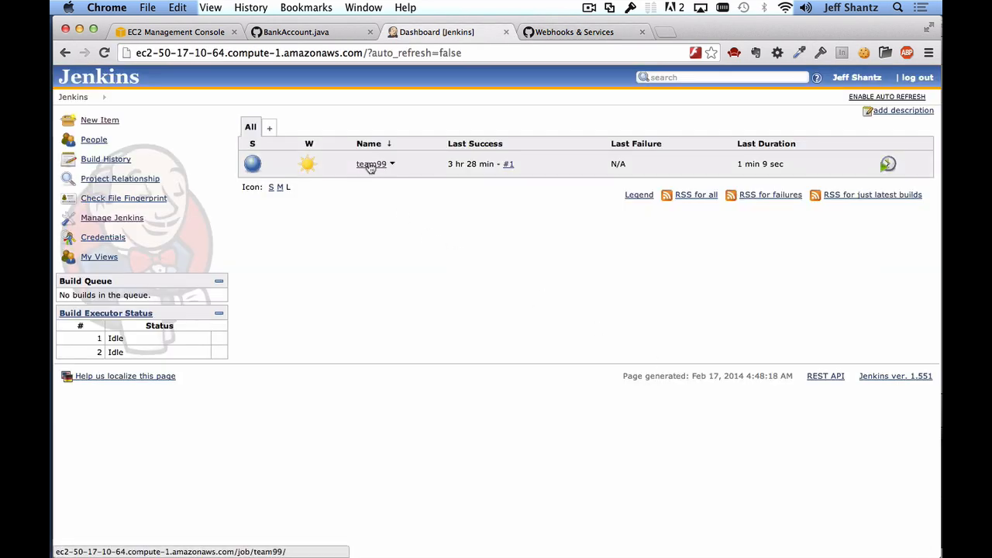
{"action": "left_click", "coordinate": [371, 163]}
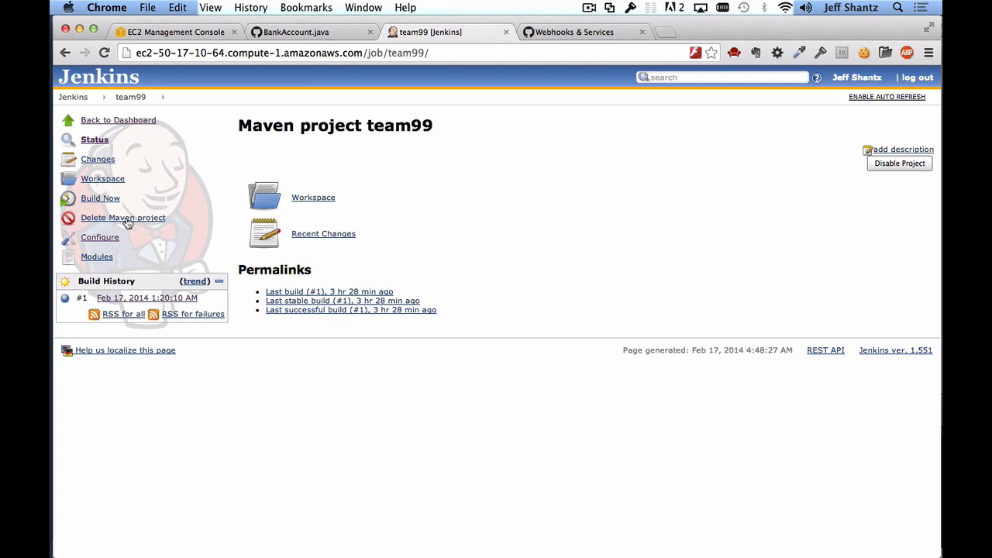
{"action": "left_click", "coordinate": [101, 238]}
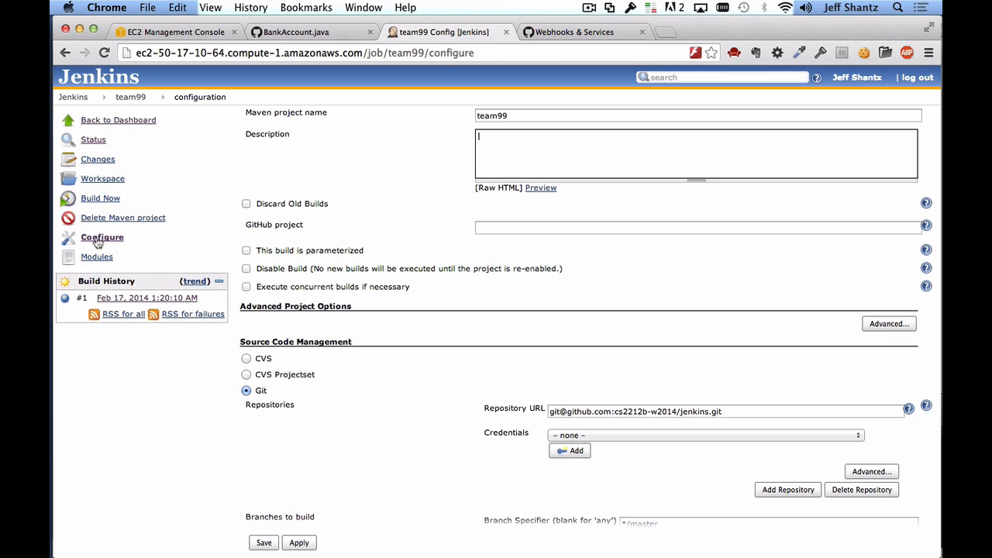
{"action": "scroll", "scroll_direction": "down", "scroll_amount": 3}
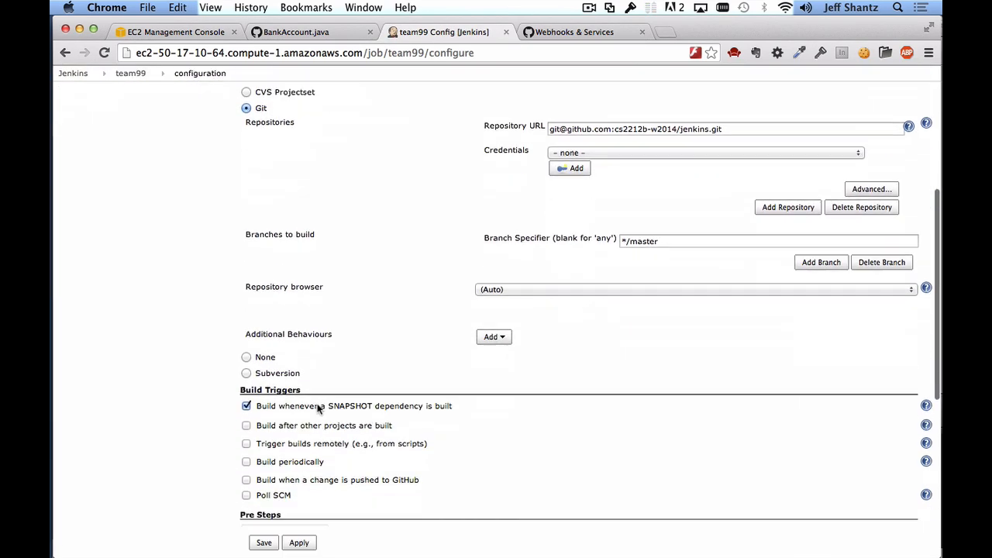
{"action": "scroll", "scroll_direction": "down", "scroll_amount": 3}
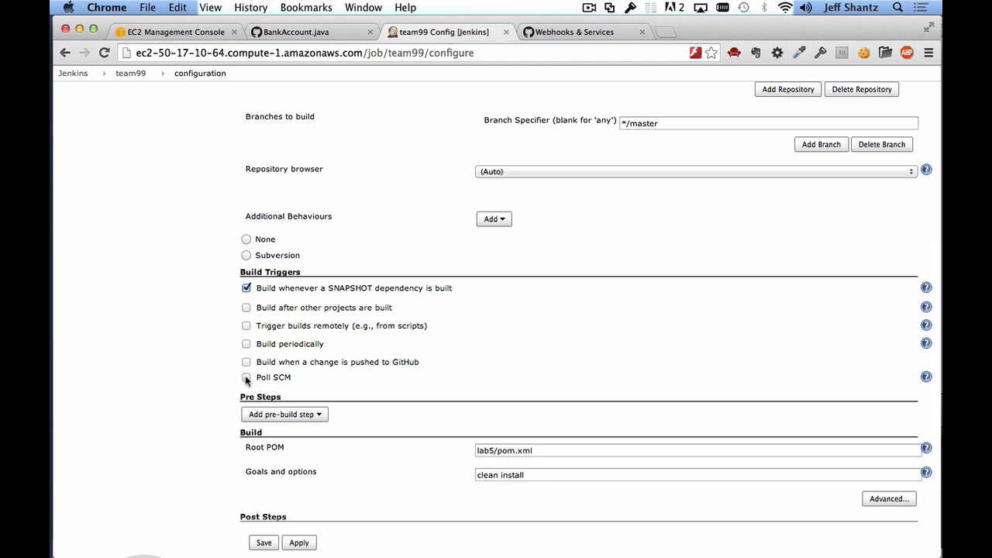
{"action": "left_click", "coordinate": [246, 378]}
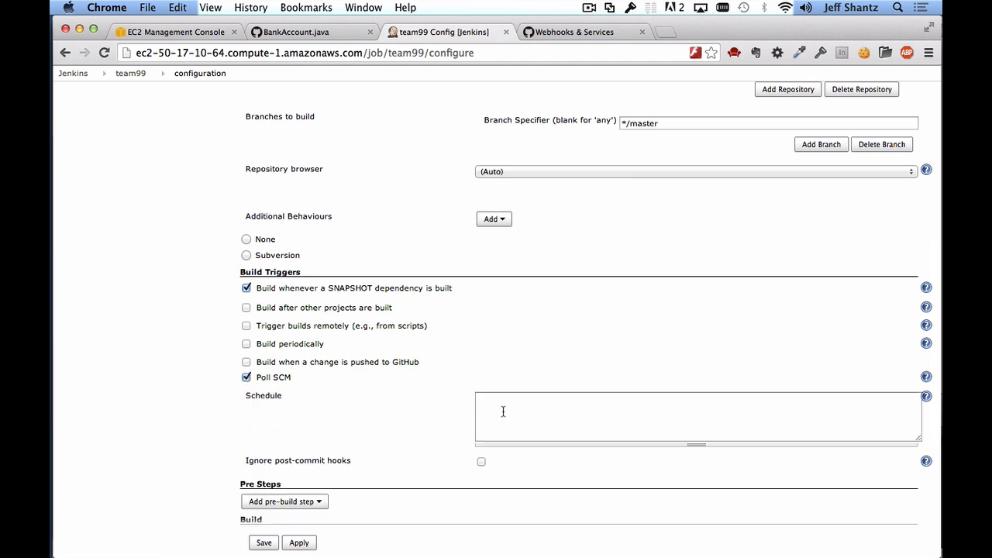
{"action": "left_click", "coordinate": [515, 416]}
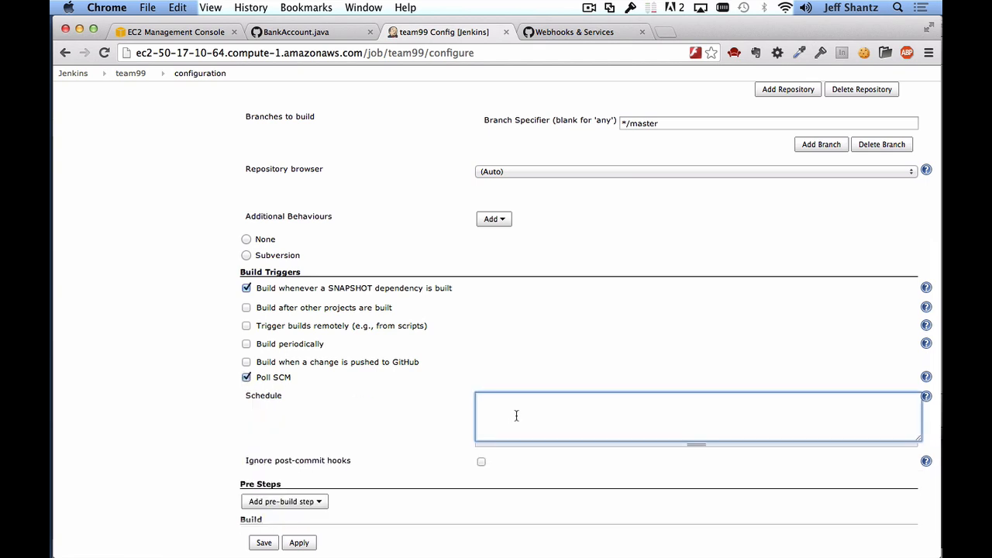
{"action": "type", "text": "0 */3 * * *"}
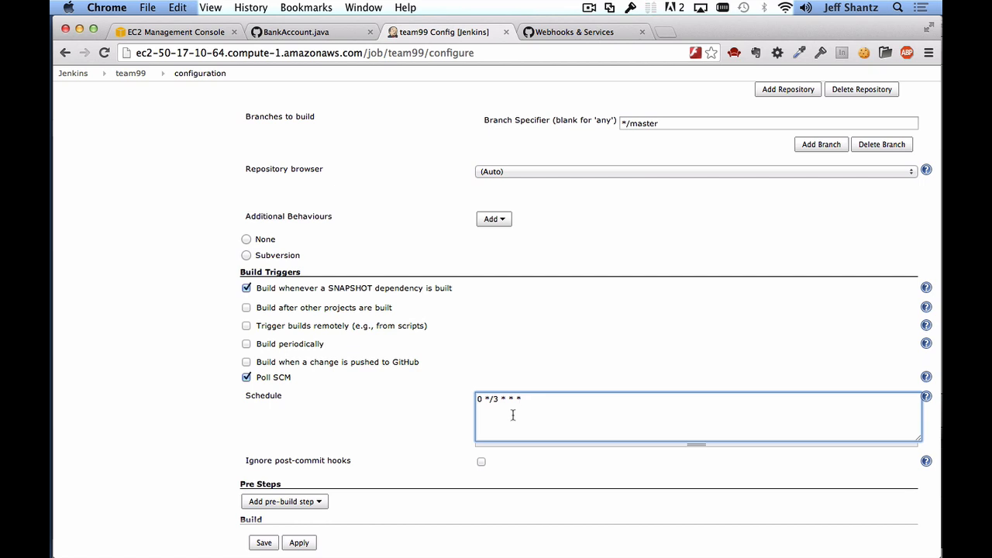
{"action": "scroll", "scroll_direction": "down", "scroll_amount": 3}
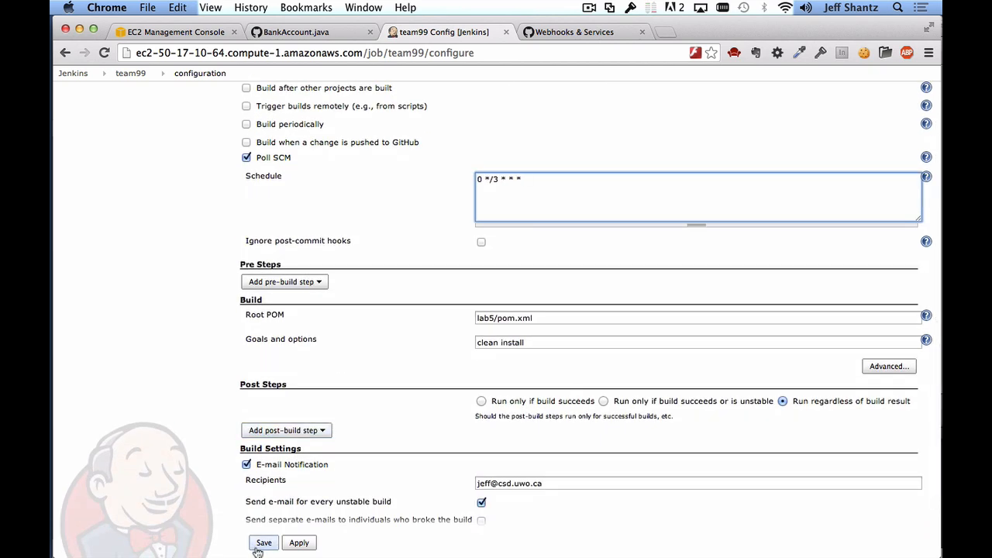
{"action": "left_click", "coordinate": [264, 542]}
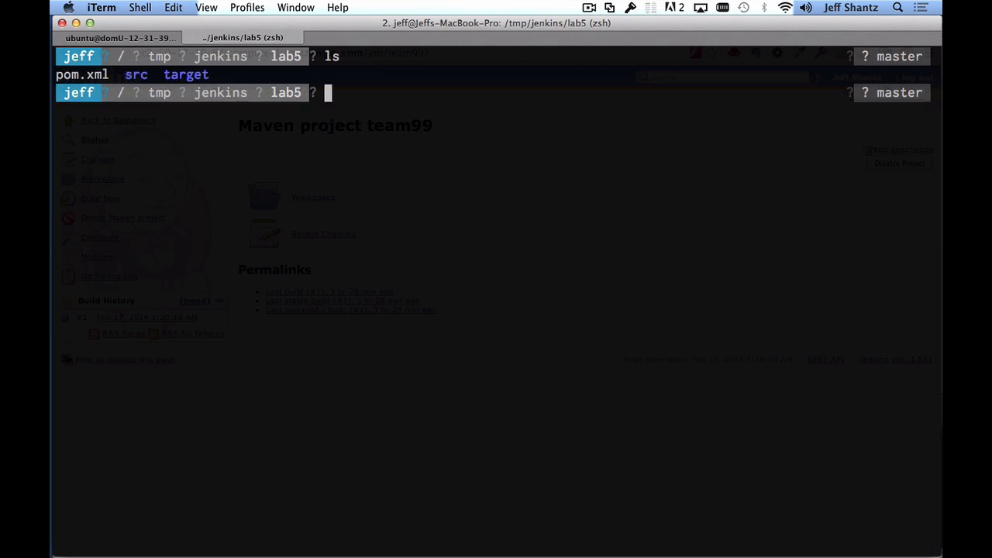
- Write README.md in vim, commit it as 'Testing web hook', and push
{"action": "type", "text": "vim READ"}
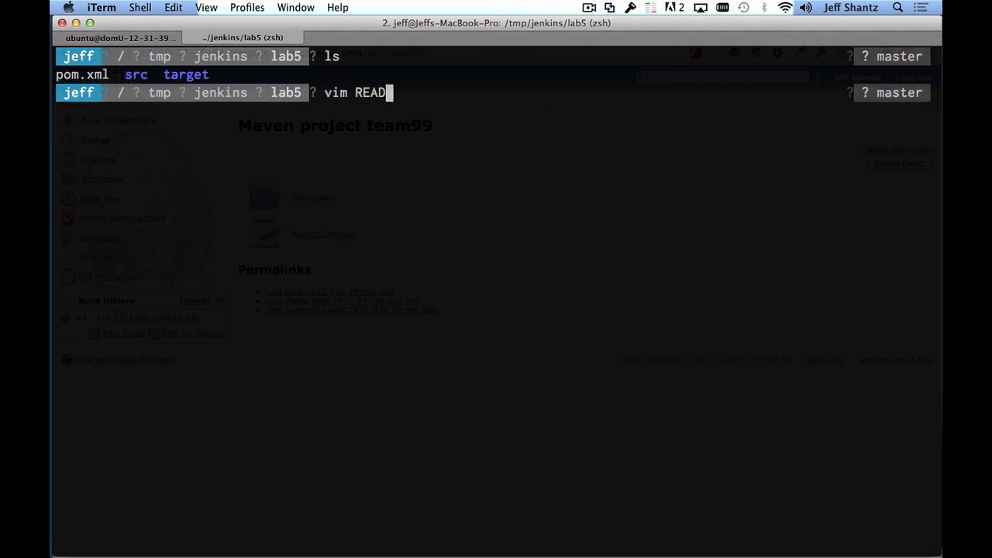
{"action": "key", "text": "Return"}
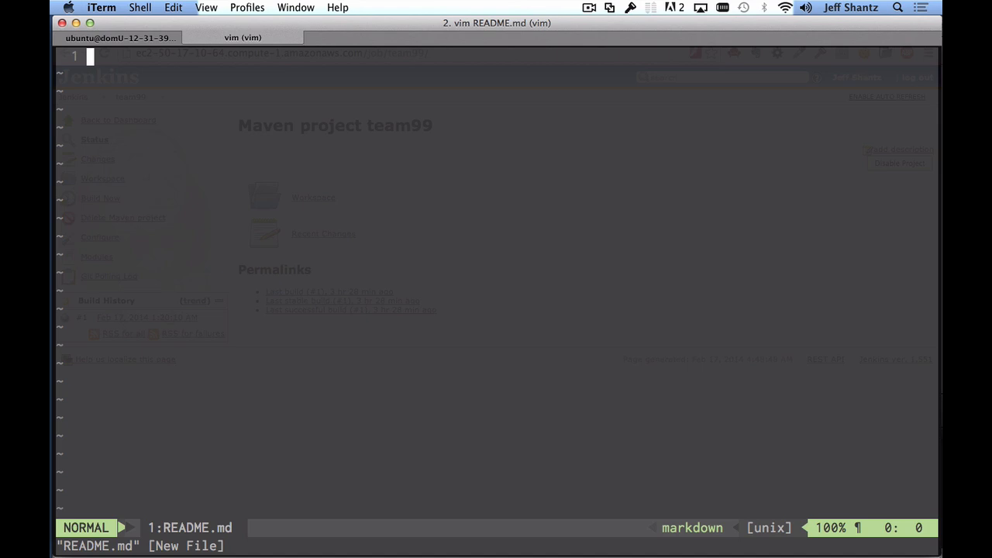
{"action": "type", "text": "Hello wo"}
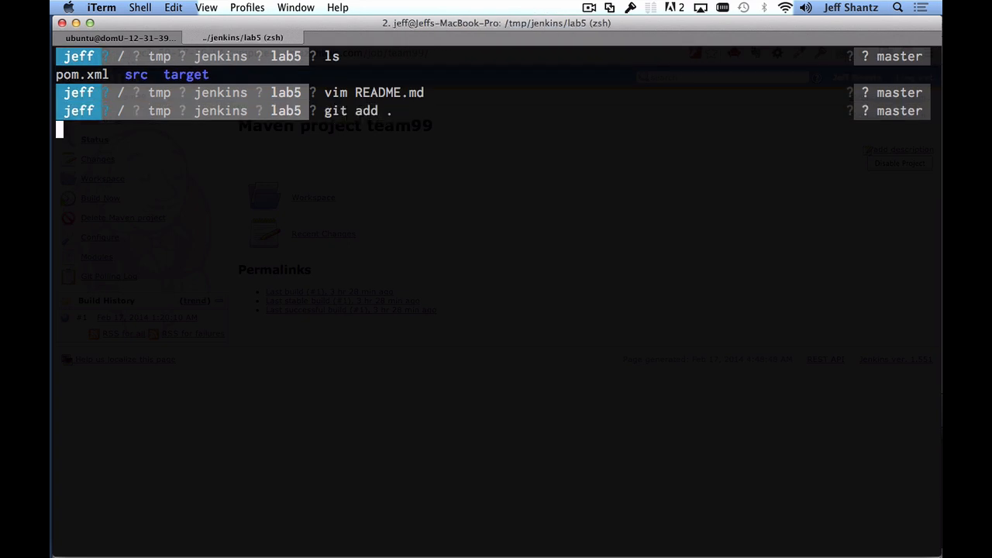
{"action": "type", "text": "git commit -m"}
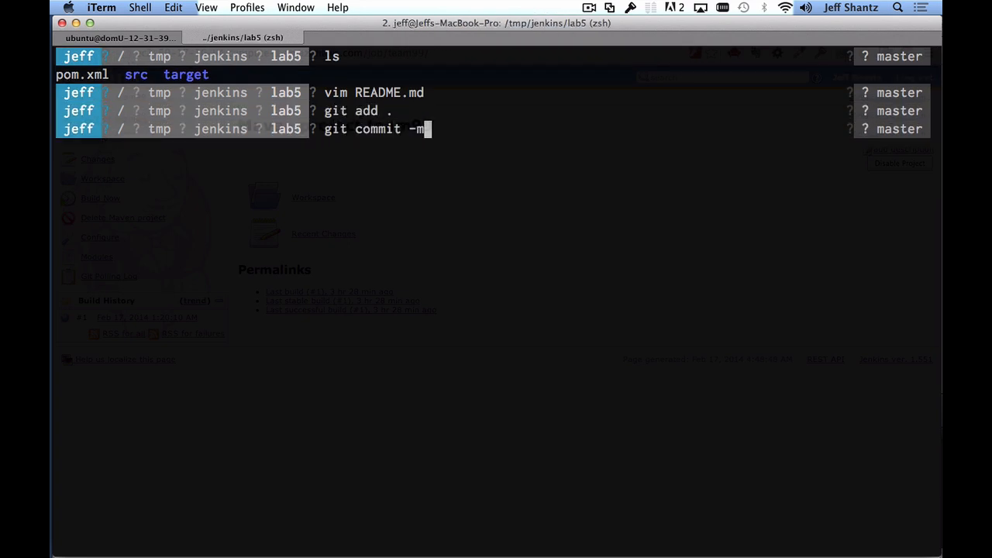
{"action": "type", "text": "\"Testing web hook"}
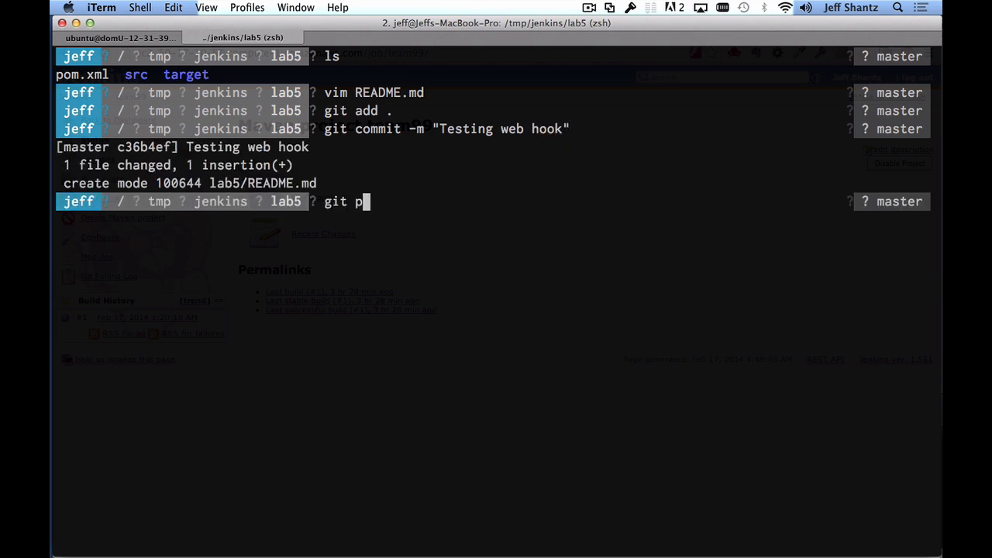
{"action": "key", "text": "Return"}
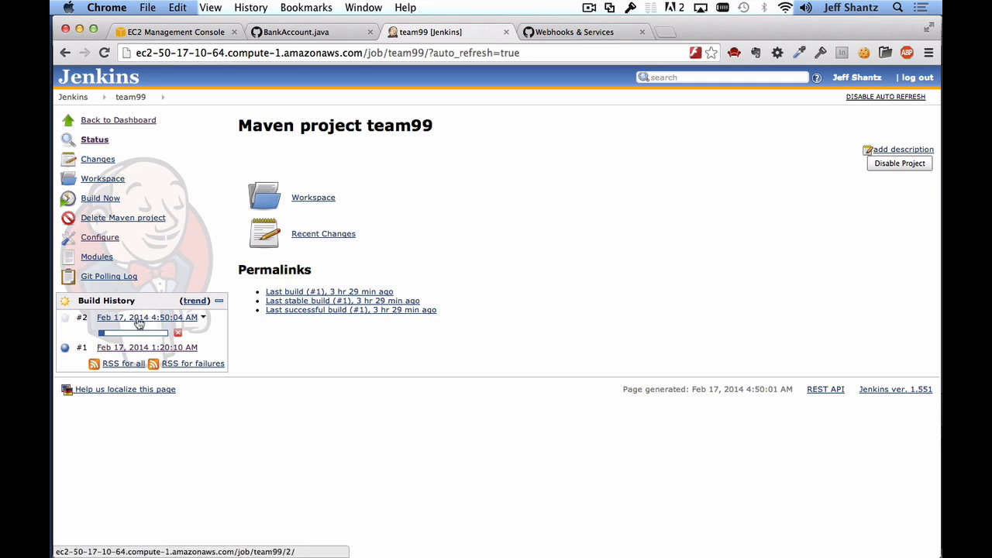
- Check build #2's console output for BUILD SUCCESS, then go back to the dashboard
{"action": "left_click", "coordinate": [147, 317]}
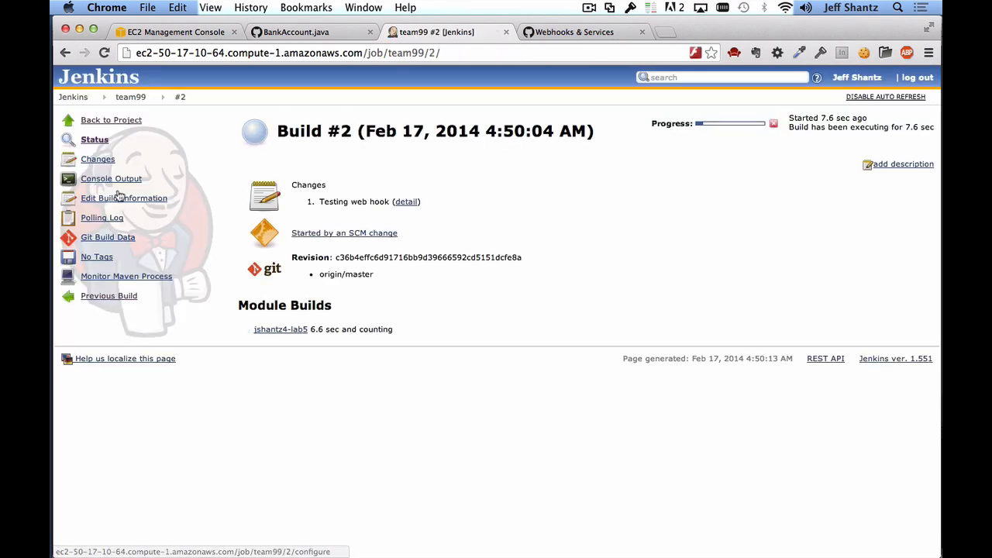
{"action": "left_click", "coordinate": [111, 179]}
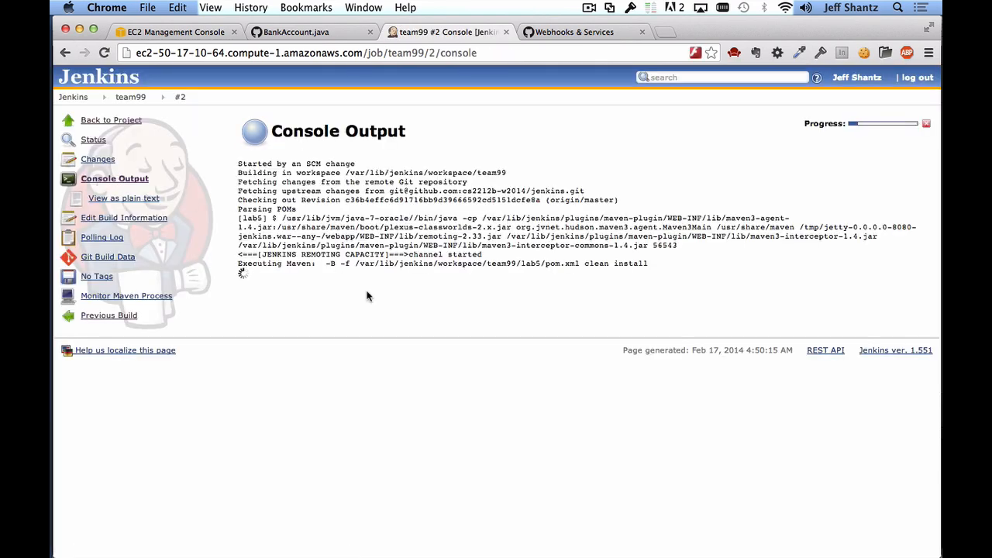
{"action": "mouse_move", "coordinate": [379, 310]}
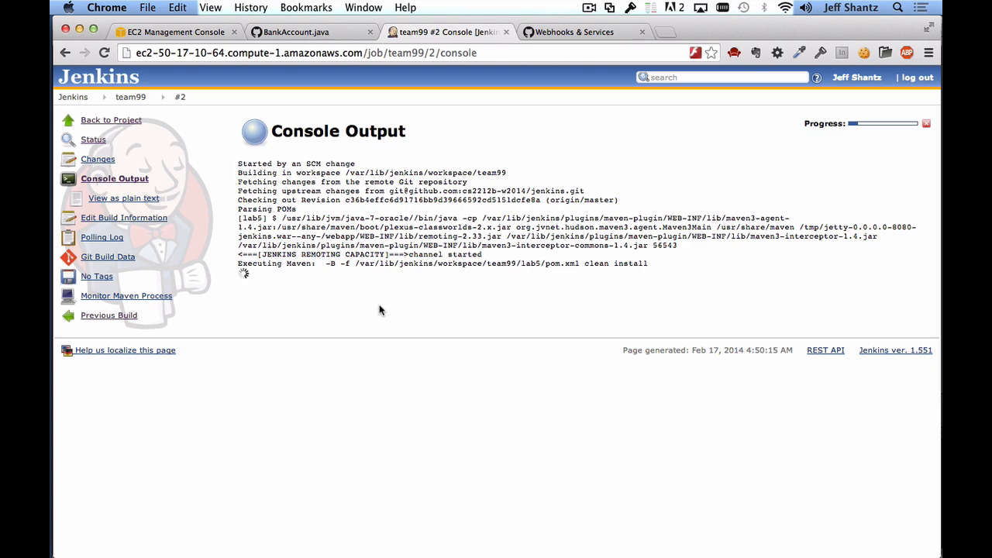
{"action": "scroll", "scroll_direction": "down", "scroll_amount": 3}
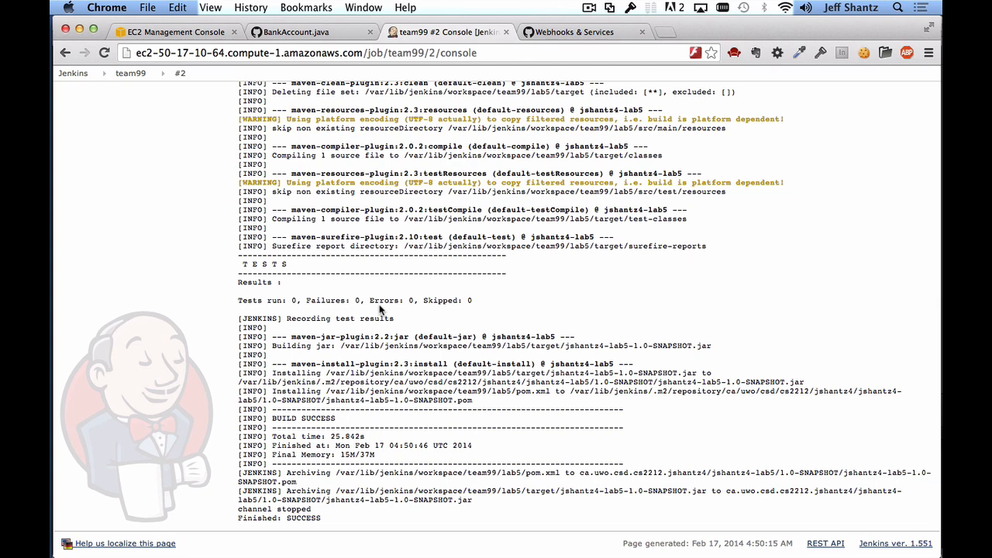
{"action": "scroll", "scroll_direction": "up", "scroll_amount": 3}
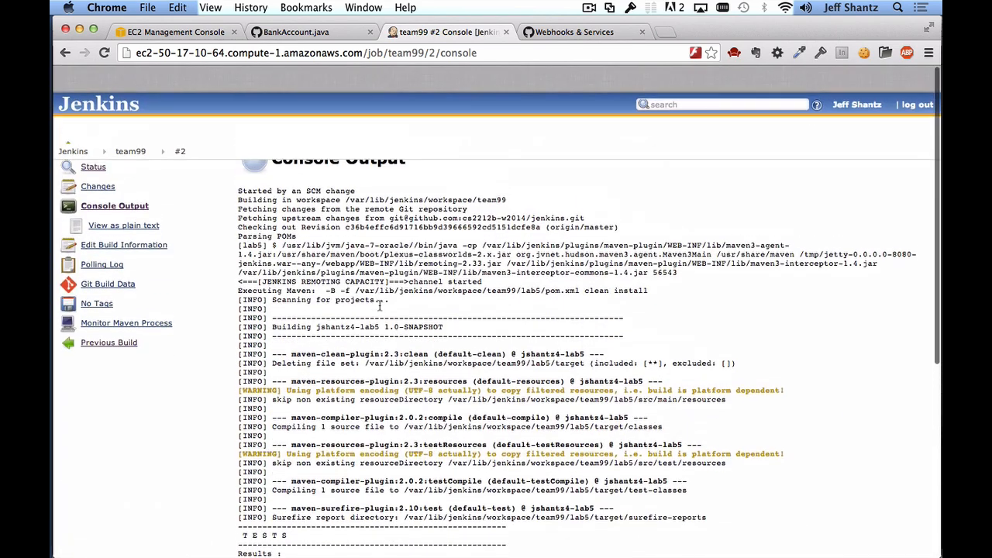
{"action": "scroll", "scroll_direction": "up", "scroll_amount": 3}
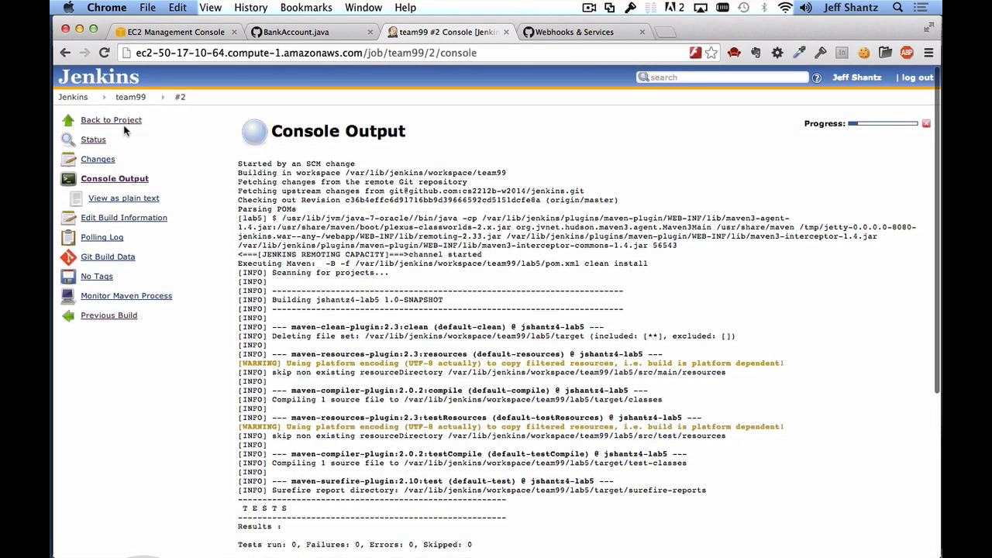
{"action": "left_click", "coordinate": [111, 119]}
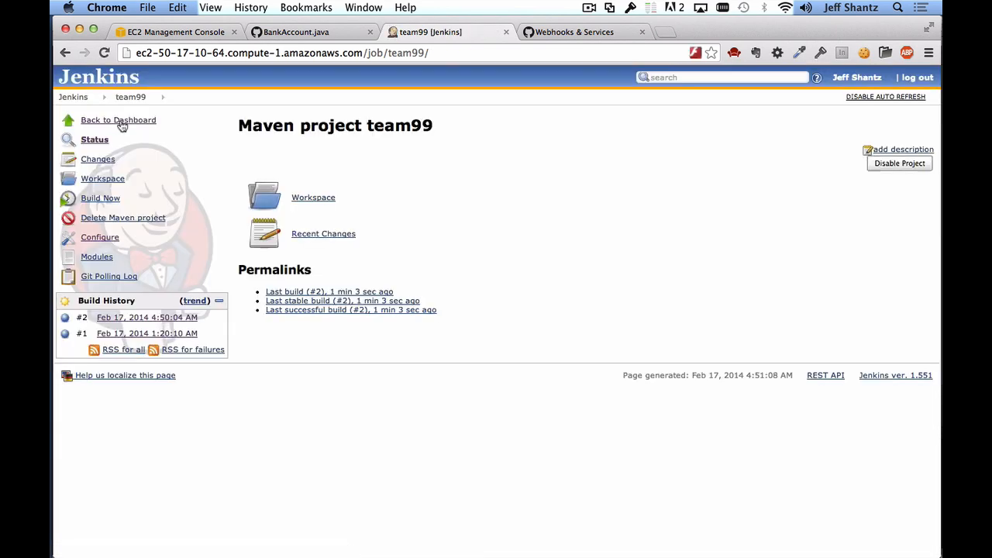
{"action": "left_click", "coordinate": [117, 121]}
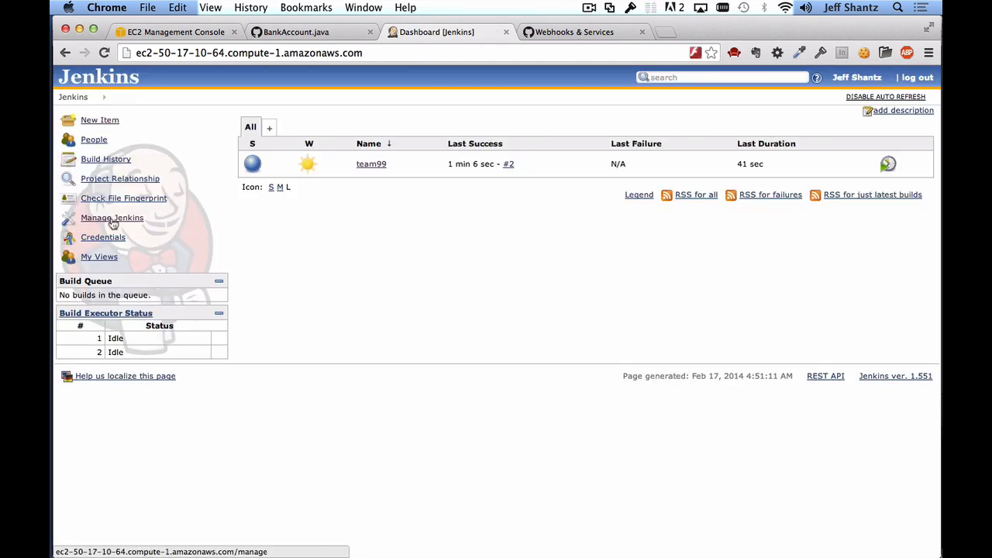
- Filter Available plugins for 'jaco' and queue JaCoCo Plugin to install after restart
{"action": "left_click", "coordinate": [112, 218]}
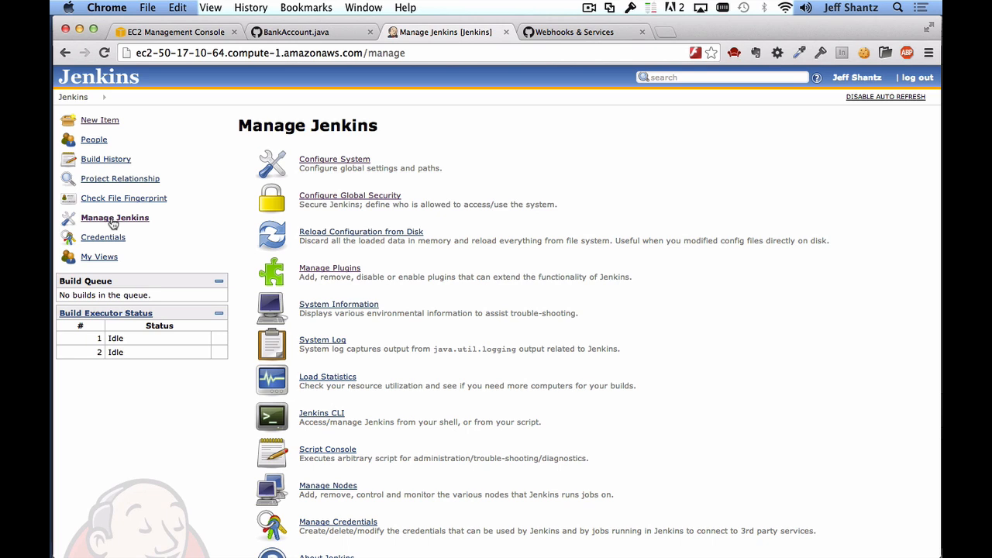
{"action": "left_click", "coordinate": [330, 267]}
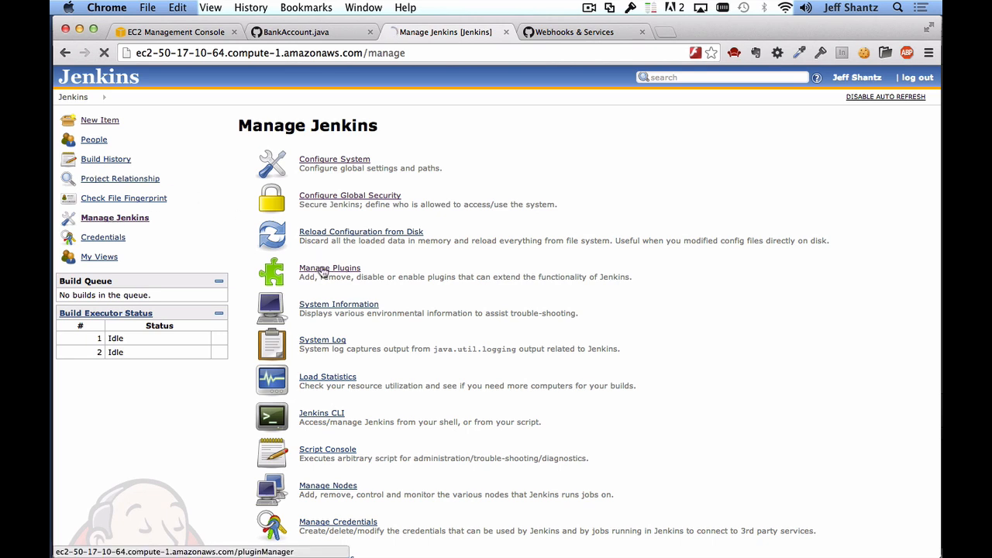
{"action": "left_click", "coordinate": [330, 268]}
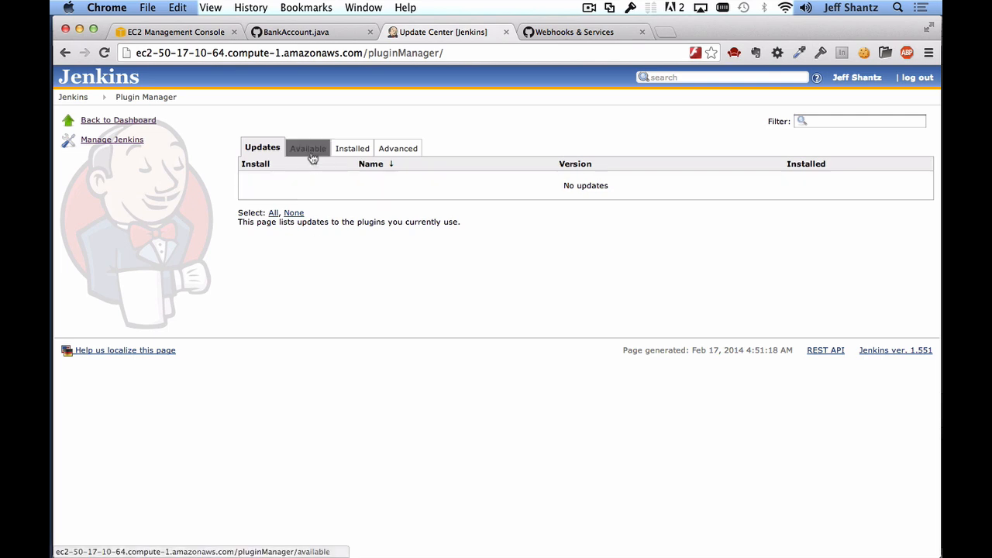
{"action": "left_click", "coordinate": [308, 148]}
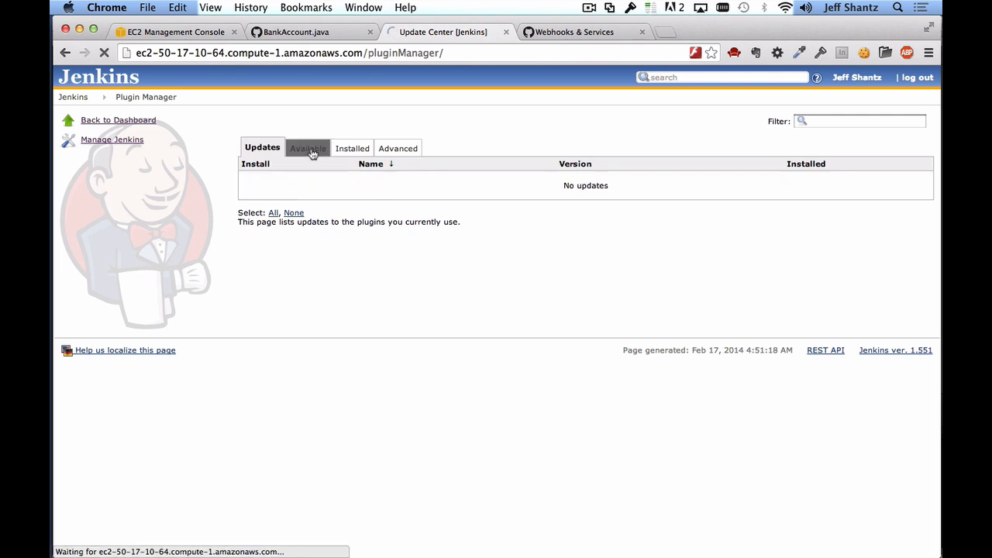
{"action": "left_click", "coordinate": [306, 148]}
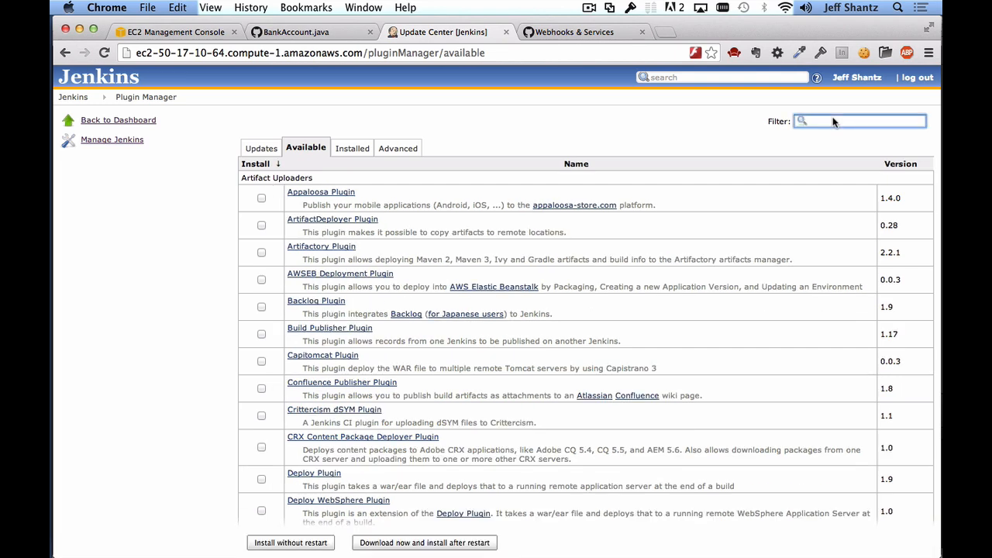
{"action": "type", "text": "jaco"}
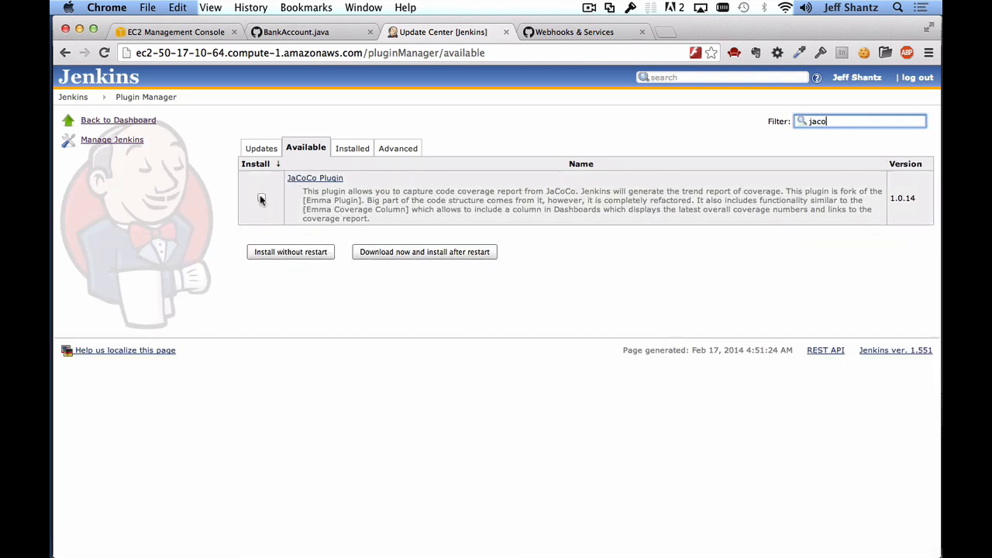
{"action": "left_click", "coordinate": [261, 197]}
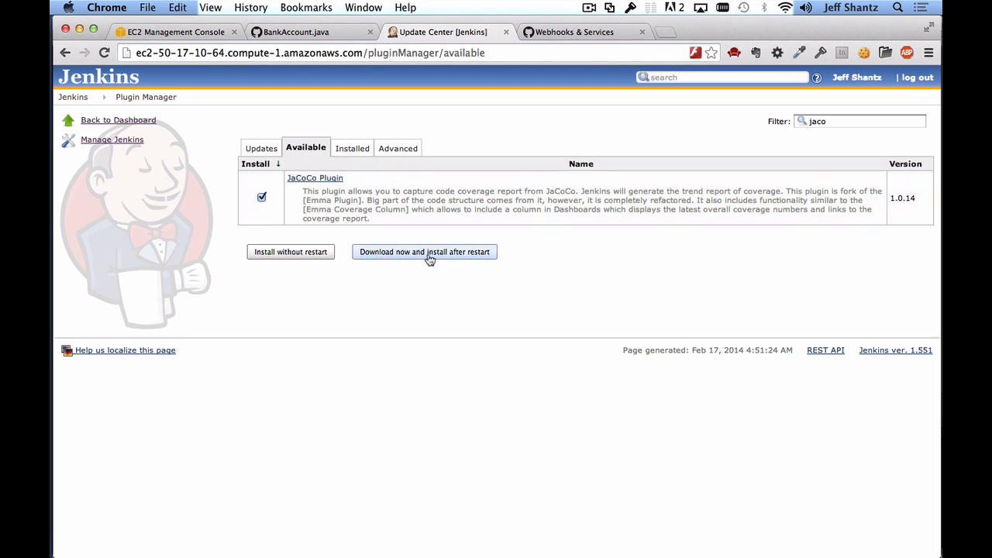
{"action": "left_click", "coordinate": [424, 251]}
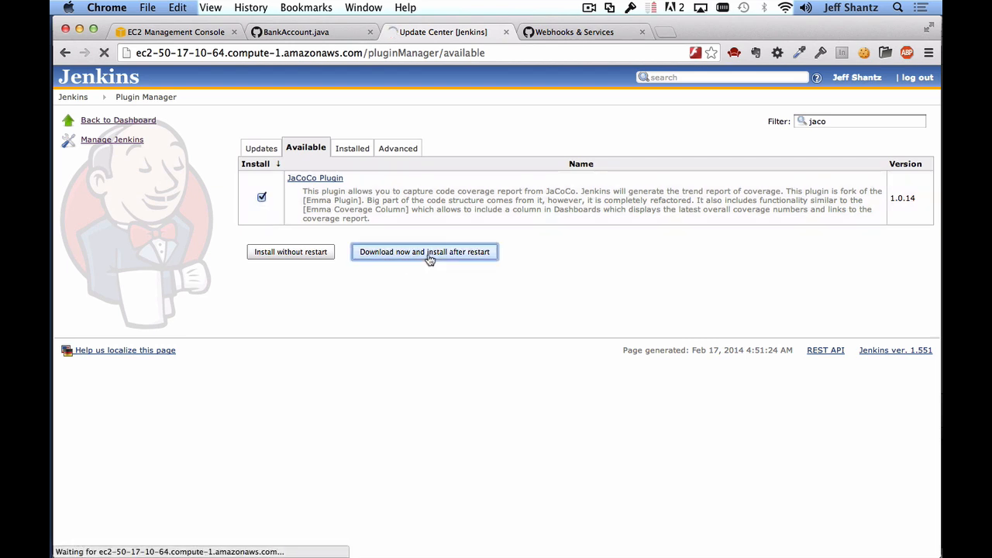
{"action": "left_click", "coordinate": [424, 251]}
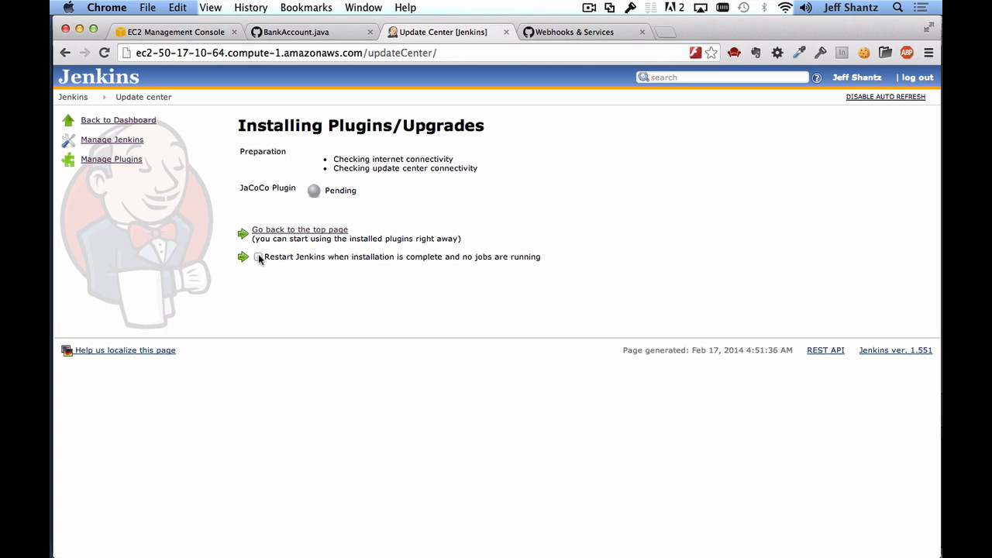
- Restart Jenkins after the JaCoCo install, log back in, and return to the dashboard
{"action": "left_click", "coordinate": [257, 256]}
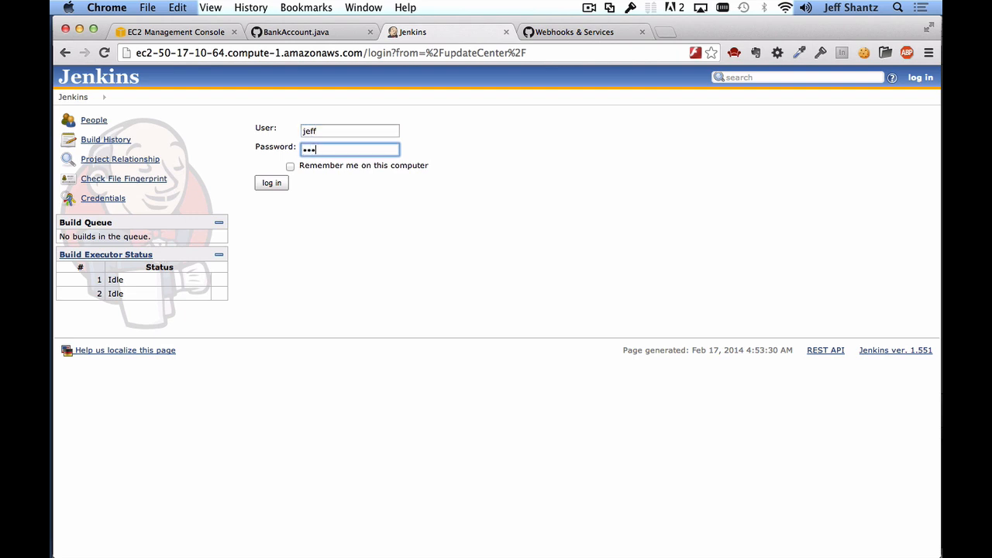
{"action": "left_click", "coordinate": [271, 183]}
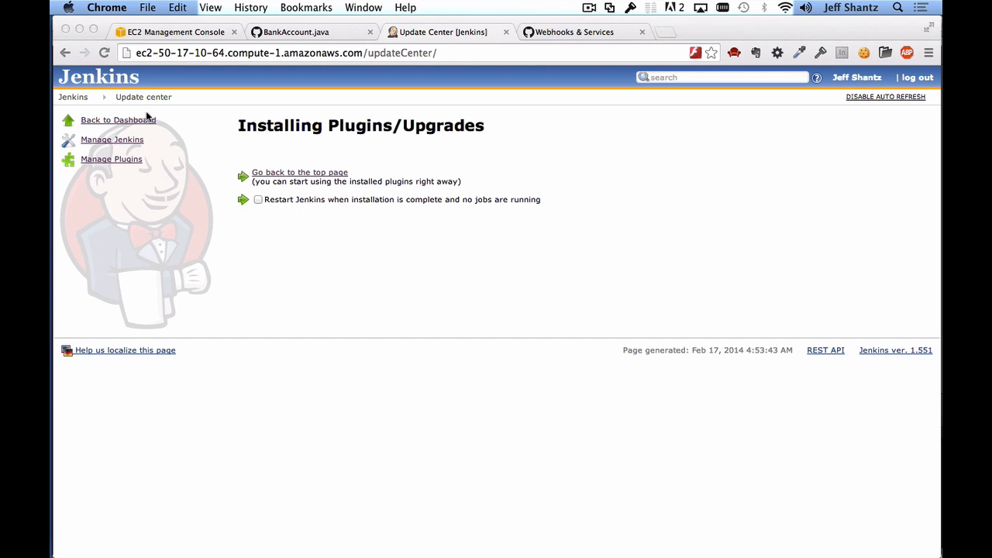
{"action": "left_click", "coordinate": [117, 121]}
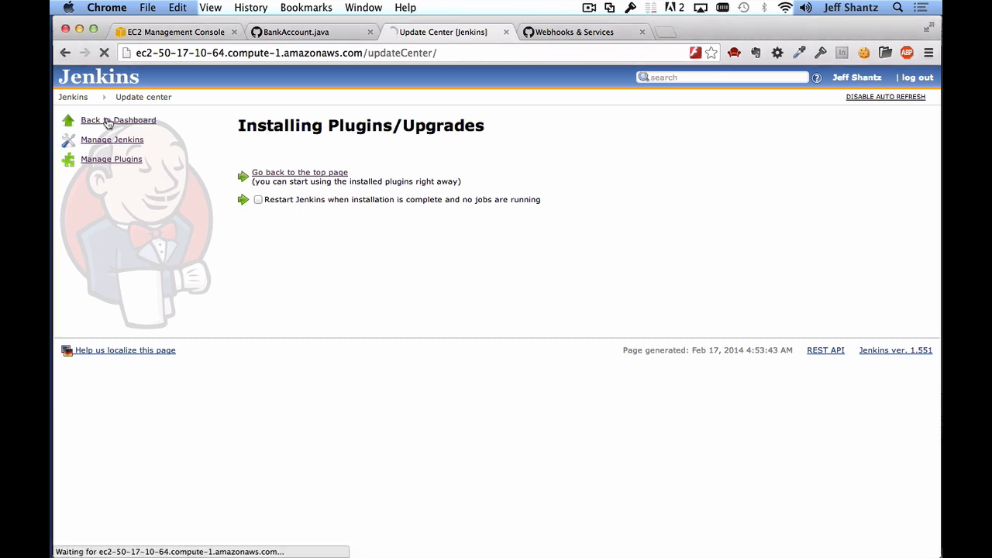
{"action": "left_click", "coordinate": [118, 120]}
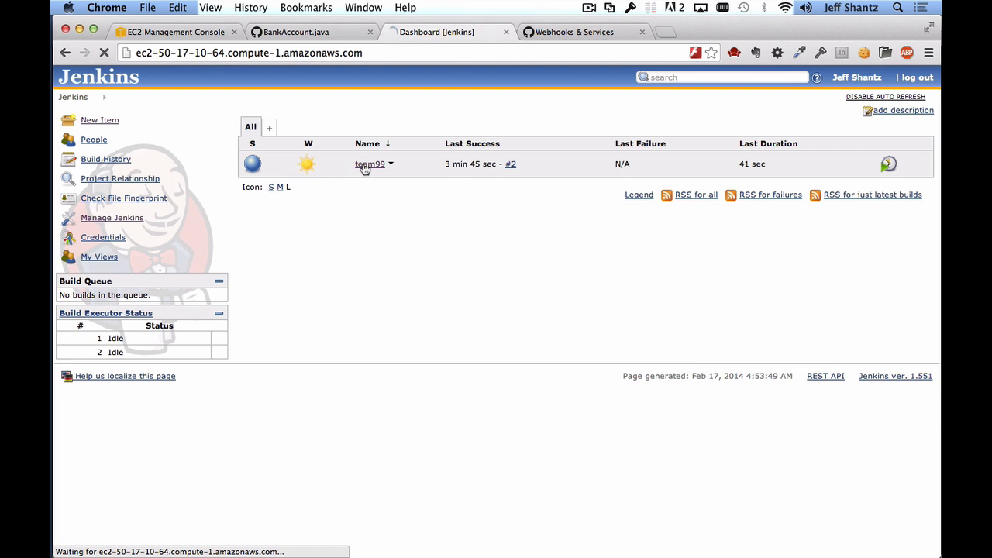
- Open team99's Configure page scrolled down to Post-build Actions
{"action": "left_click", "coordinate": [370, 164]}
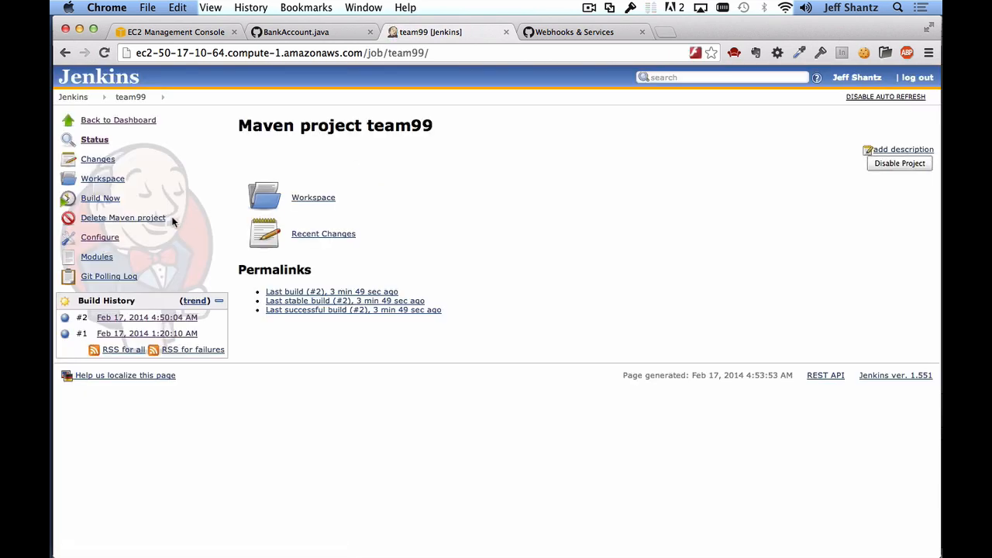
{"action": "left_click", "coordinate": [99, 237]}
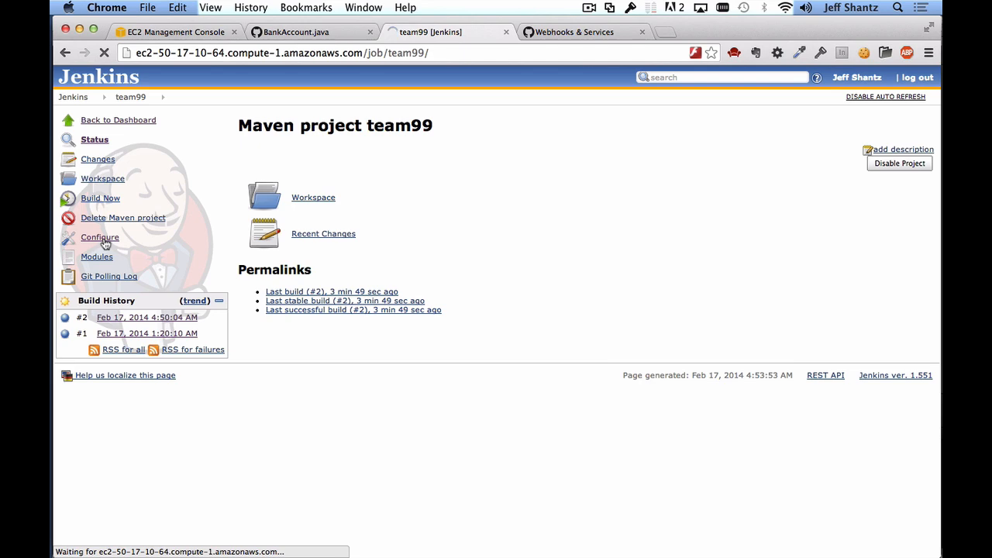
{"action": "left_click", "coordinate": [99, 237]}
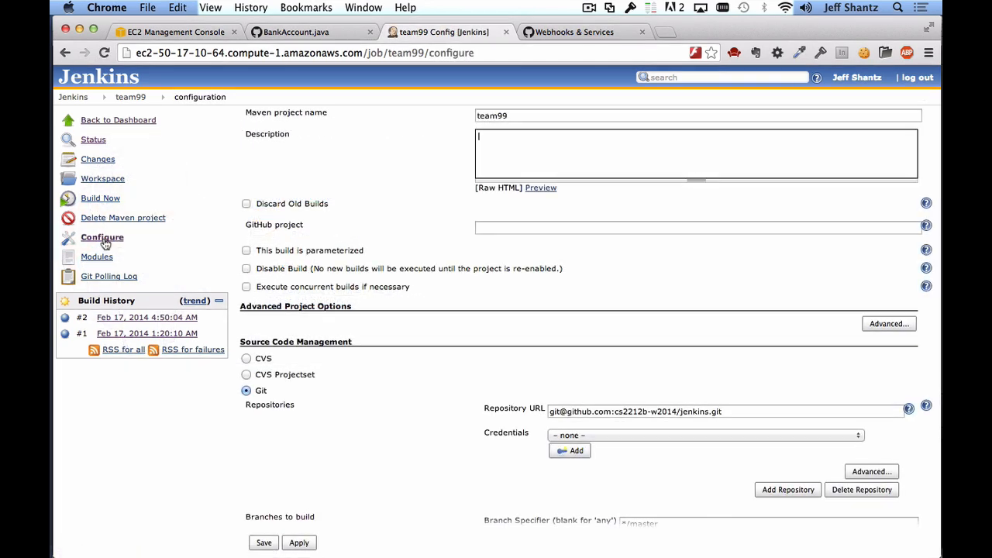
{"action": "scroll", "scroll_direction": "down", "scroll_amount": 3}
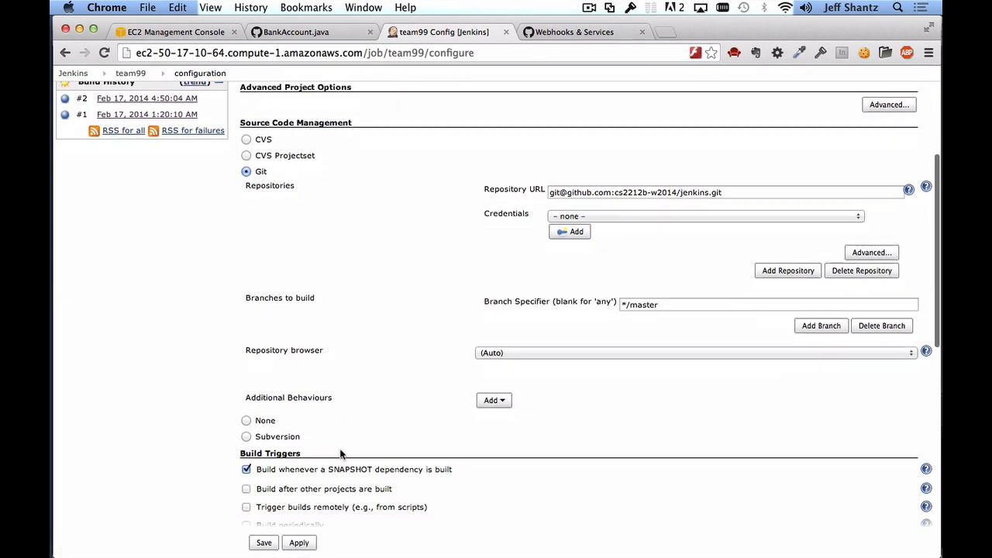
{"action": "scroll", "scroll_direction": "down", "scroll_amount": 3}
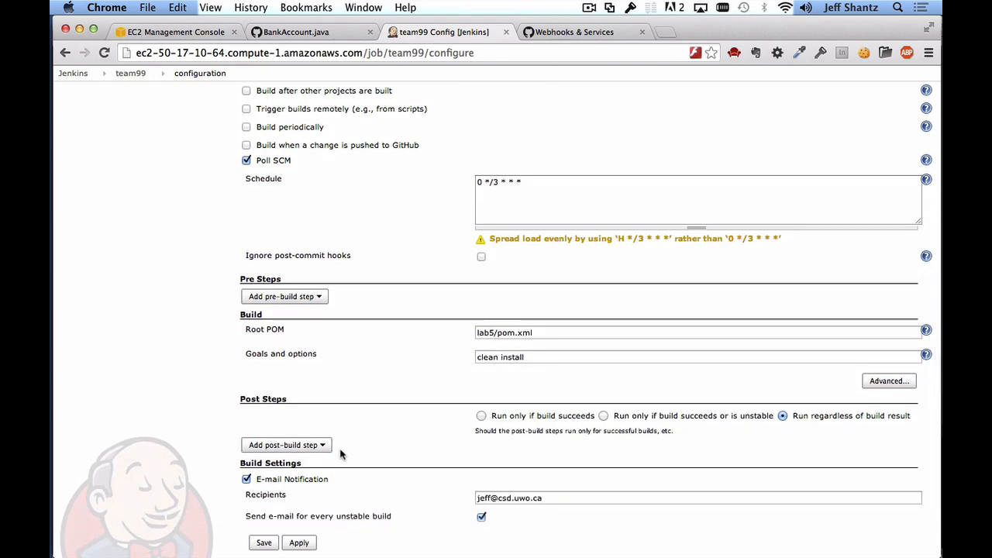
{"action": "scroll", "scroll_direction": "down", "scroll_amount": 3}
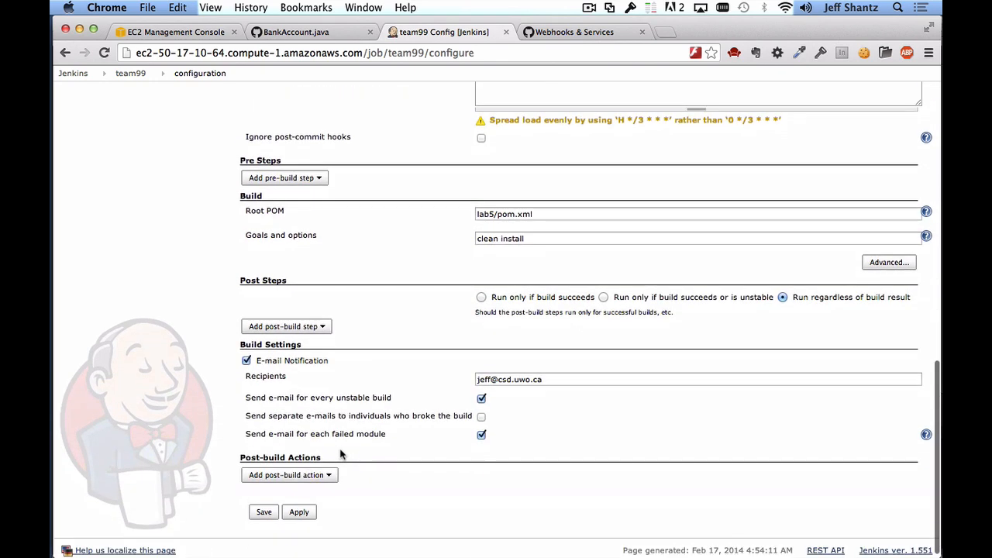
{"action": "scroll", "scroll_direction": "down", "scroll_amount": 3}
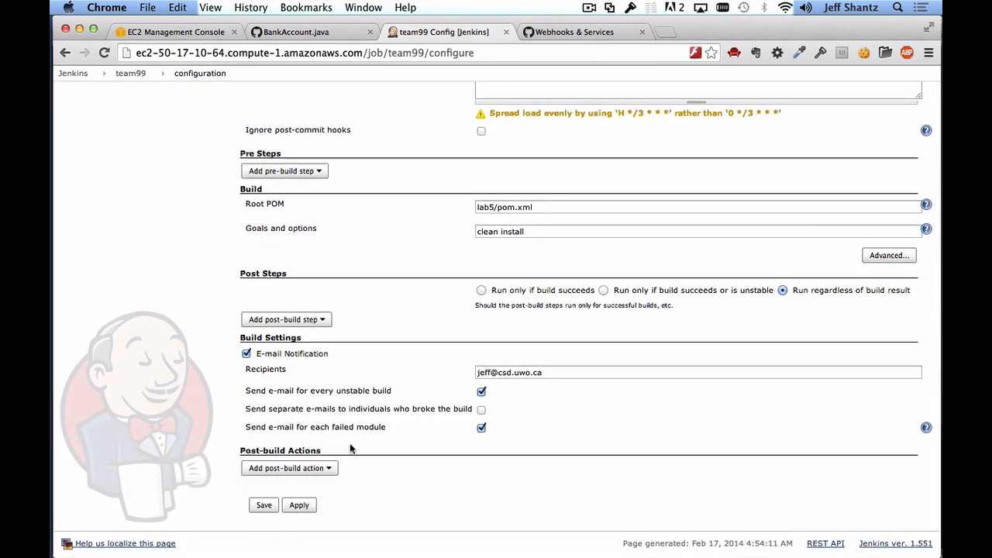
{"action": "mouse_move", "coordinate": [332, 460]}
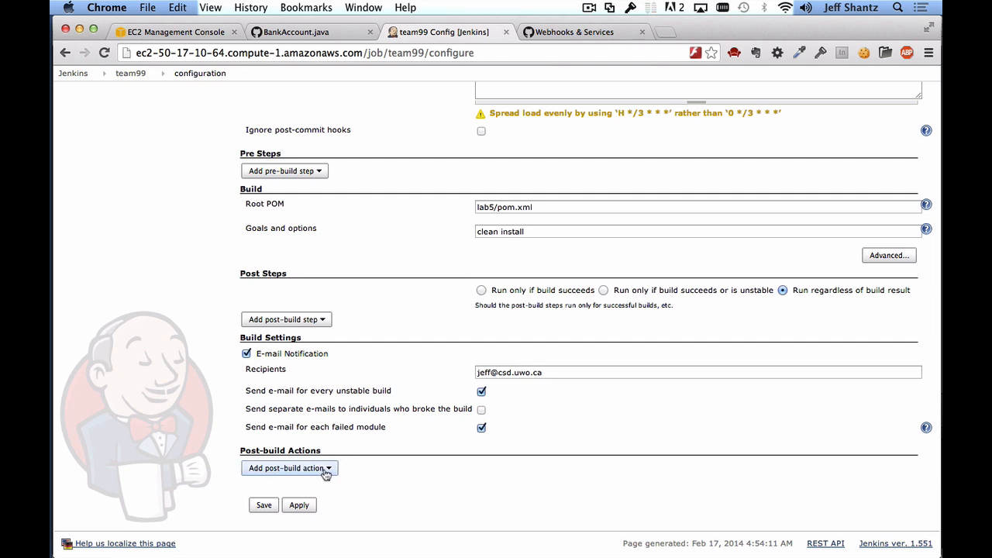
- Add a 'Record JaCoCo coverage report' post-build action with default paths and save
{"action": "left_click", "coordinate": [286, 467]}
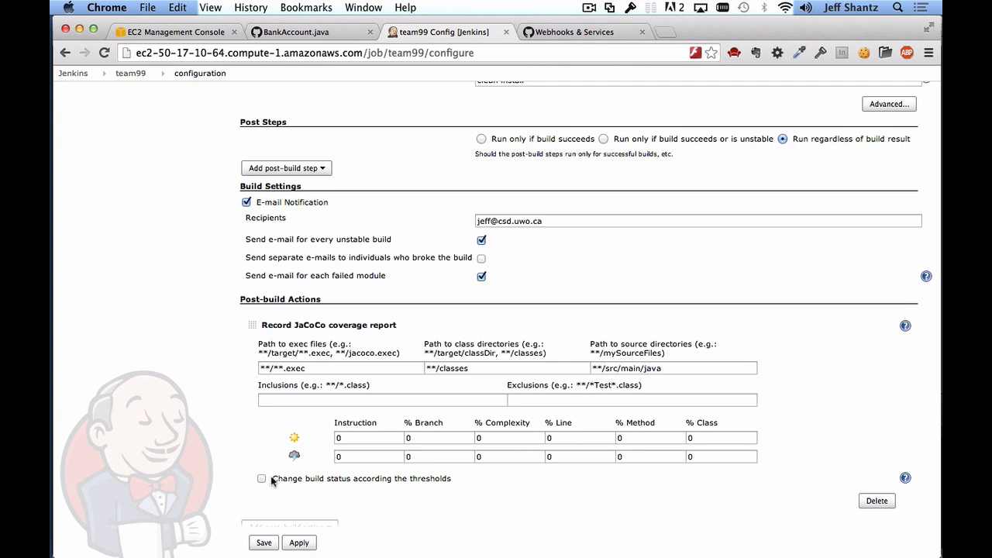
{"action": "mouse_move", "coordinate": [496, 486]}
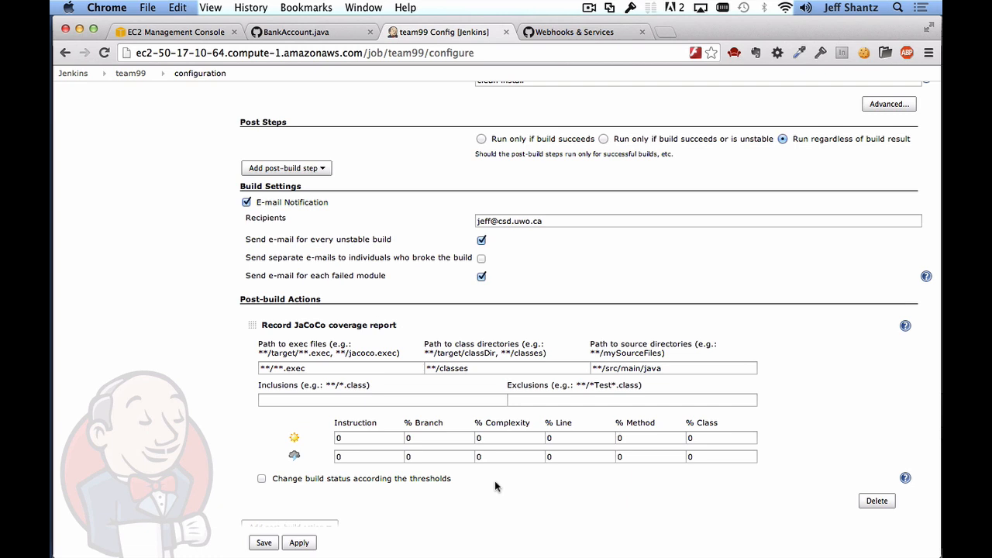
{"action": "left_click", "coordinate": [263, 543]}
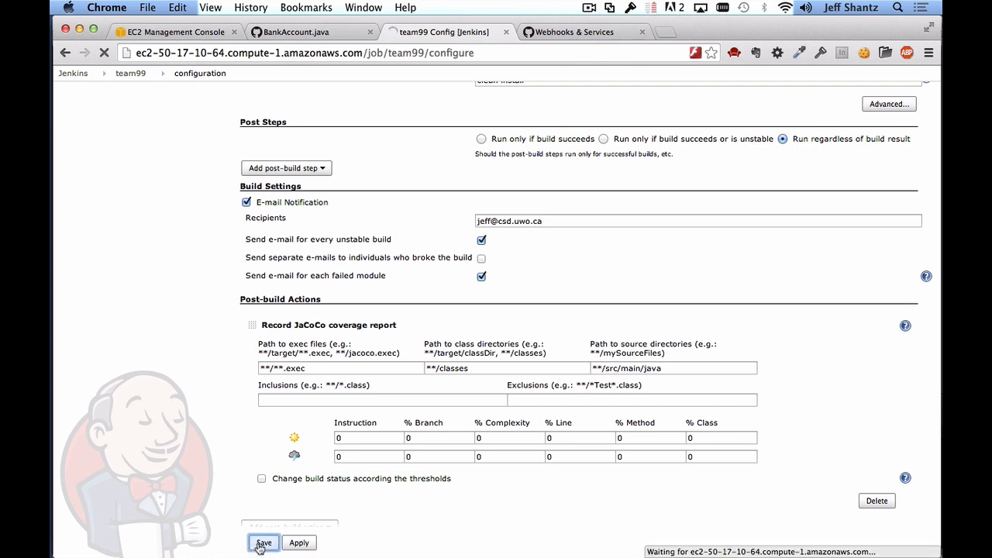
{"action": "left_click", "coordinate": [263, 542]}
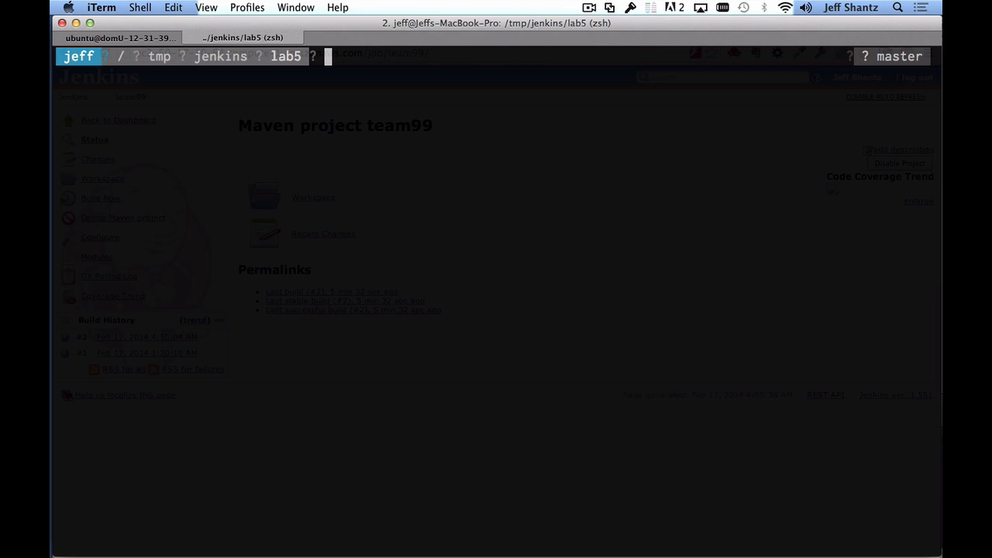
- Paste the jacoco-maven-plugin <build> block into pom.xml in vim and reindent it
{"action": "type", "text": "vim p"}
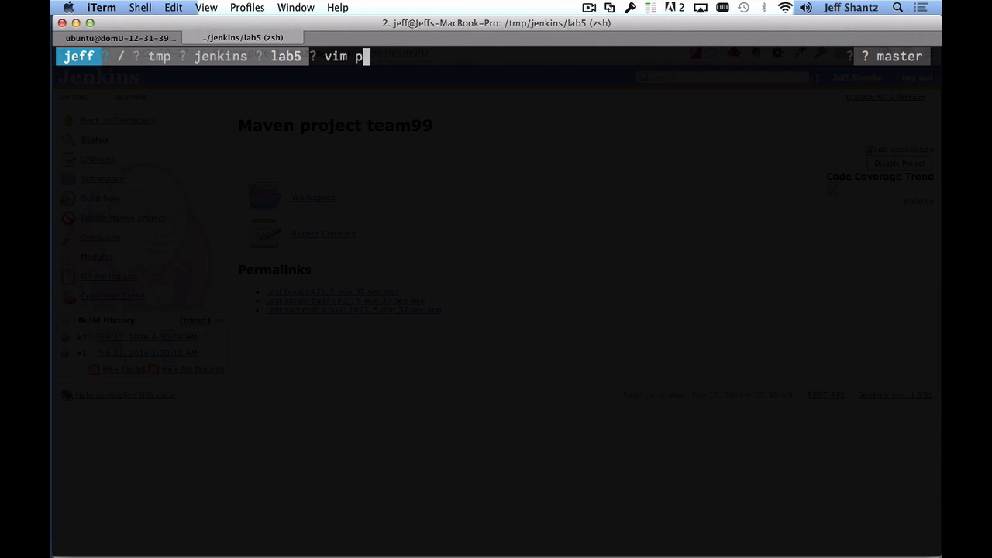
{"action": "key", "text": "Return"}
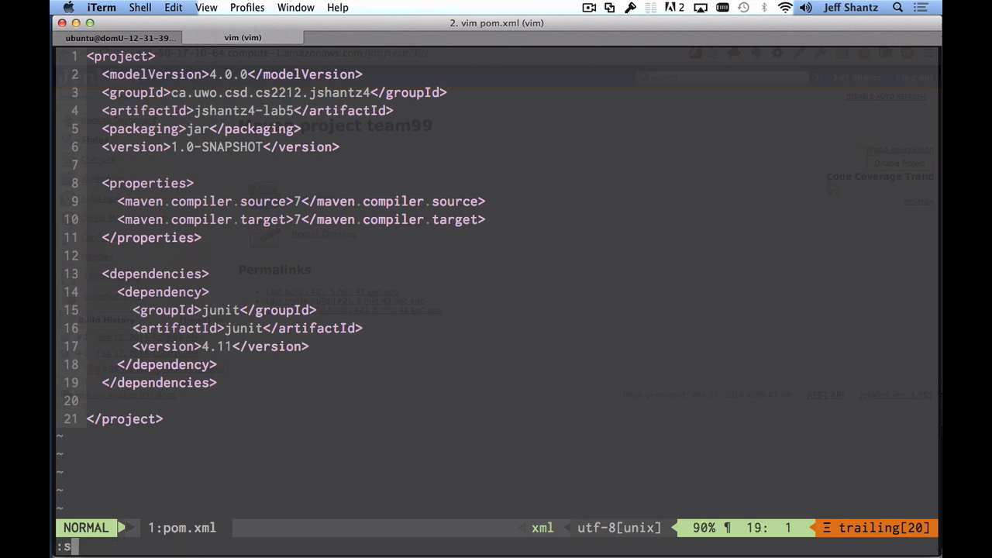
{"action": "type", "text": ":set paste"}
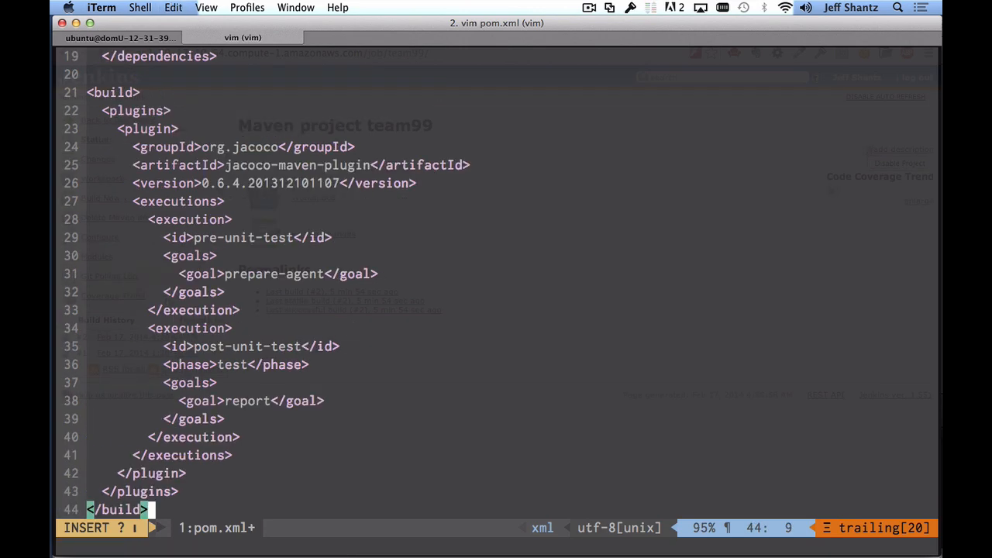
{"action": "key", "text": "Escape"}
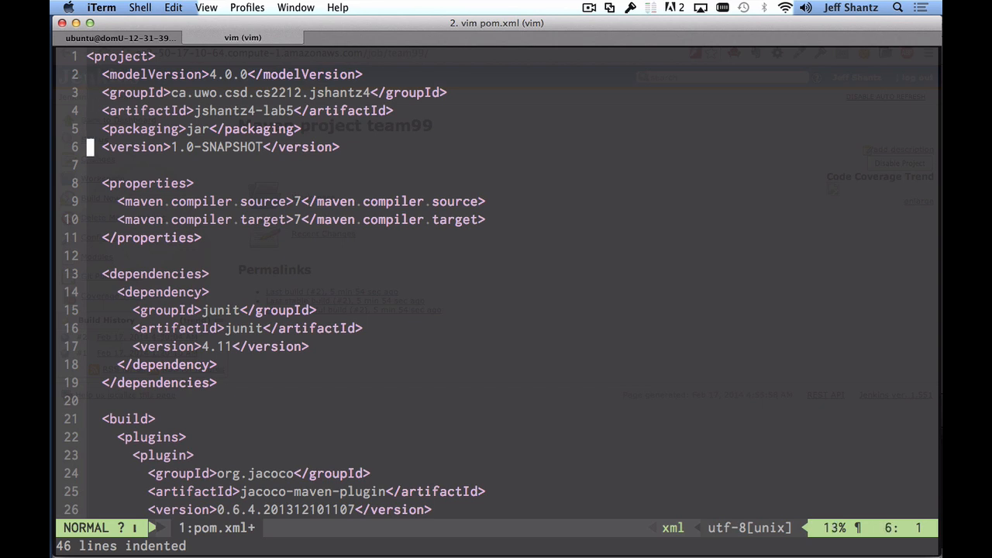
{"action": "scroll", "scroll_direction": "down", "scroll_amount": 3}
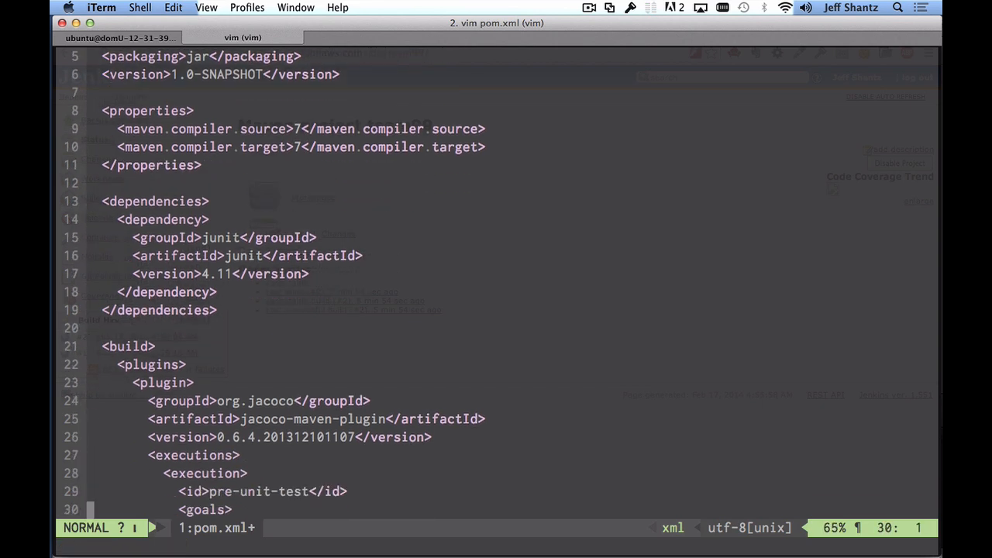
{"action": "scroll", "scroll_direction": "down", "scroll_amount": 3}
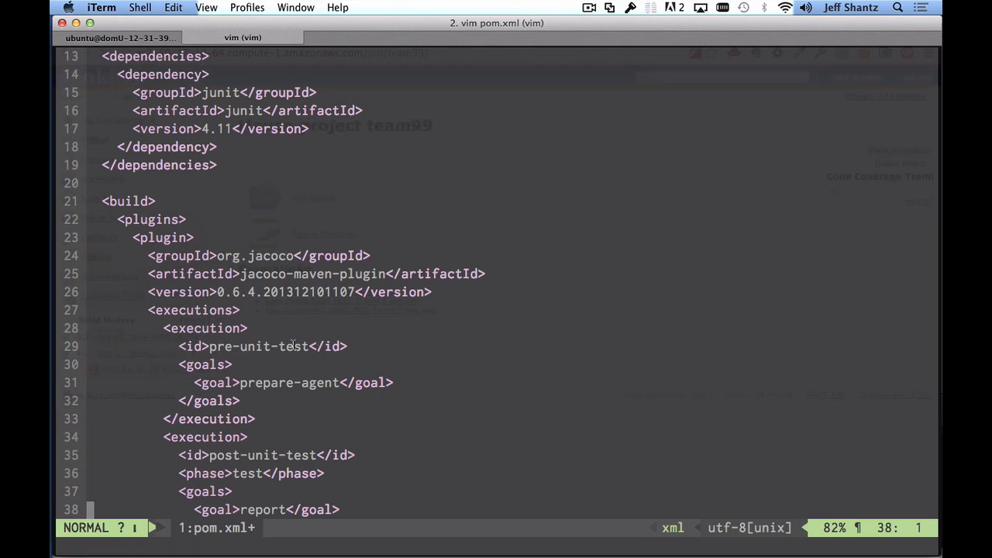
{"action": "mouse_move", "coordinate": [334, 384]}
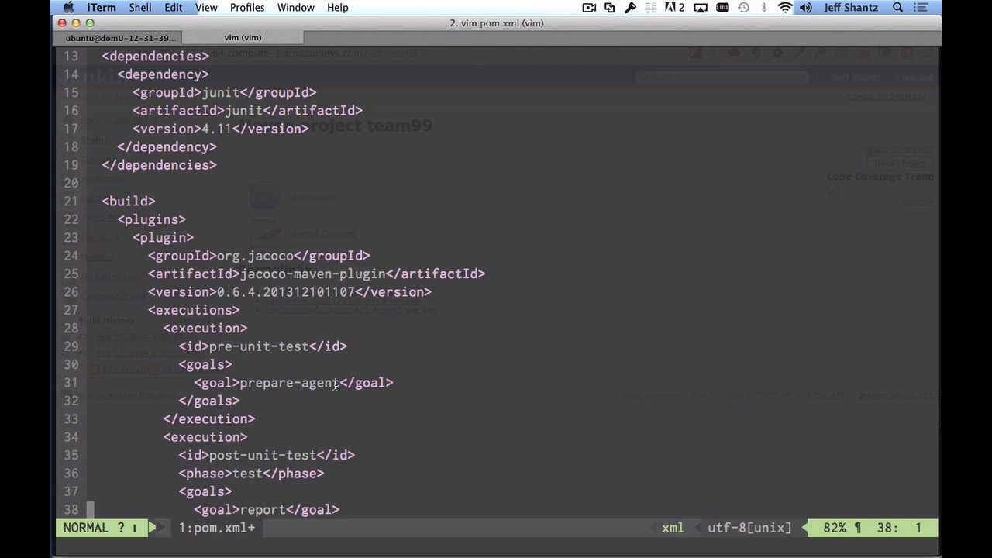
{"action": "scroll", "scroll_direction": "down", "scroll_amount": 3}
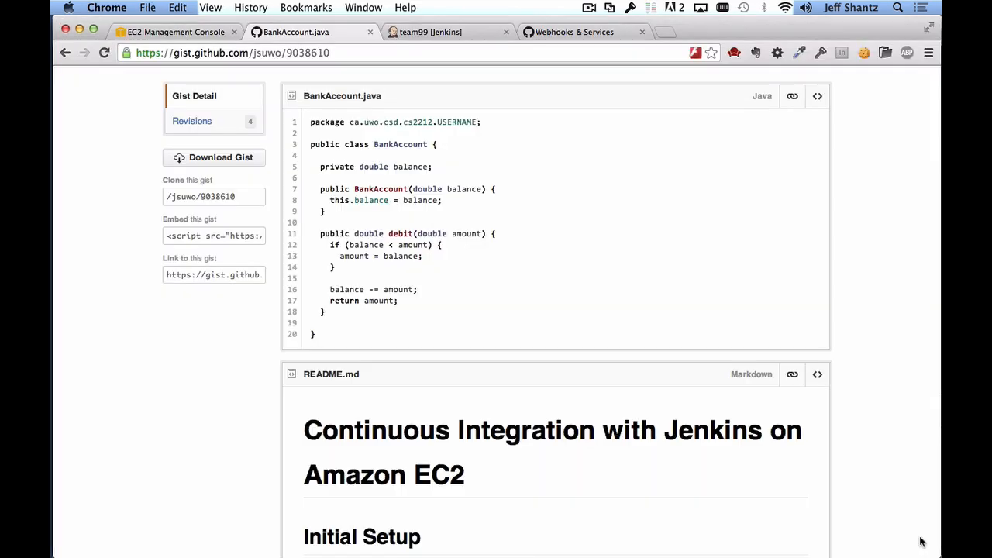
{"action": "mouse_move", "coordinate": [391, 233]}
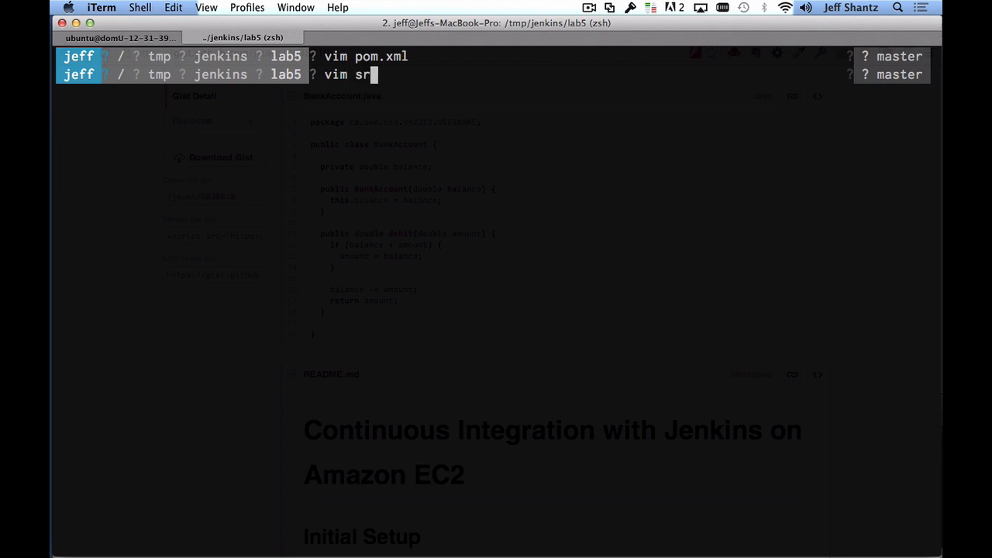
{"action": "type", "text": "c/test/java/ca/uwo/csd/"}
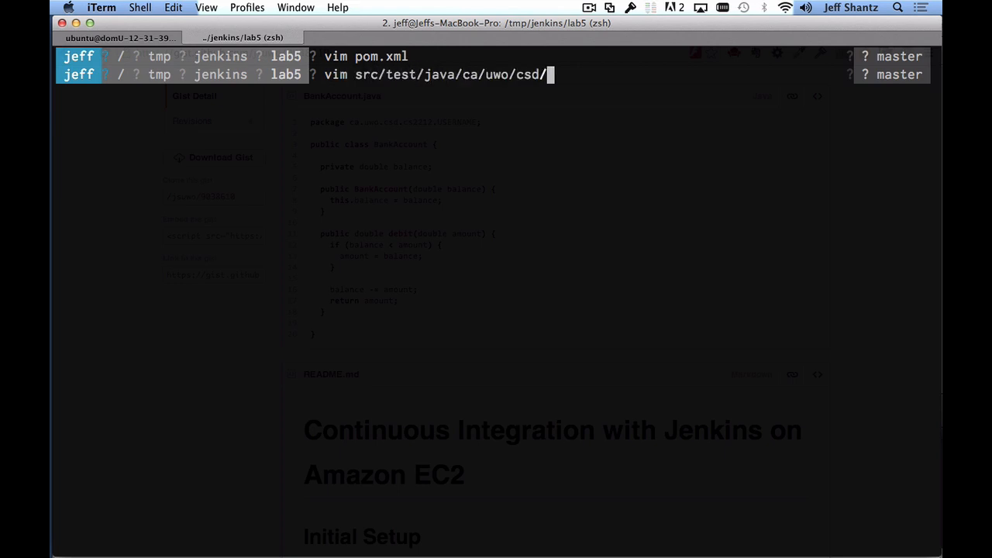
{"action": "type", "text": "cs2212/jshantz4/TestBankAccount.java"}
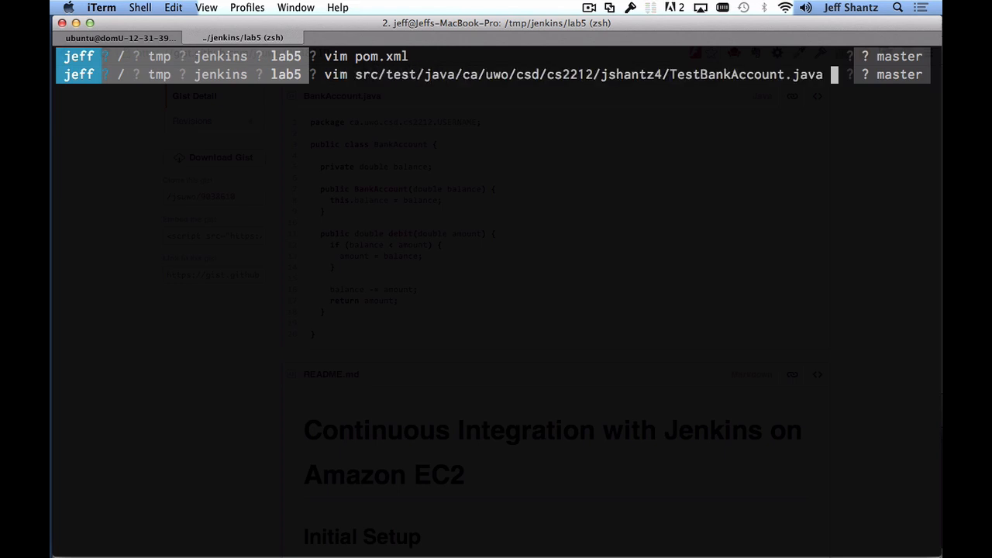
{"action": "key", "text": "Return"}
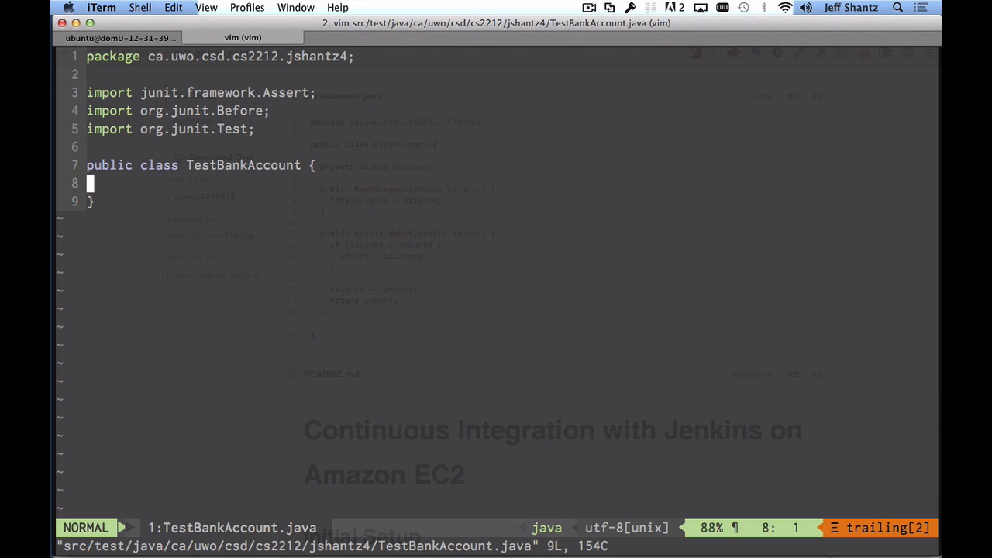
{"action": "type", "text": "@Test"}
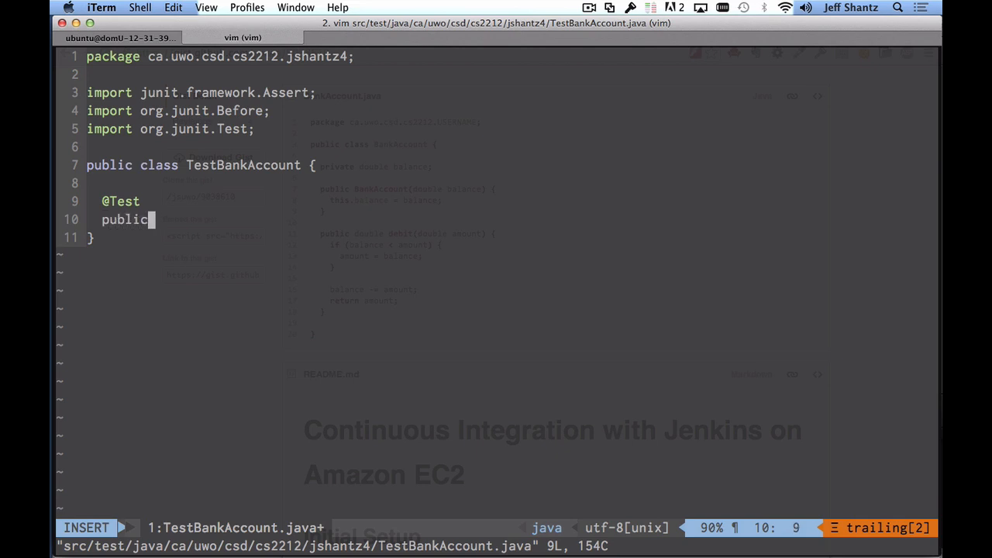
{"action": "type", "text": "void testD"}
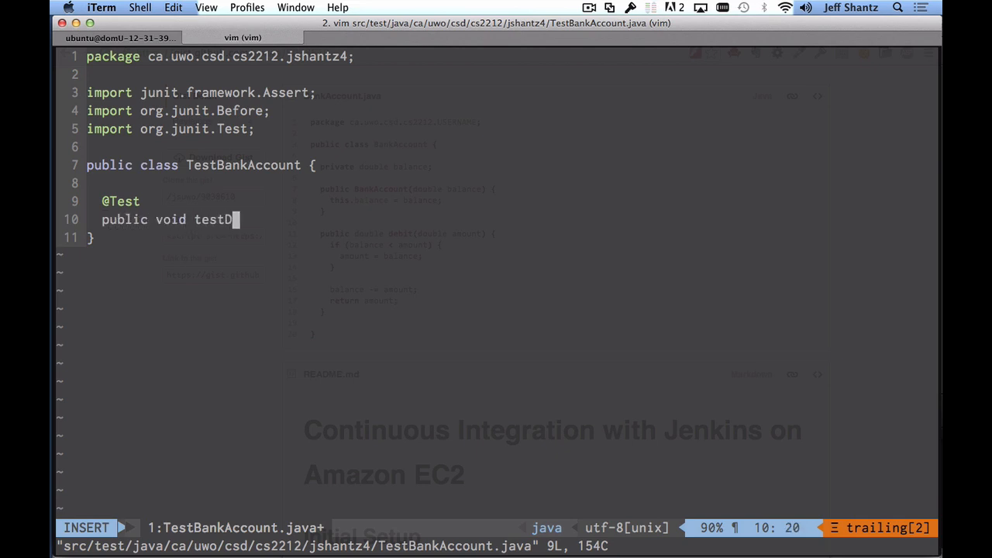
{"action": "type", "text": "ebitW"}
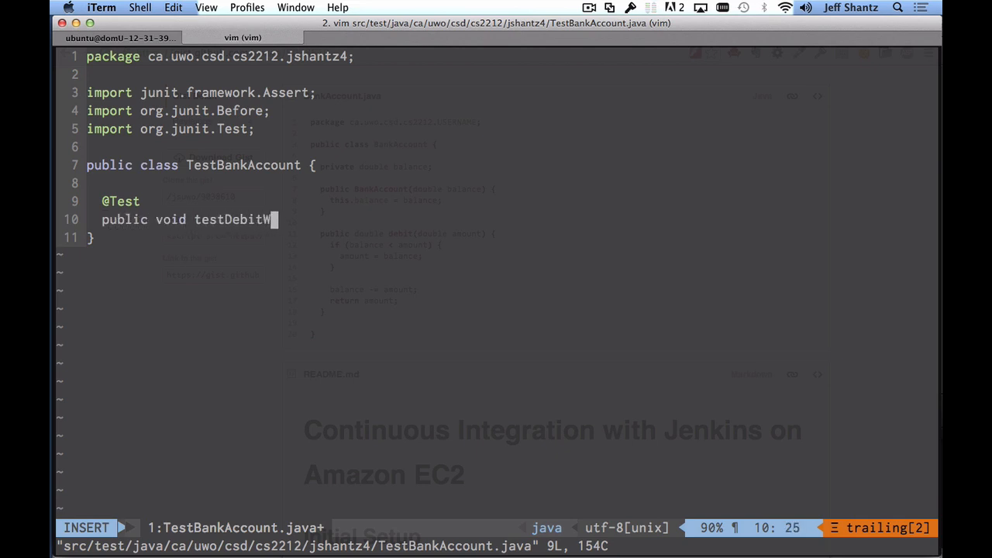
{"action": "type", "text": "ithSufficientF"}
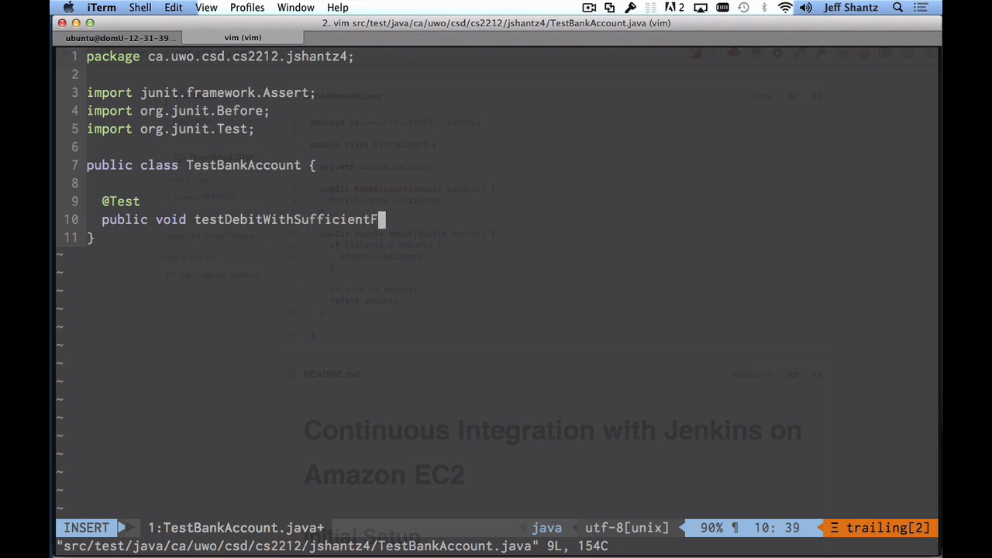
{"action": "type", "text": "unds() {"}
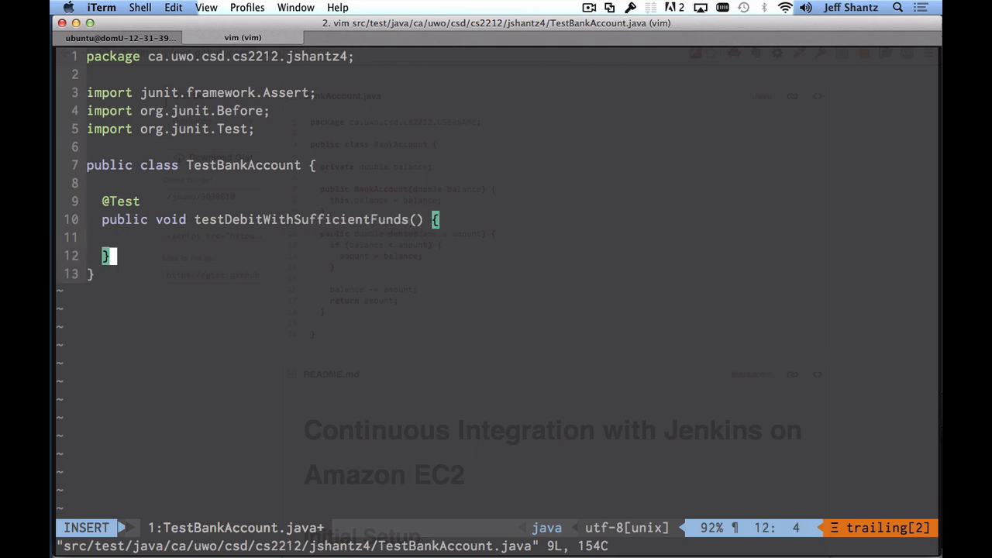
- Create a BankAccount with balance 10 and store the result of debit(5) in amount
{"action": "key", "text": "Return"}
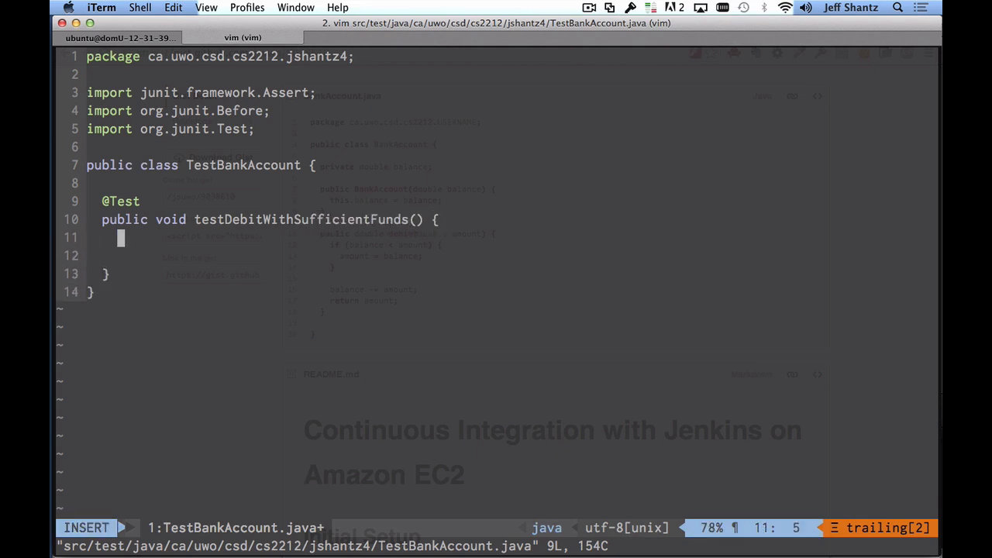
{"action": "type", "text": "BankAccount acco"}
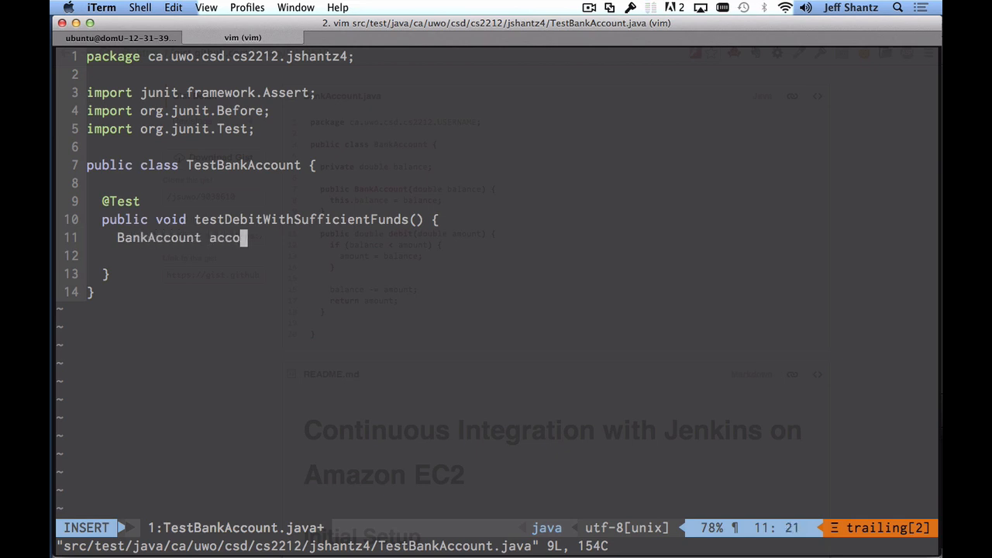
{"action": "type", "text": "unt = new Ba"}
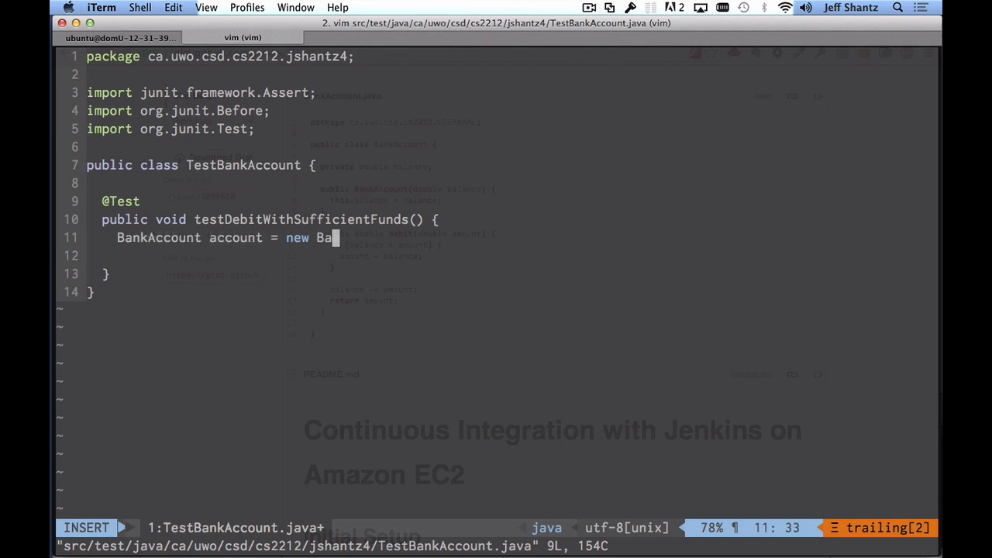
{"action": "type", "text": "nkAccount(10"}
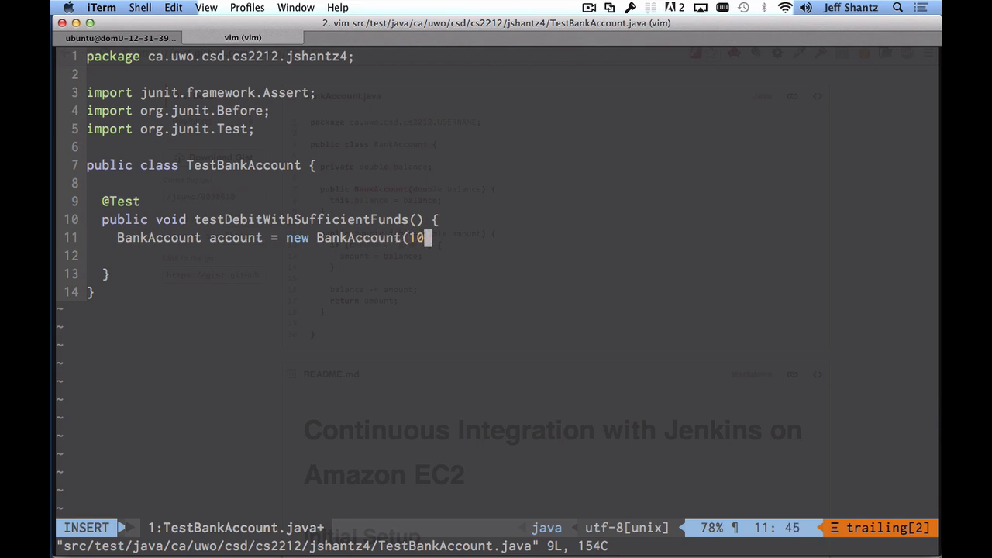
{"action": "type", "text": ");"}
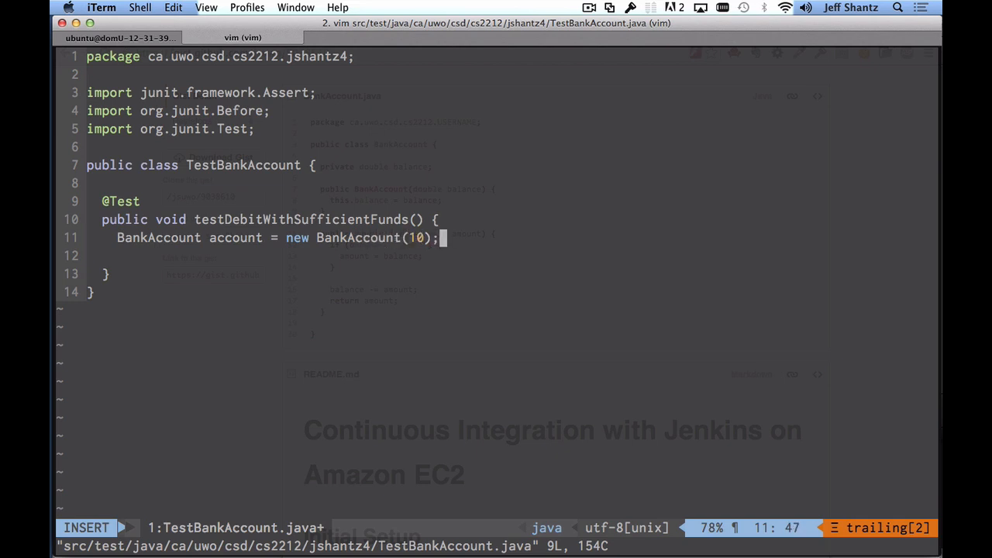
{"action": "key", "text": "Return"}
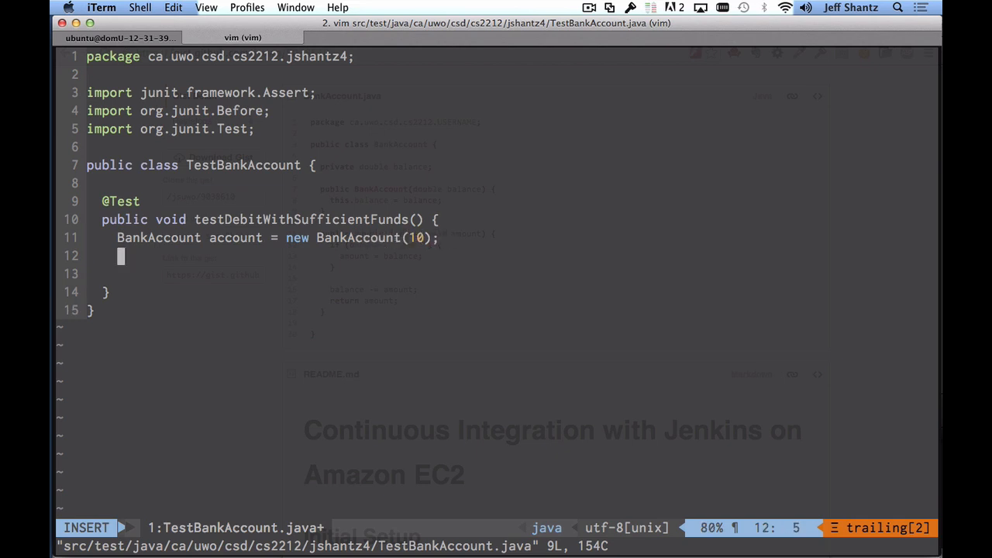
{"action": "type", "text": "double"}
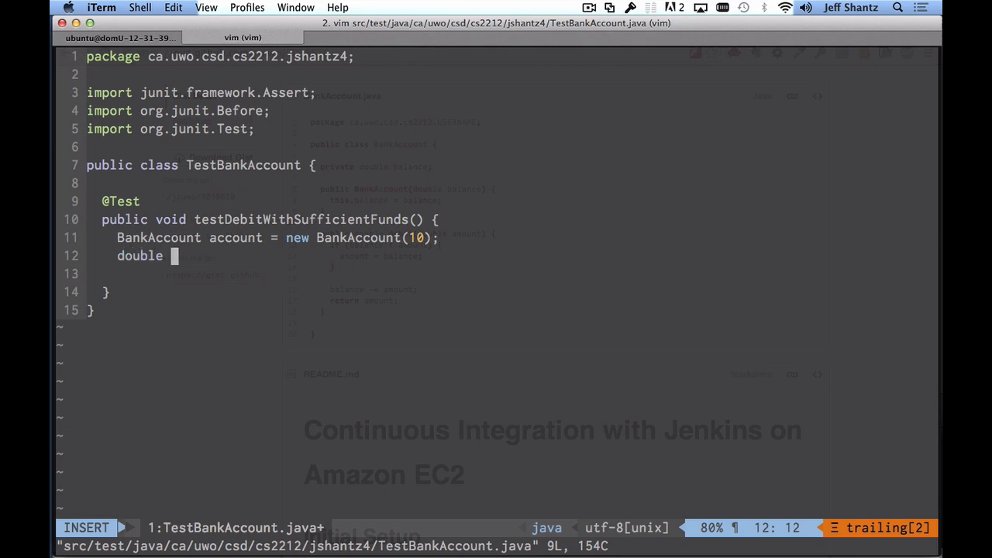
{"action": "type", "text": "amount ="}
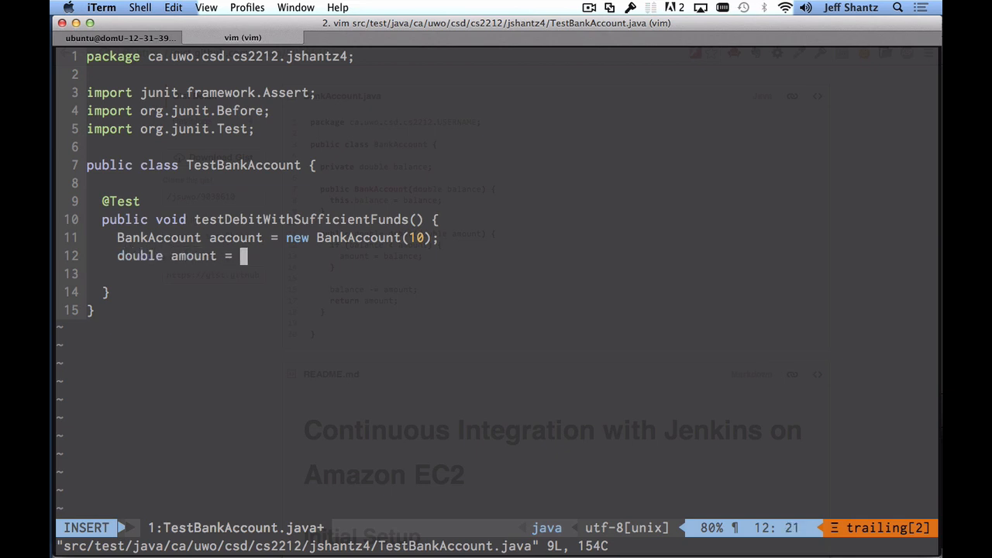
{"action": "type", "text": "account.debit(5"}
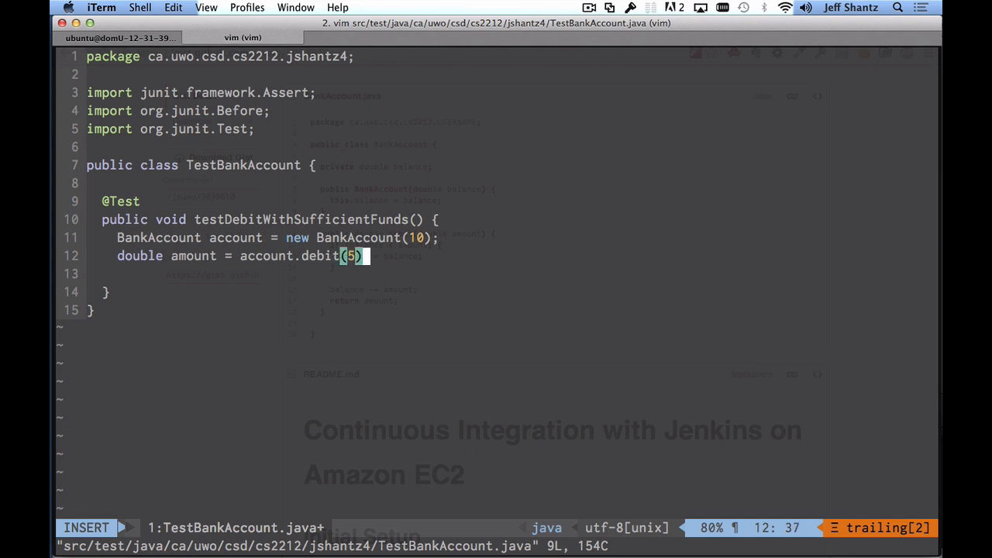
{"action": "type", "text": ";"}
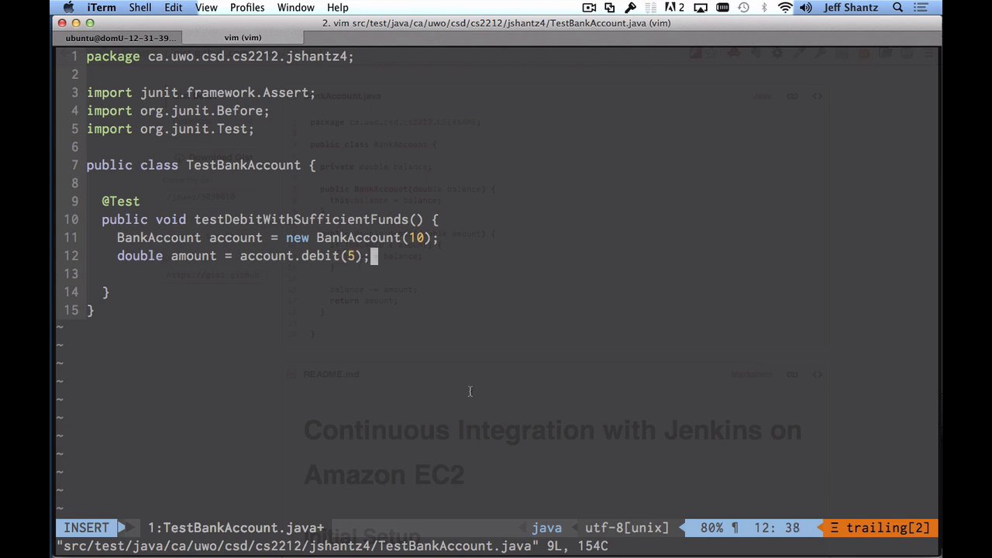
{"action": "mouse_move", "coordinate": [185, 256]}
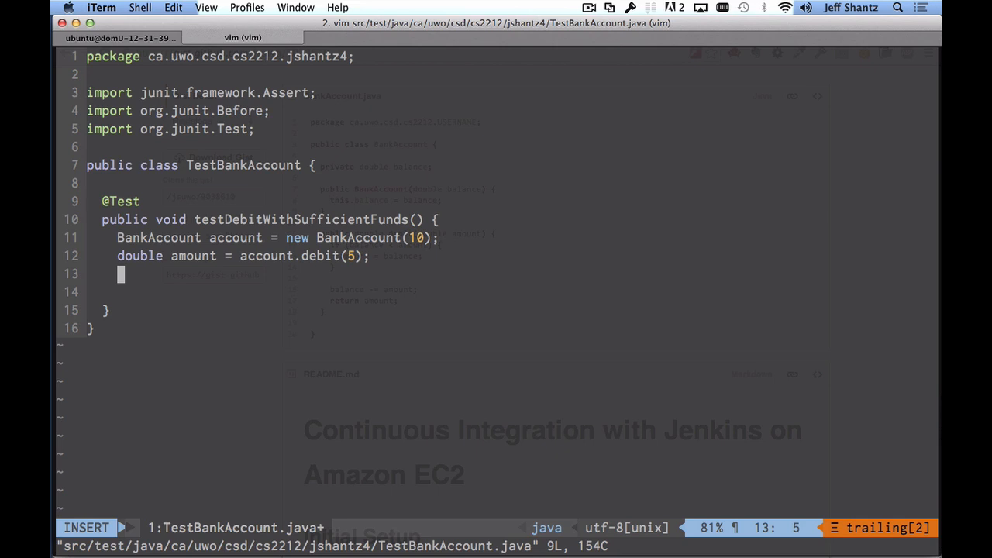
- Add Assert.assertEquals(5.0, amount); to finish the test
{"action": "type", "text": "Assert."}
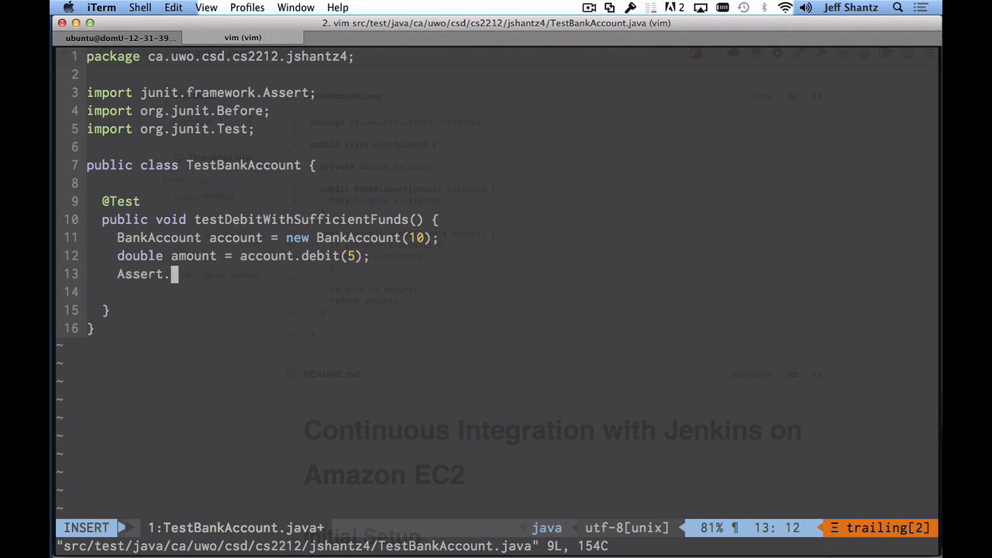
{"action": "type", "text": "assertEquals("}
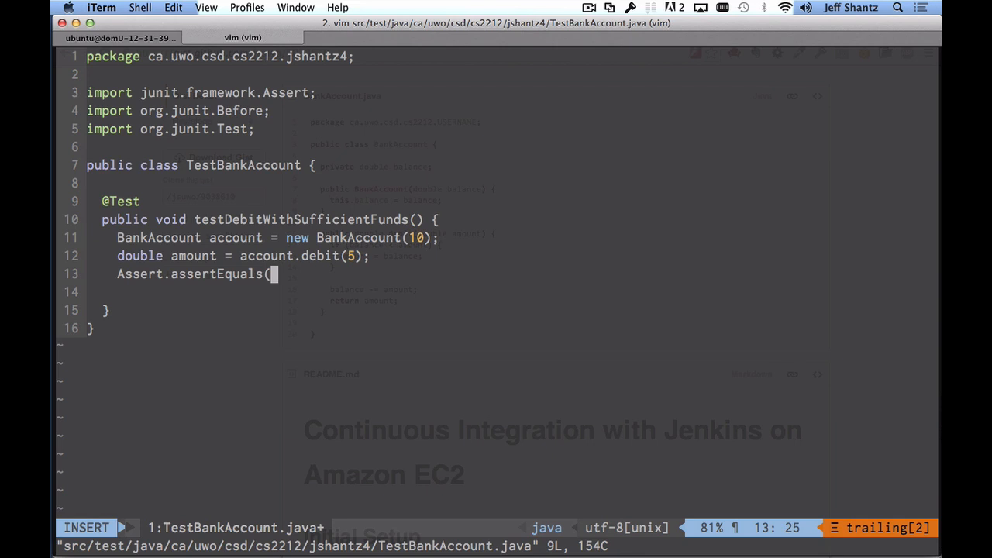
{"action": "type", "text": "5.0,"}
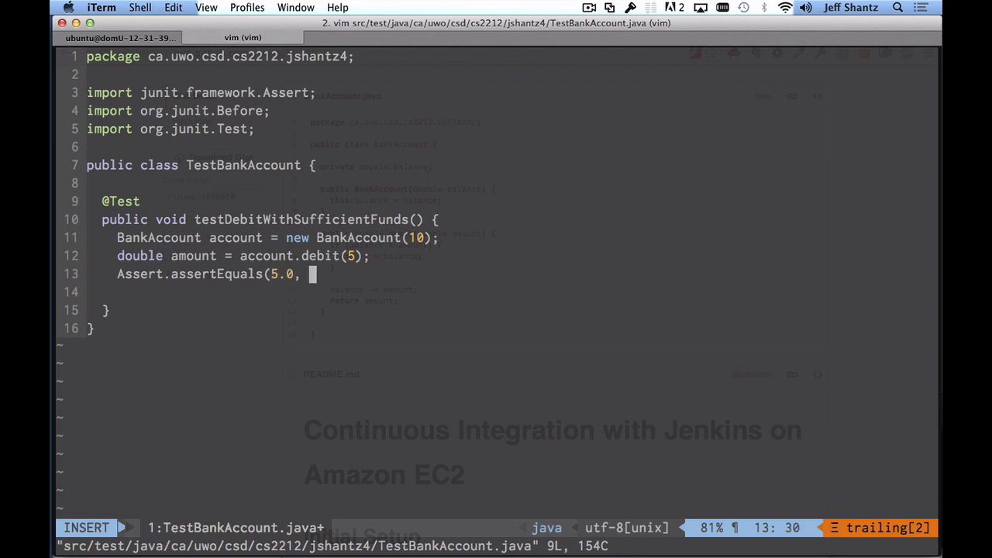
{"action": "type", "text": "amount);"}
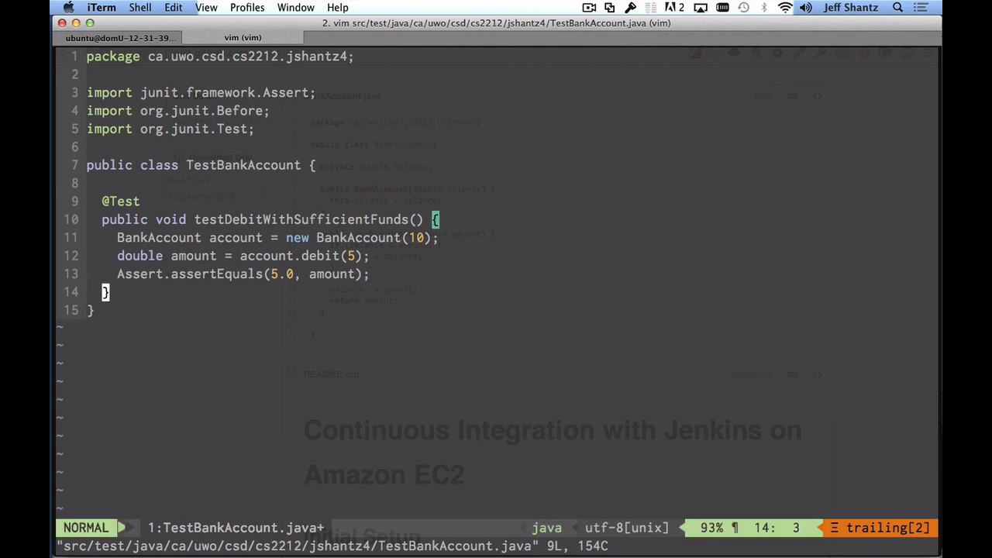
{"action": "left_click", "coordinate": [243, 37]}
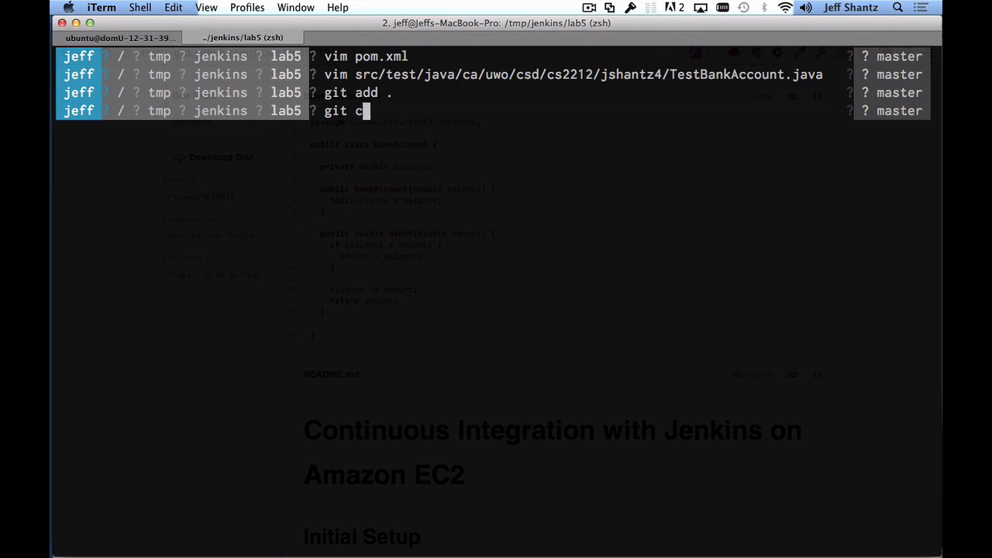
- Commit the changes with the message "Adds Jacoco plugin and a test"
{"action": "type", "text": "ommit -m \"Add"}
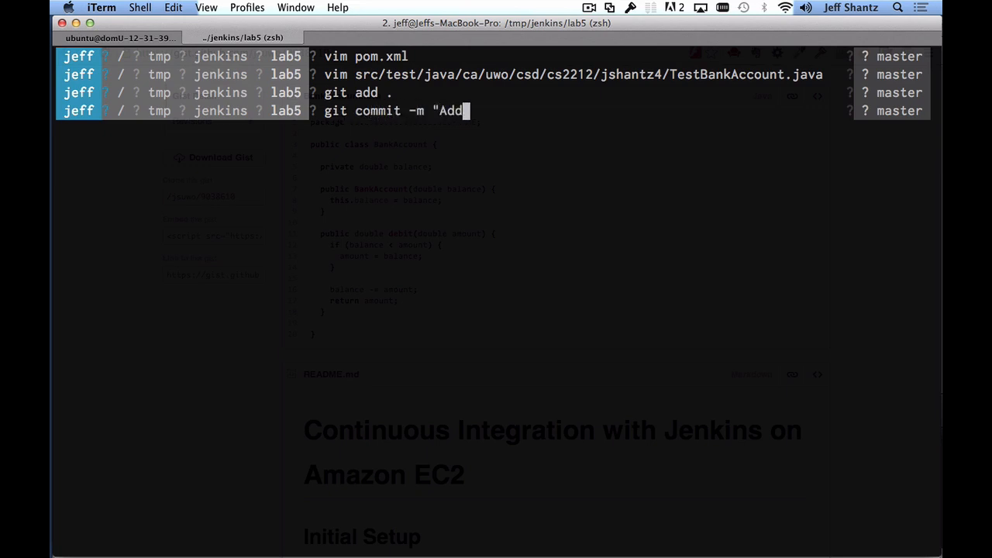
{"action": "type", "text": "s Jaco"}
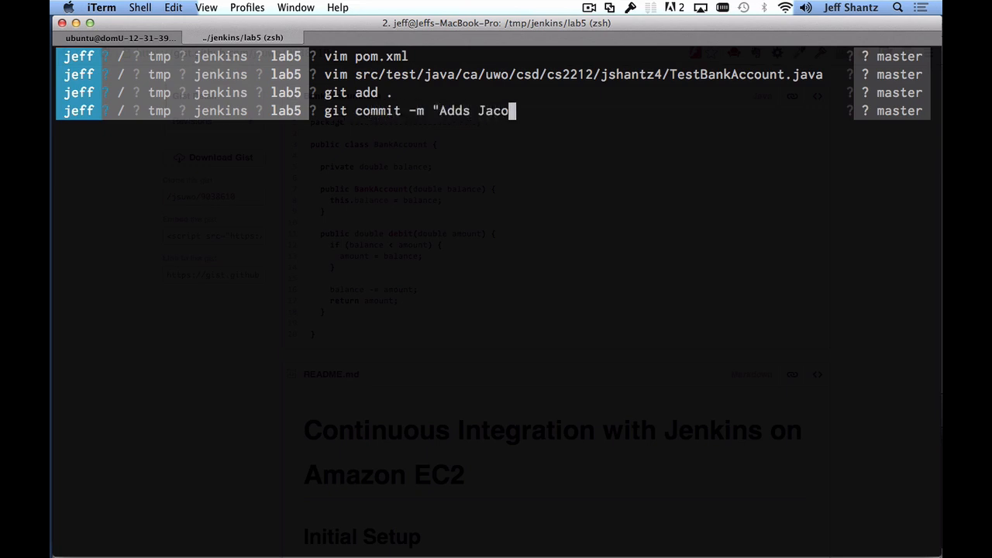
{"action": "type", "text": "co plugin and a test"}
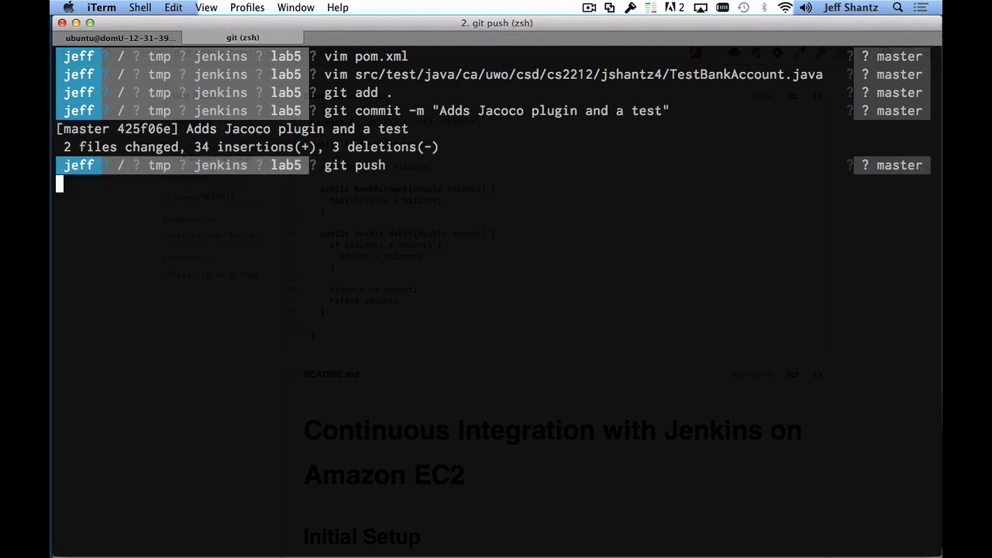
{"action": "key", "text": "Return"}
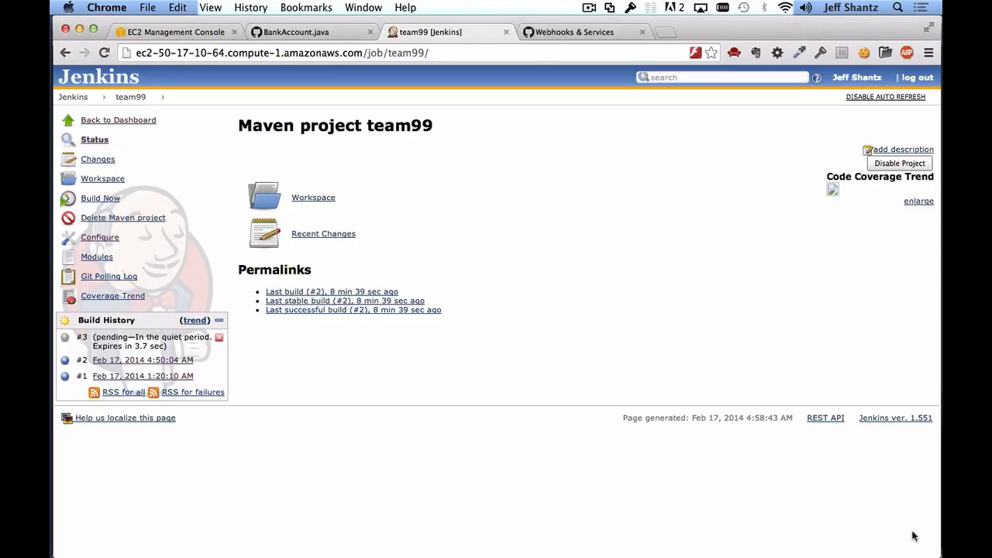
{"action": "mouse_move", "coordinate": [135, 325]}
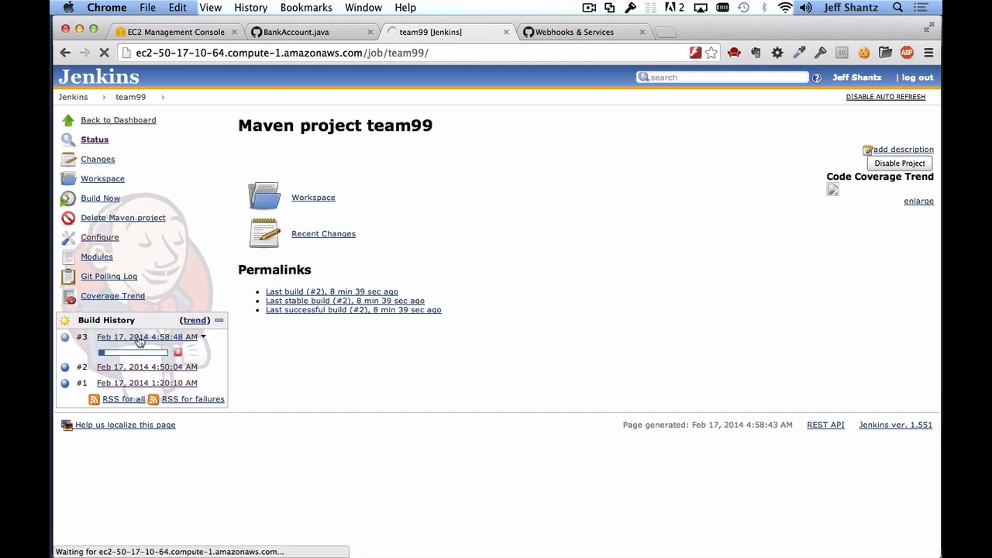
- Open build #3's console output and scroll through the test results to the SUCCESS status
{"action": "left_click", "coordinate": [147, 336]}
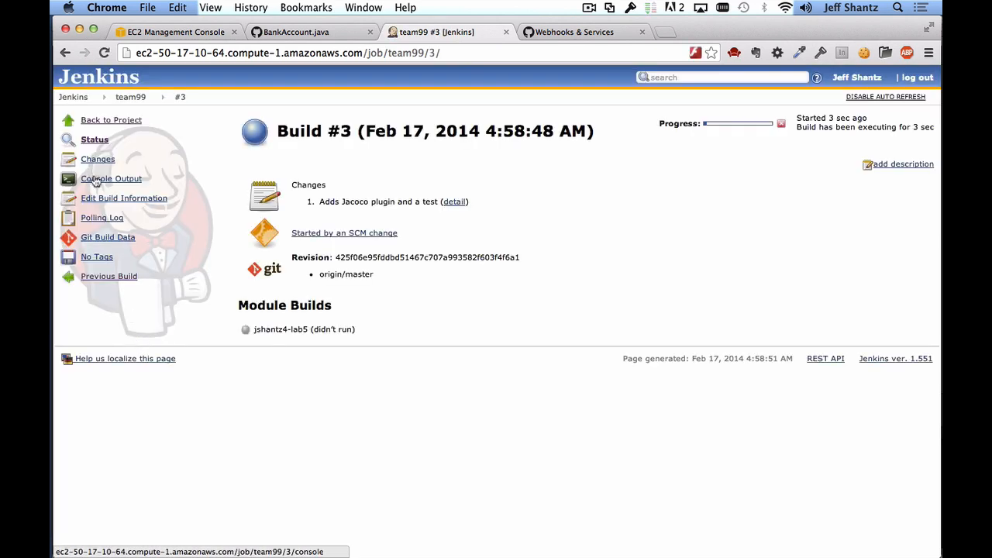
{"action": "left_click", "coordinate": [111, 178]}
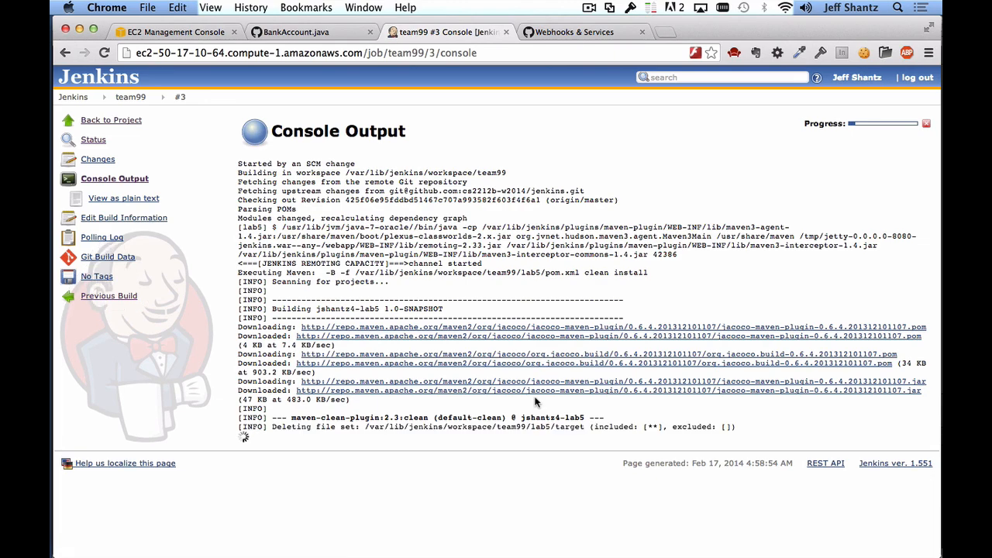
{"action": "scroll", "scroll_direction": "down", "scroll_amount": 3}
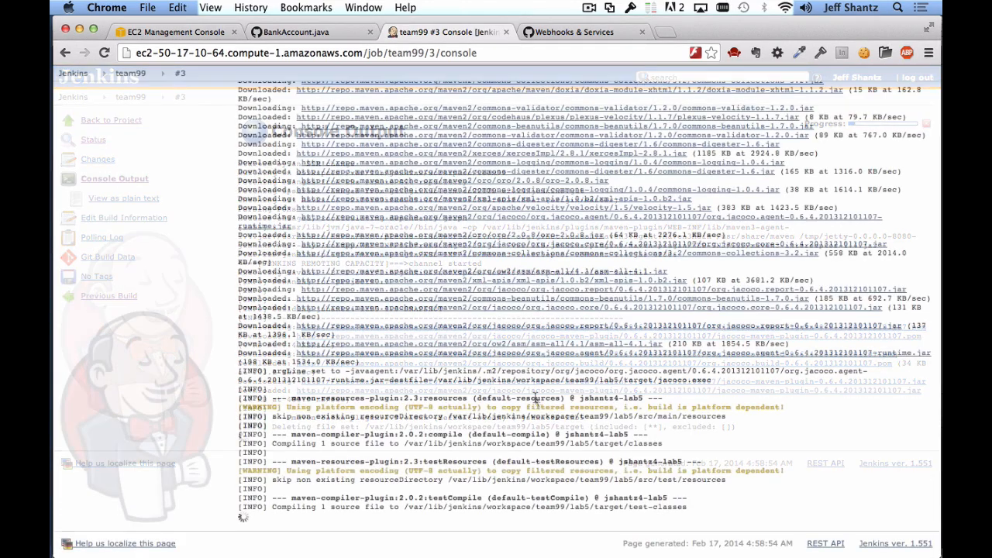
{"action": "scroll", "scroll_direction": "down", "scroll_amount": 3}
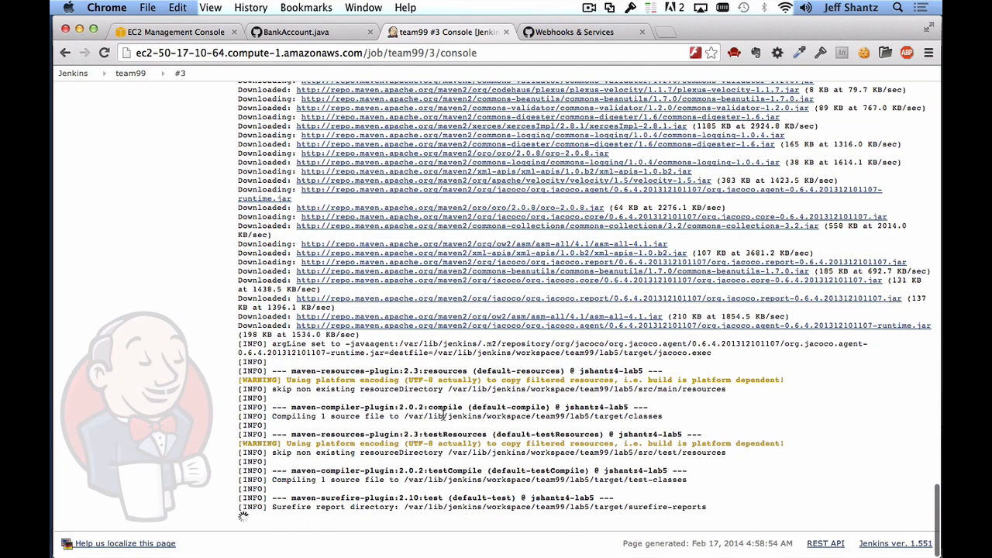
{"action": "scroll", "scroll_direction": "down", "scroll_amount": 3}
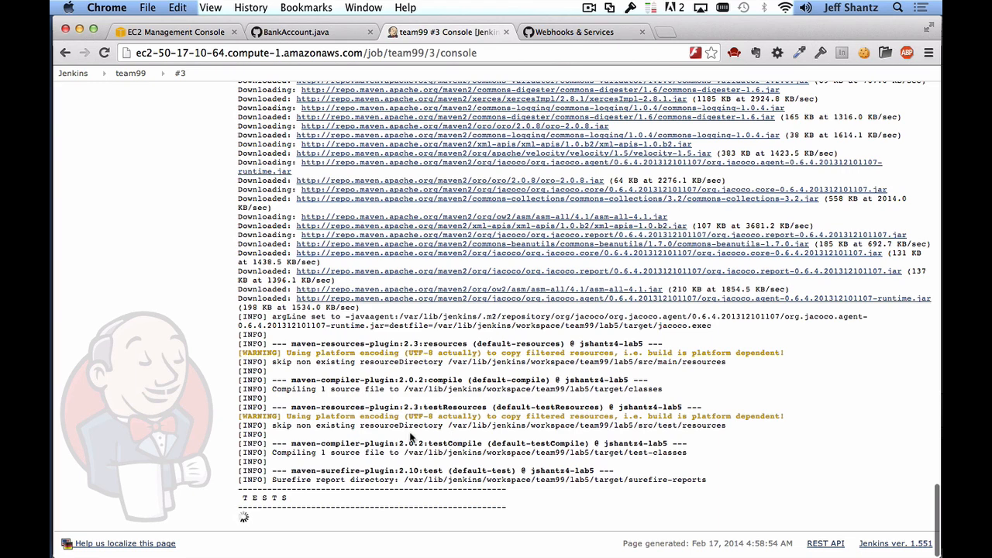
{"action": "scroll", "scroll_direction": "down", "scroll_amount": 3}
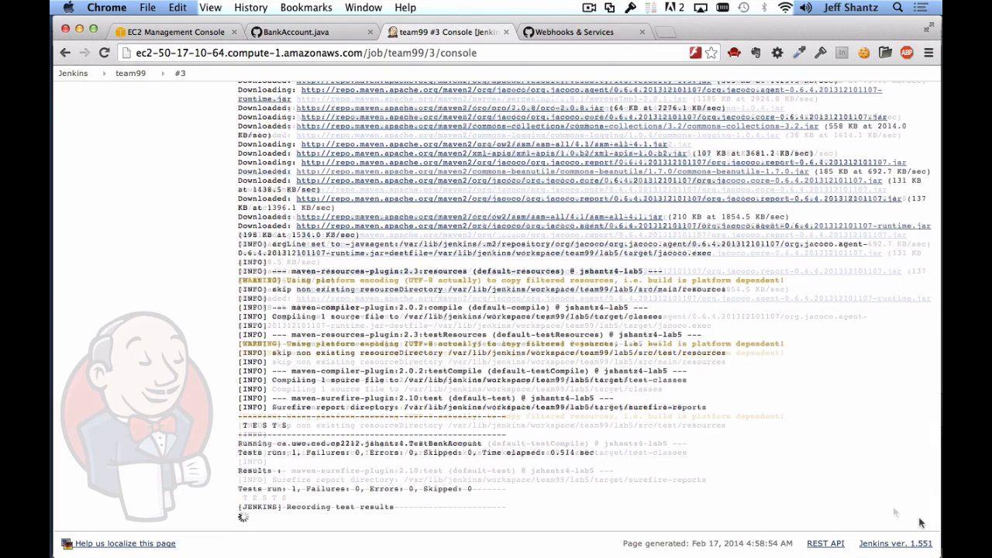
{"action": "scroll", "scroll_direction": "down", "scroll_amount": 3}
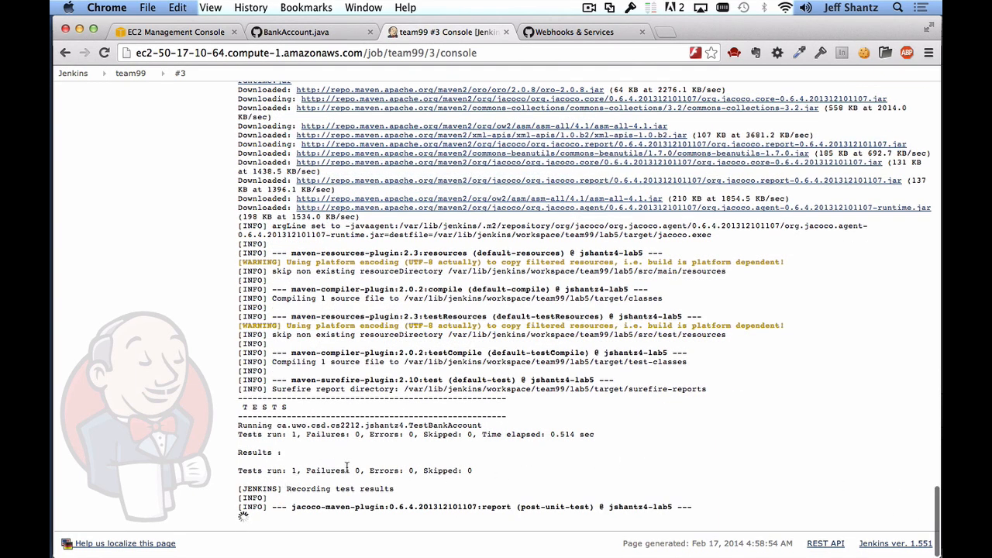
{"action": "scroll", "scroll_direction": "down", "scroll_amount": 3}
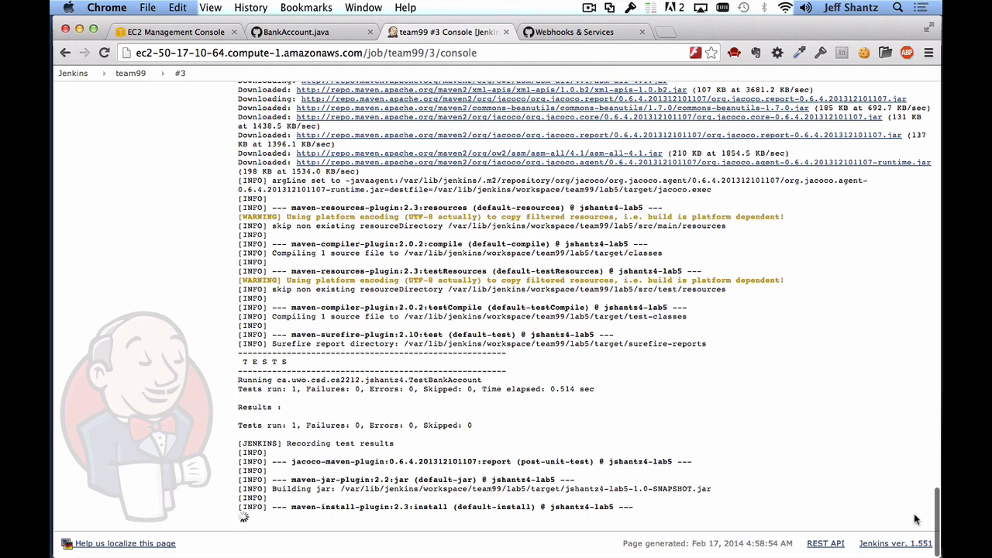
{"action": "scroll", "scroll_direction": "down", "scroll_amount": 3}
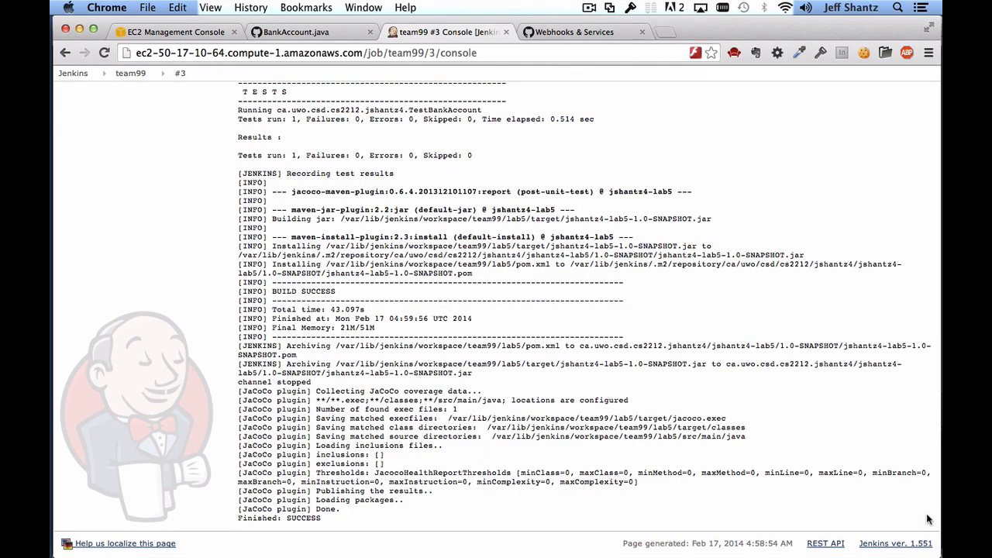
{"action": "mouse_move", "coordinate": [742, 446]}
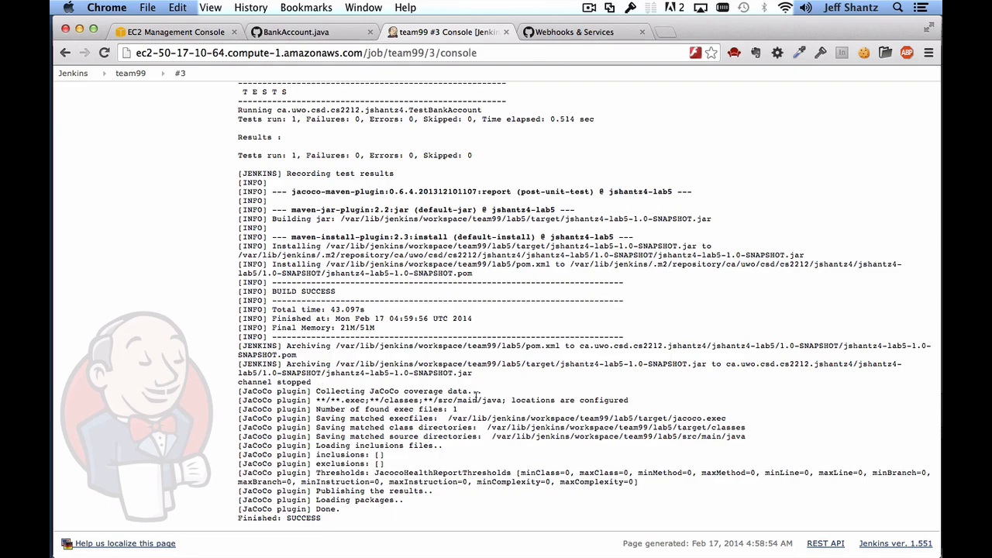
{"action": "mouse_move", "coordinate": [692, 492]}
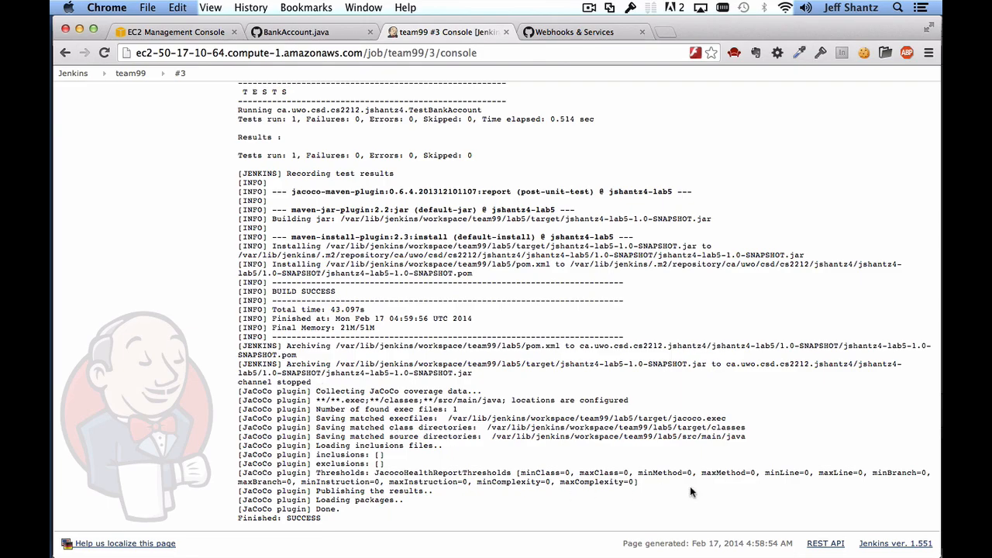
{"action": "mouse_move", "coordinate": [923, 521]}
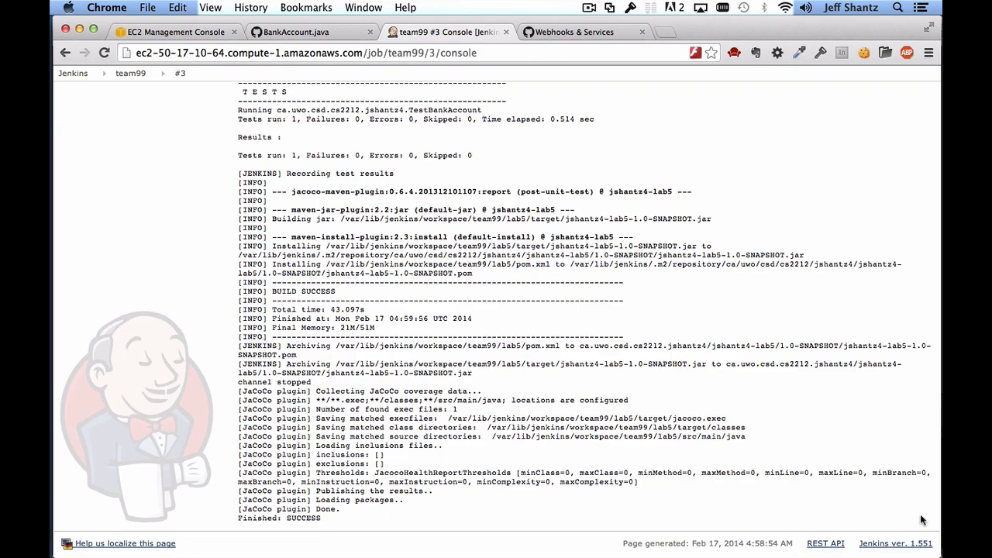
{"action": "scroll", "scroll_direction": "up", "scroll_amount": 3}
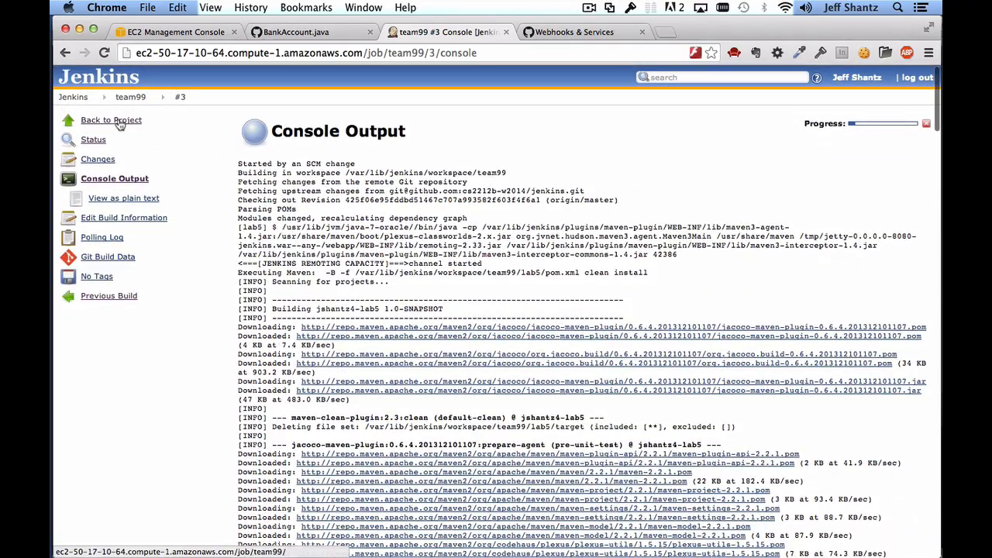
- Go back to the team99 project page from build #3
{"action": "left_click", "coordinate": [110, 120]}
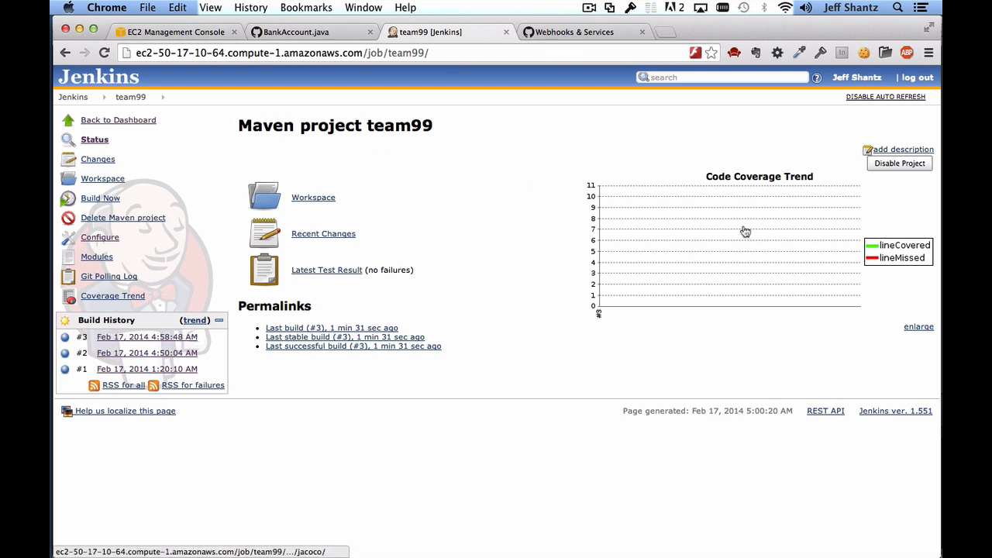
{"action": "mouse_move", "coordinate": [692, 248]}
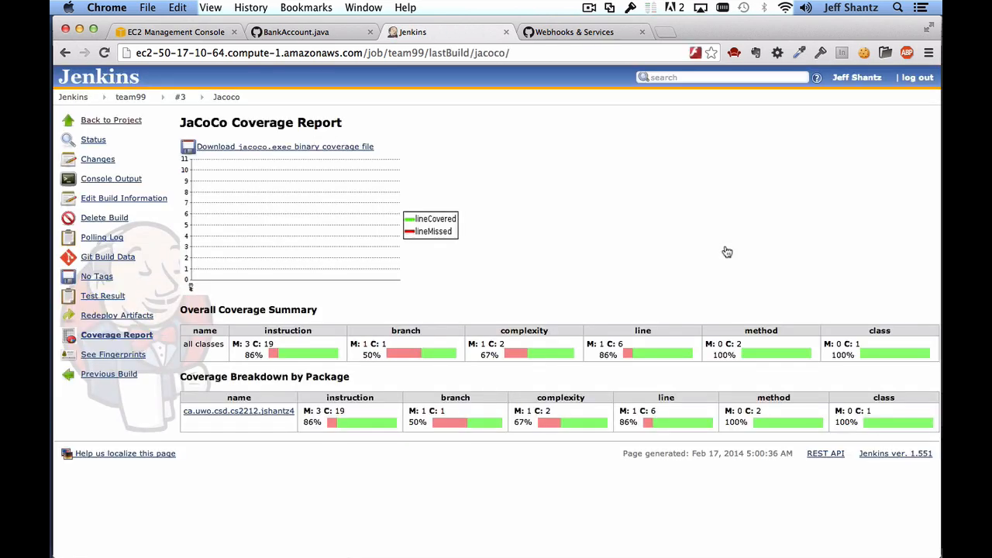
{"action": "mouse_move", "coordinate": [239, 410]}
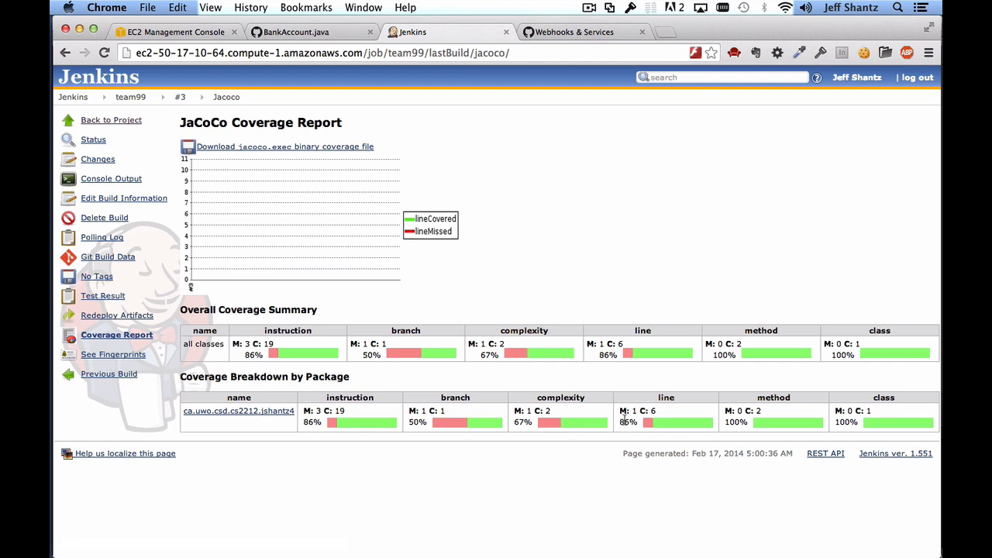
- Drill into the ca.uwo.csd.cs2212.jshantz4 package, then BankAccount's source coverage
{"action": "left_click", "coordinate": [238, 410]}
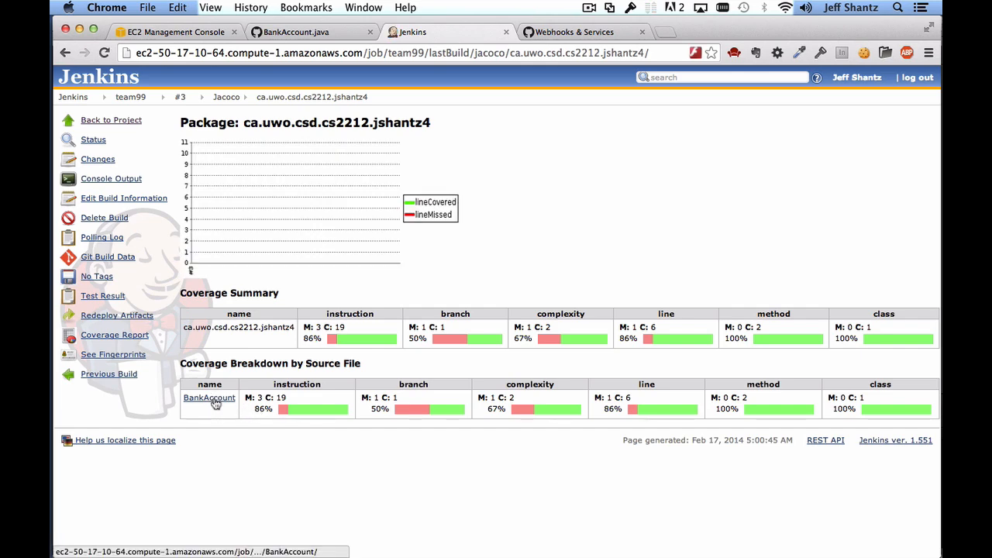
{"action": "left_click", "coordinate": [209, 398]}
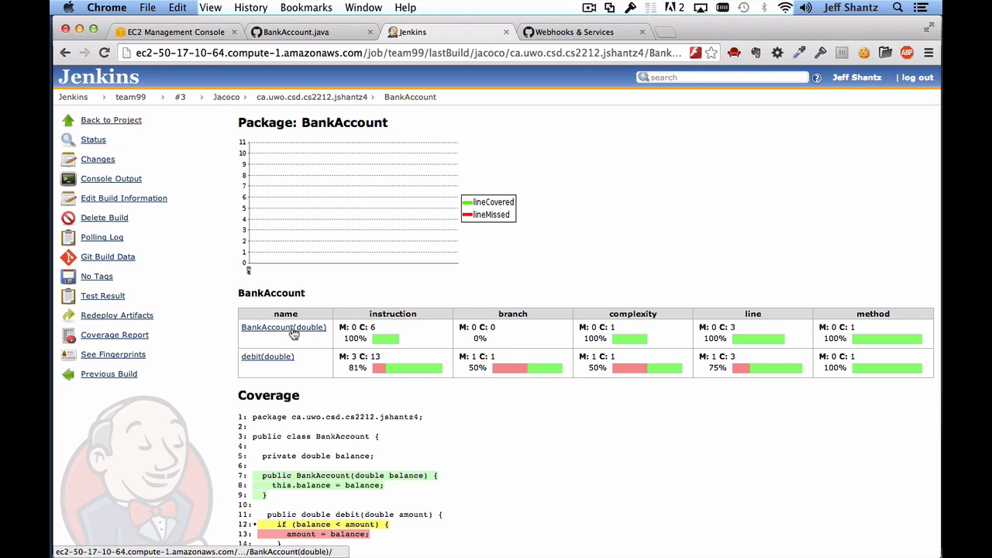
{"action": "mouse_move", "coordinate": [755, 340]}
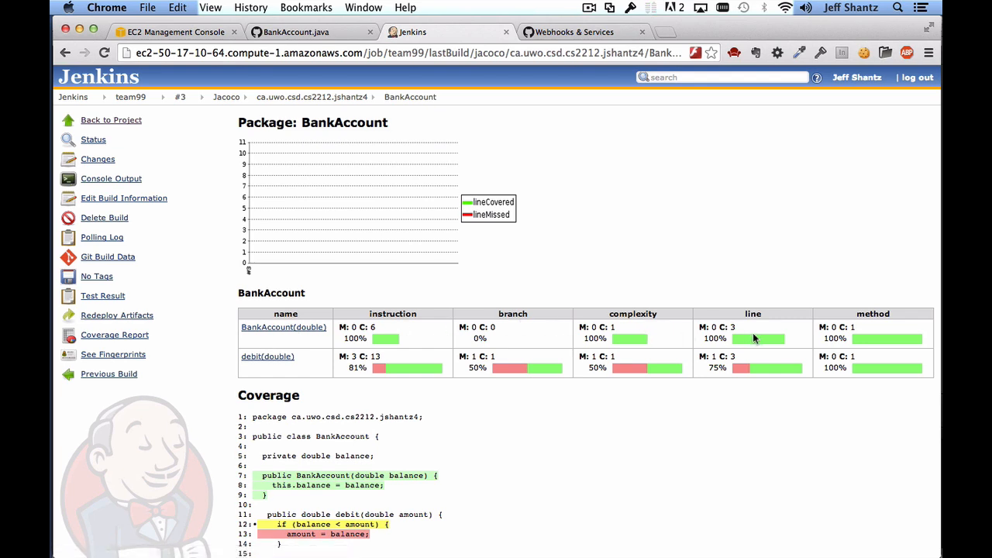
{"action": "mouse_move", "coordinate": [244, 322]}
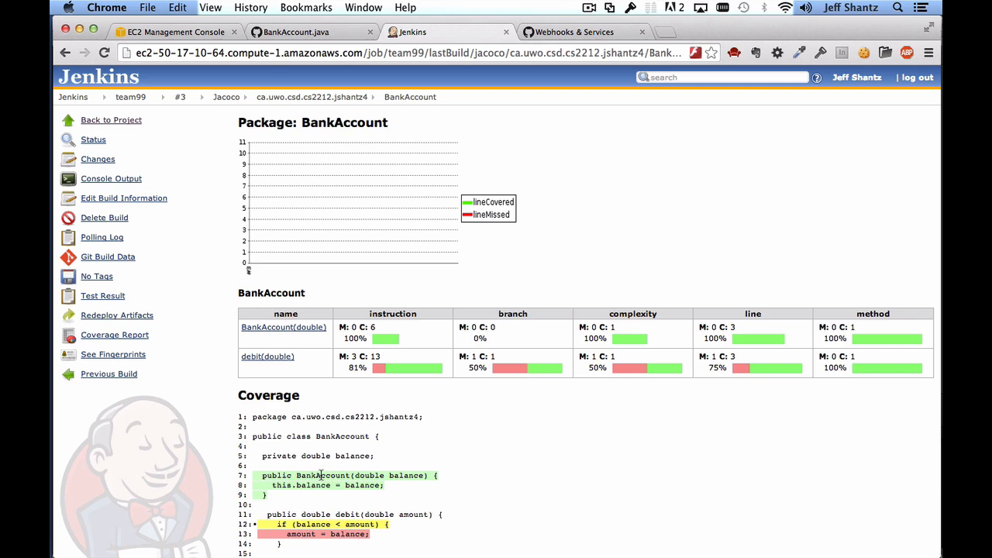
{"action": "mouse_move", "coordinate": [718, 367]}
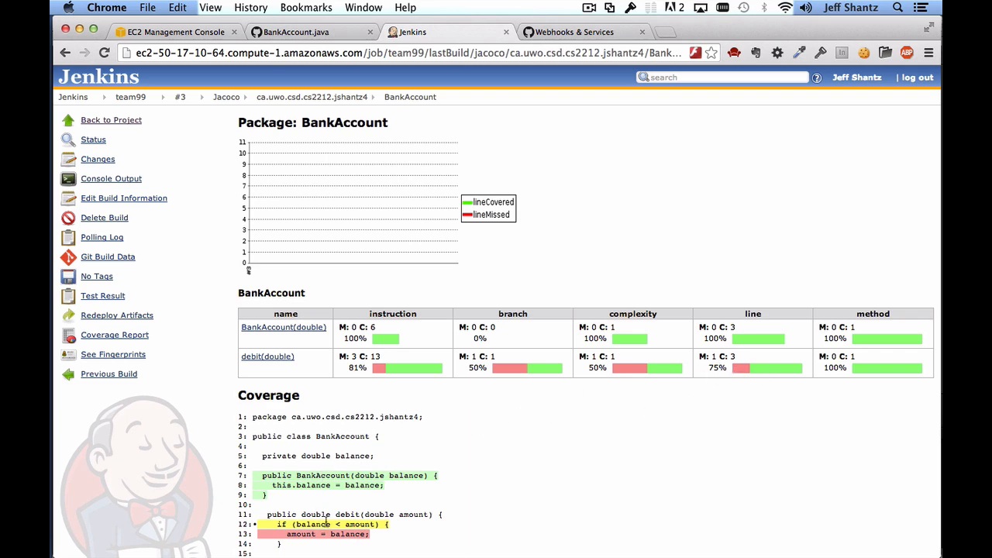
{"action": "scroll", "scroll_direction": "down", "scroll_amount": 3}
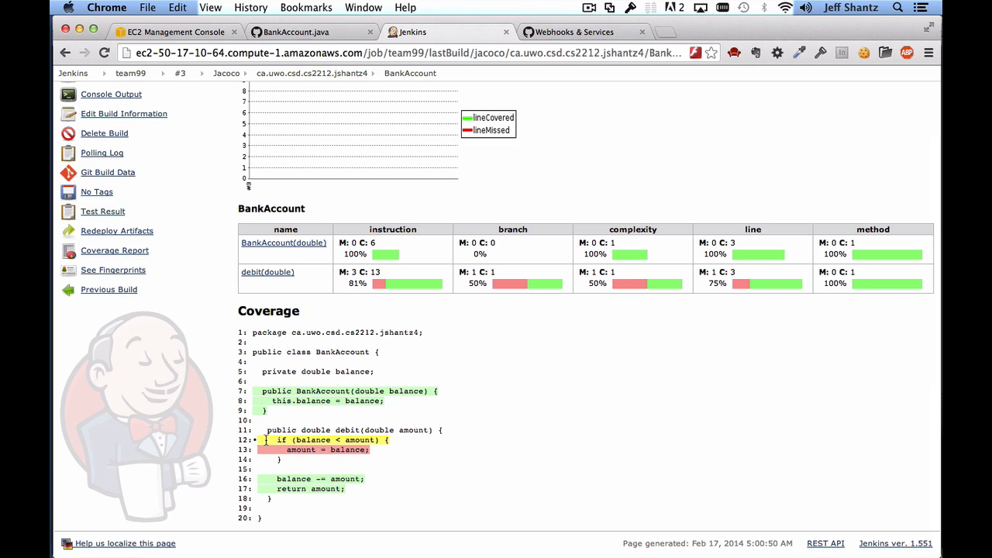
{"action": "mouse_move", "coordinate": [264, 449]}
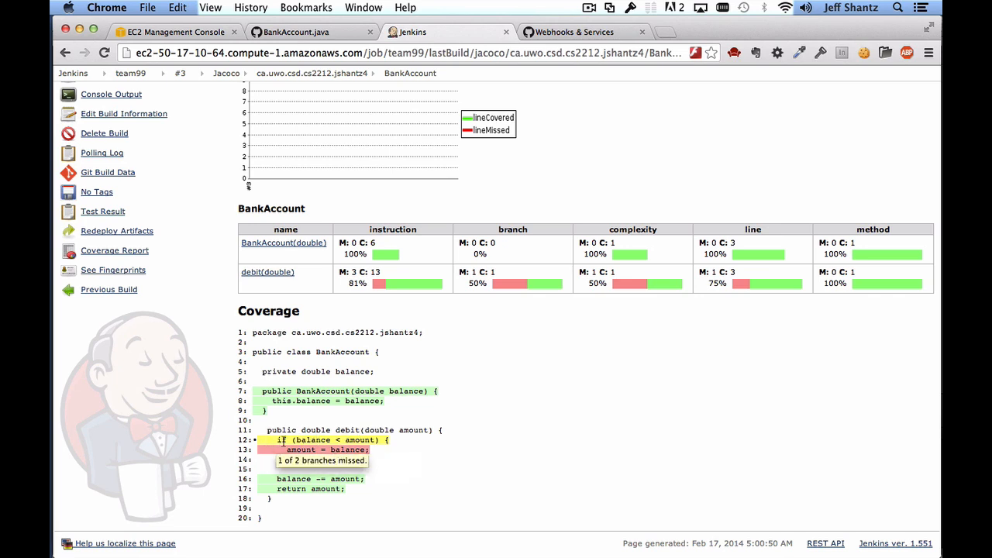
{"action": "mouse_move", "coordinate": [288, 478]}
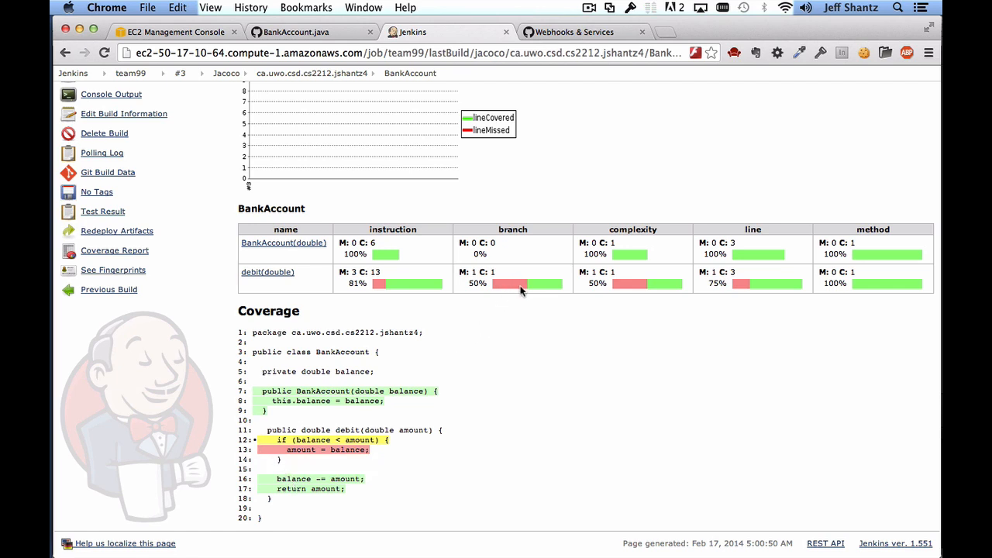
{"action": "mouse_move", "coordinate": [308, 439]}
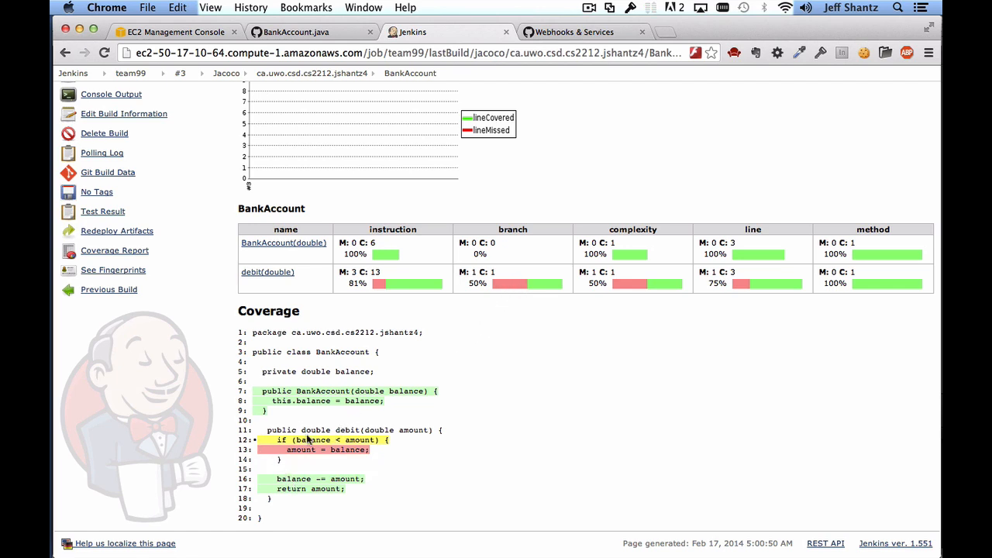
{"action": "mouse_move", "coordinate": [309, 448]}
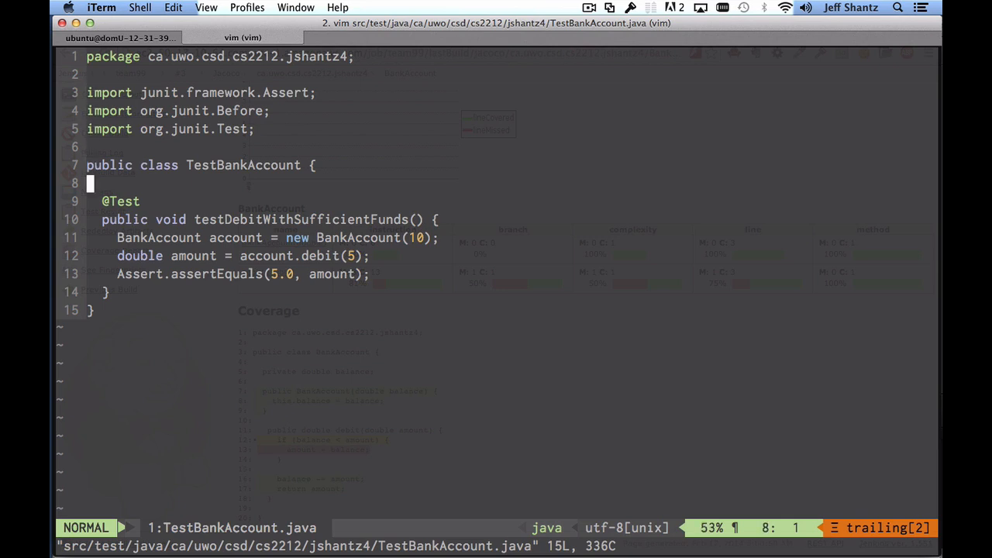
- Yank the testDebitWithSufficientFunds method in vim and paste a duplicate
{"action": "key", "text": "V"}
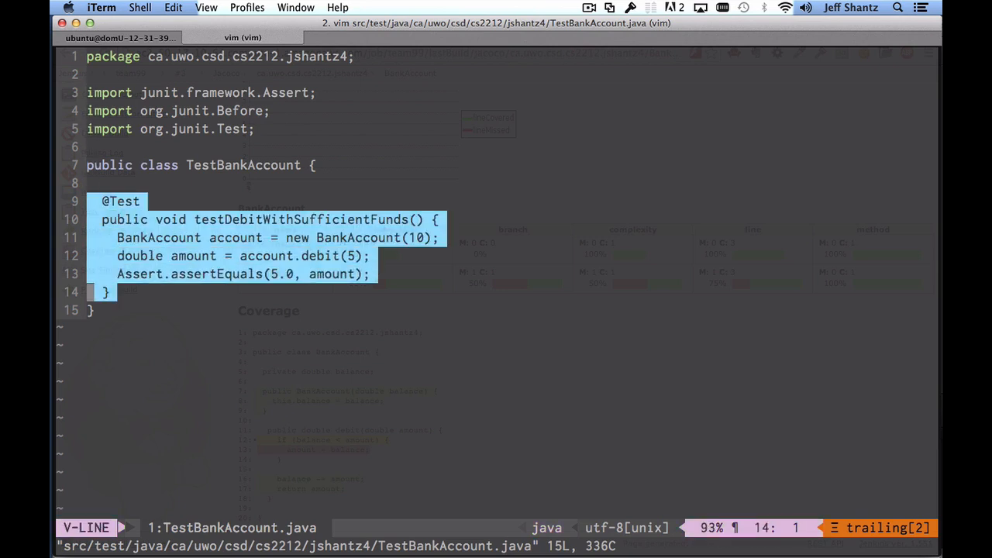
{"action": "key", "text": "y"}
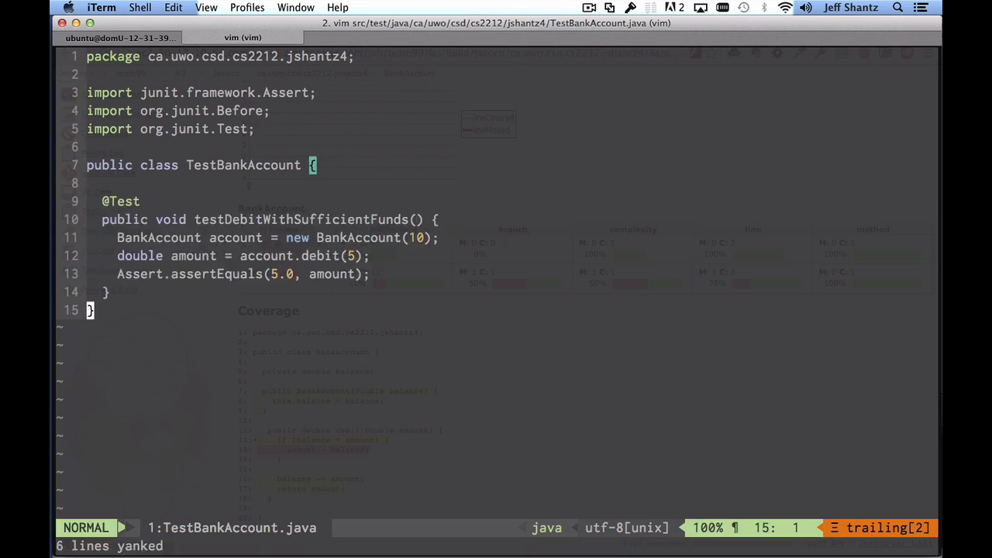
{"action": "key", "text": "p"}
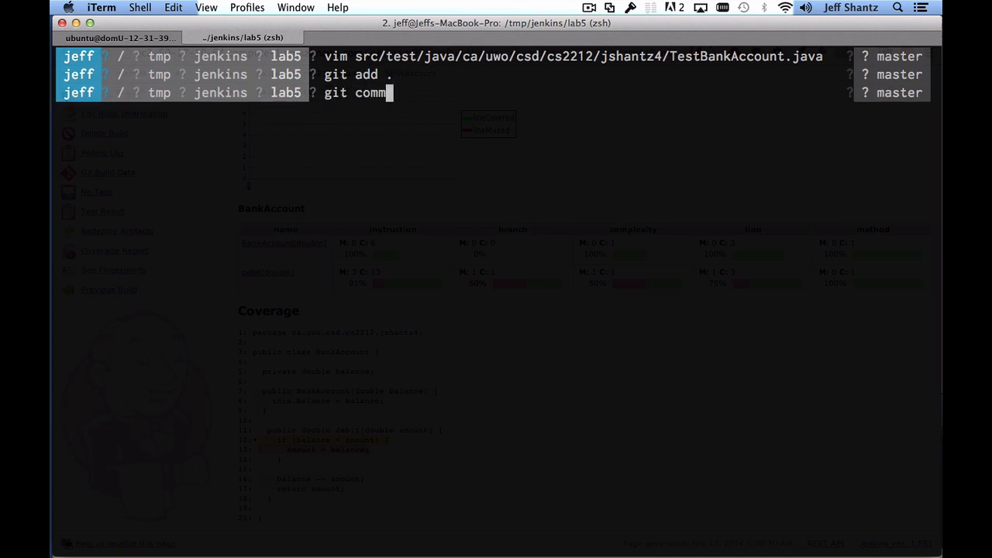
- Commit with the message "Tests debit() with insufficient funds"
{"action": "type", "text": "it -m \"Test"}
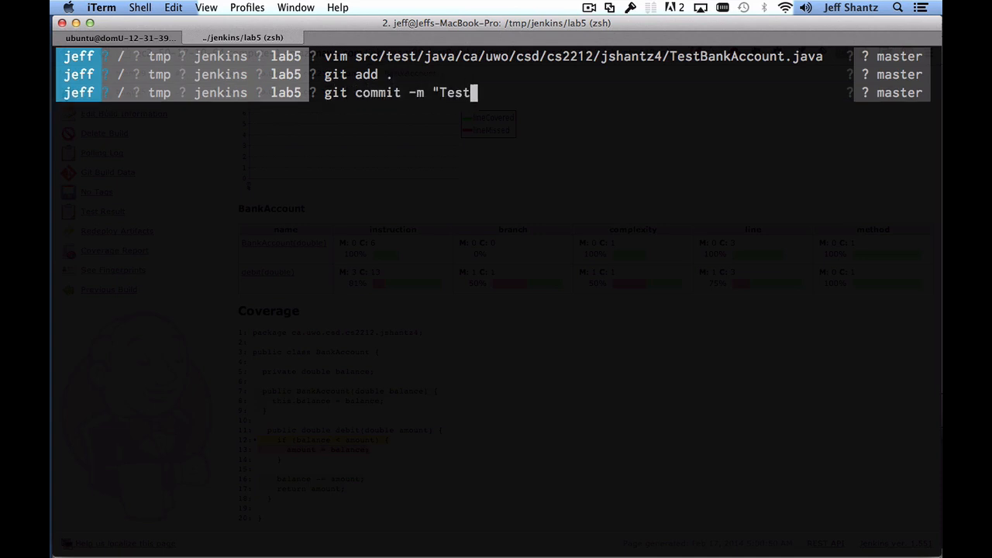
{"action": "type", "text": "s debit()"}
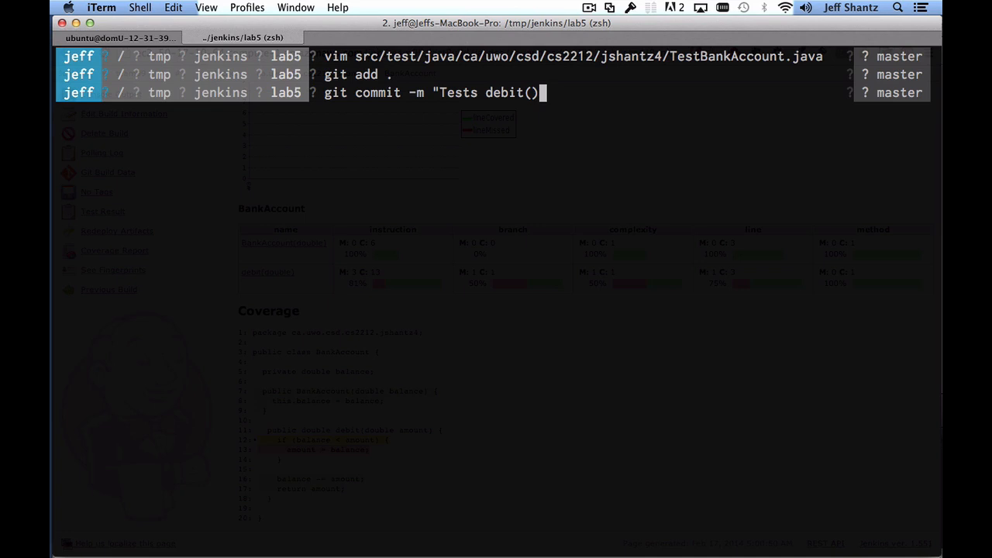
{"action": "type", "text": "with insuffic"}
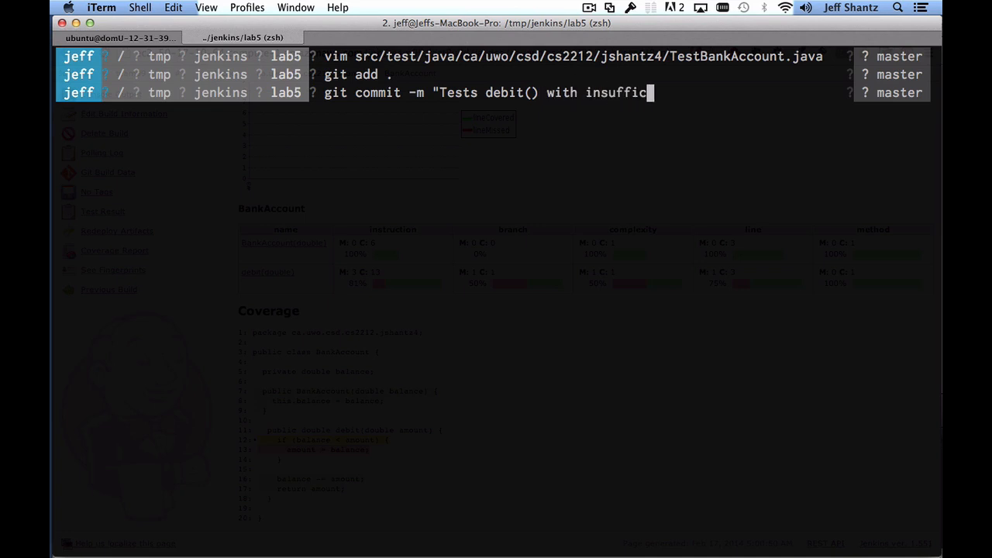
{"action": "type", "text": "ient funds\""}
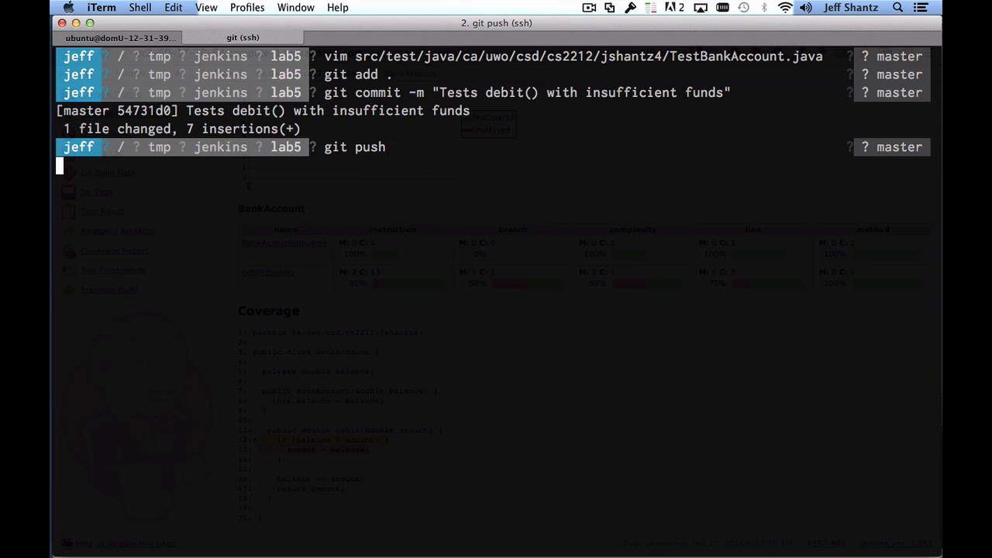
{"action": "key", "text": "Return"}
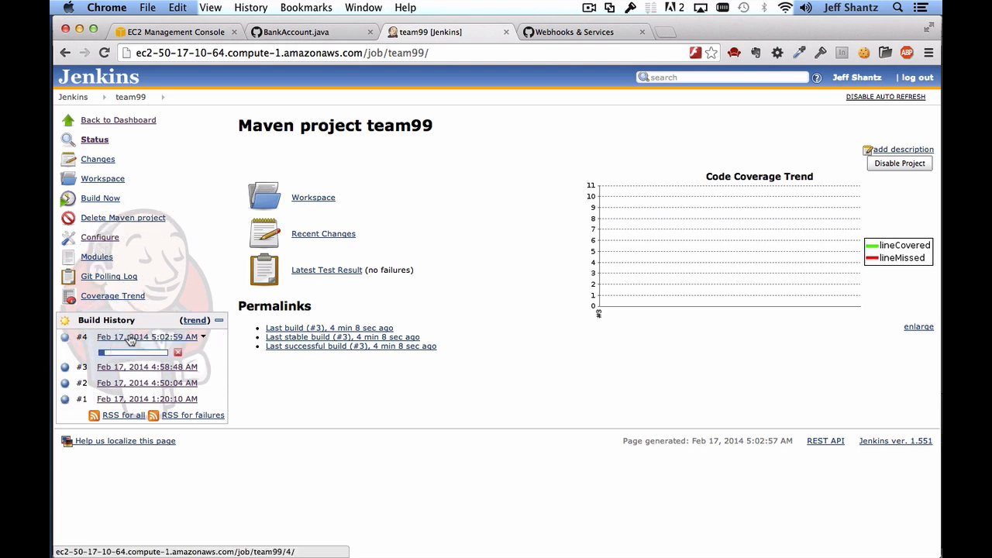
- Open build #4's console output and scroll to 'Finished: SUCCESS'
{"action": "left_click", "coordinate": [148, 336]}
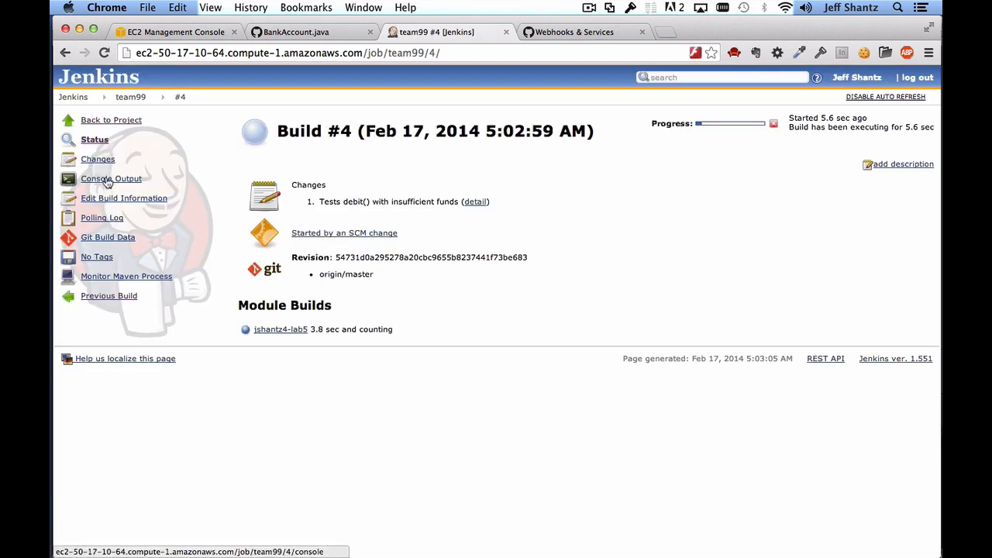
{"action": "left_click", "coordinate": [111, 179]}
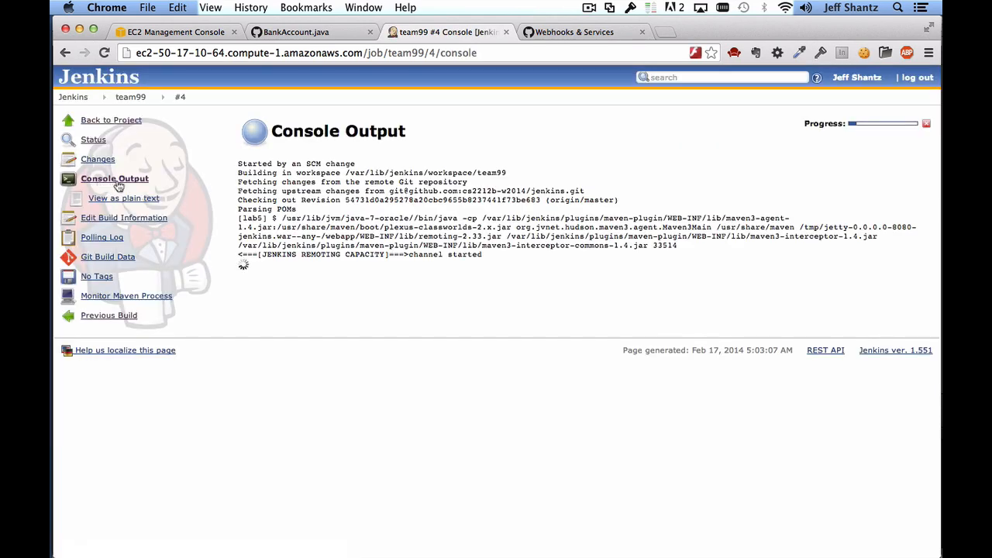
{"action": "scroll", "scroll_direction": "down", "scroll_amount": 3}
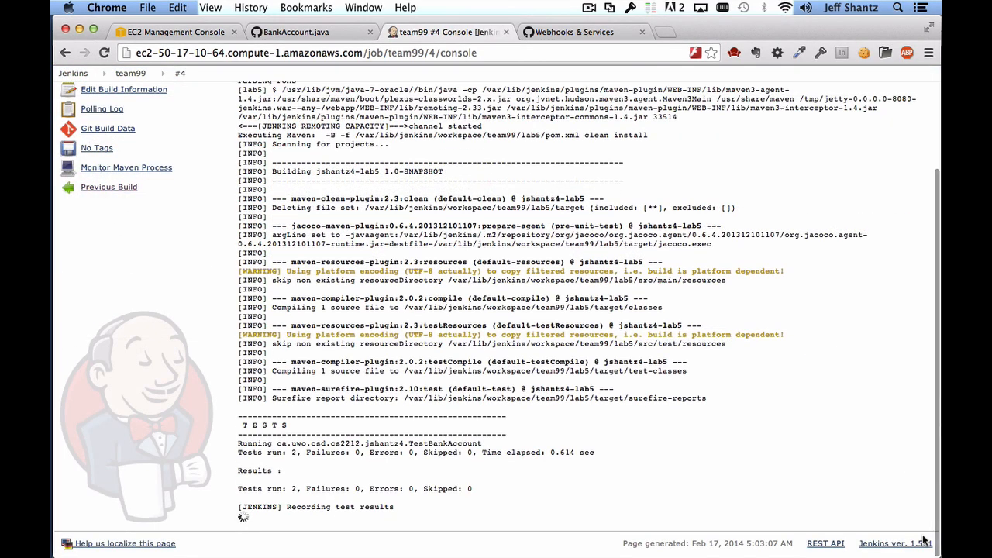
{"action": "scroll", "scroll_direction": "down", "scroll_amount": 3}
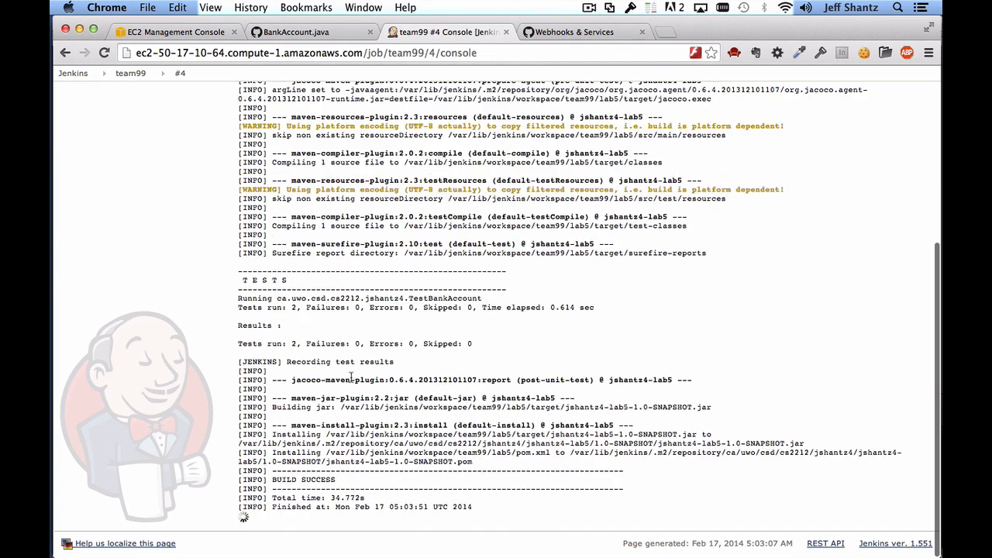
{"action": "scroll", "scroll_direction": "down", "scroll_amount": 3}
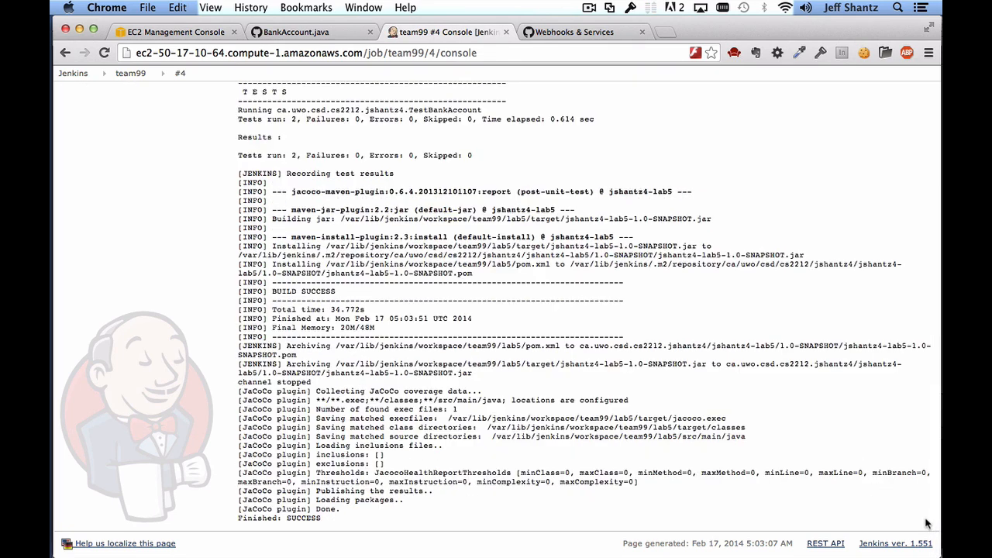
{"action": "scroll", "scroll_direction": "up", "scroll_amount": 3}
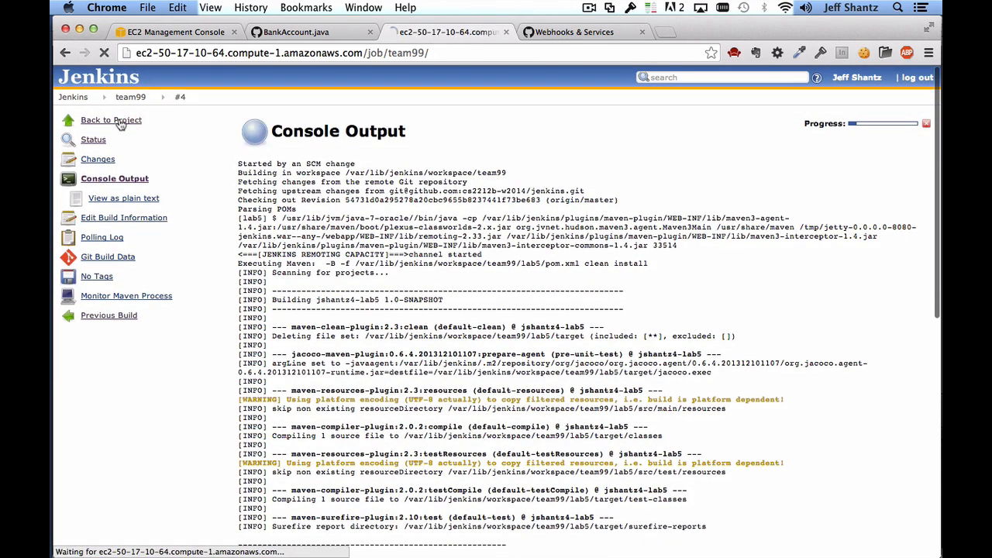
- Use 'Back to Project' to reach the team99 overview with its trend charts
{"action": "left_click", "coordinate": [111, 120]}
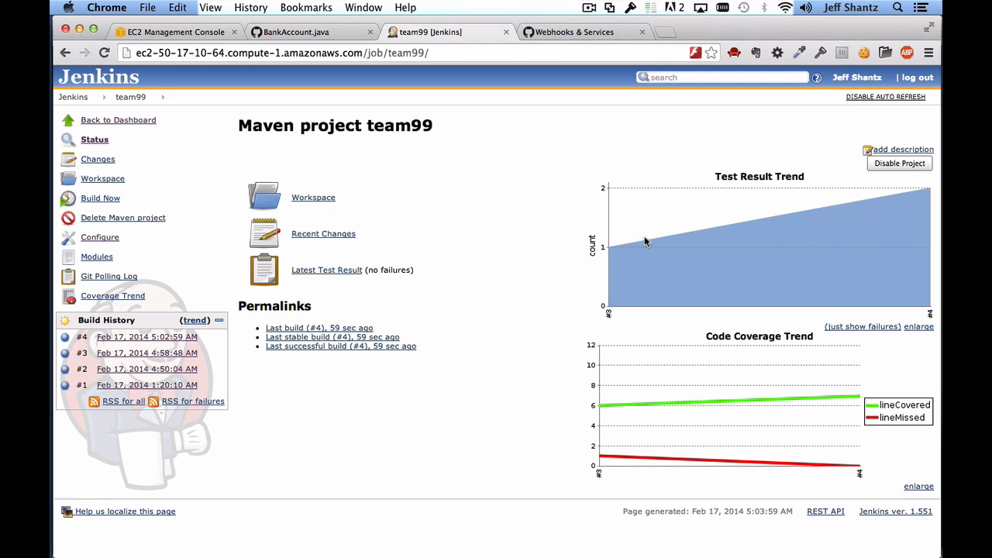
{"action": "mouse_move", "coordinate": [606, 254]}
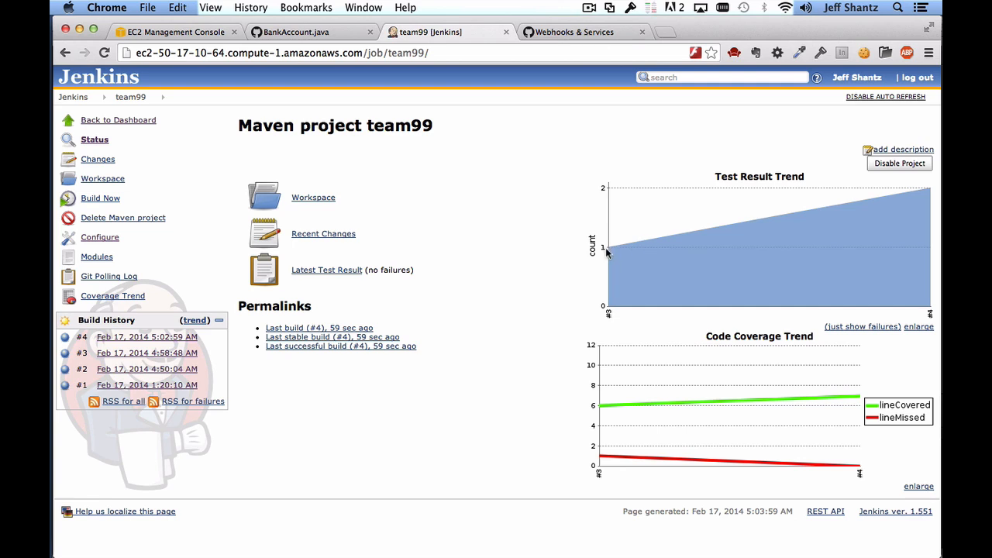
{"action": "mouse_move", "coordinate": [928, 196]}
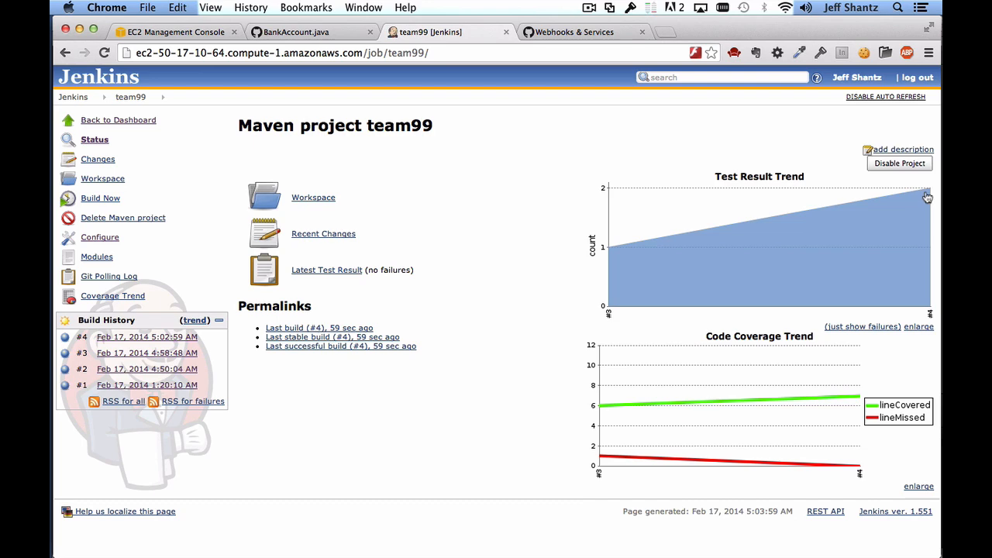
{"action": "mouse_move", "coordinate": [783, 259]}
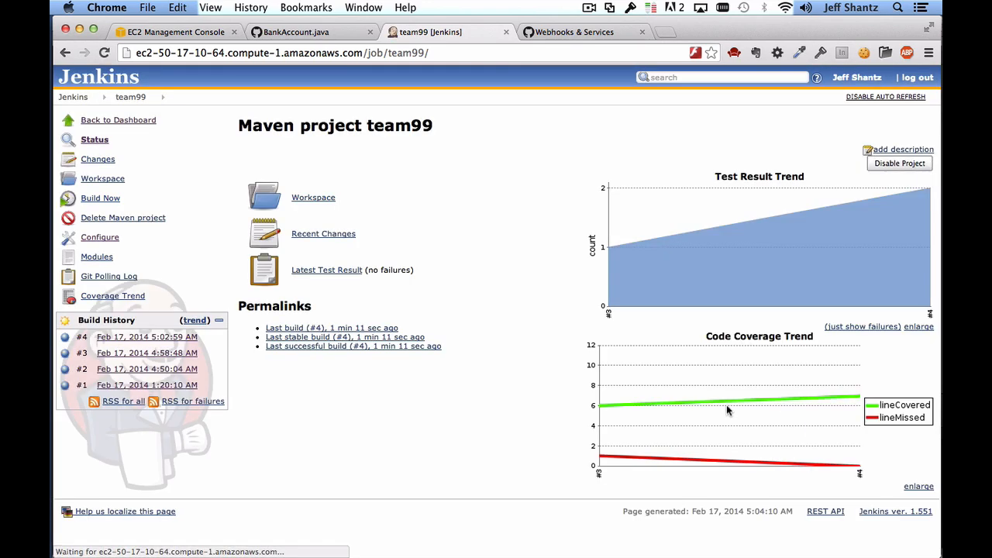
{"action": "mouse_move", "coordinate": [604, 416]}
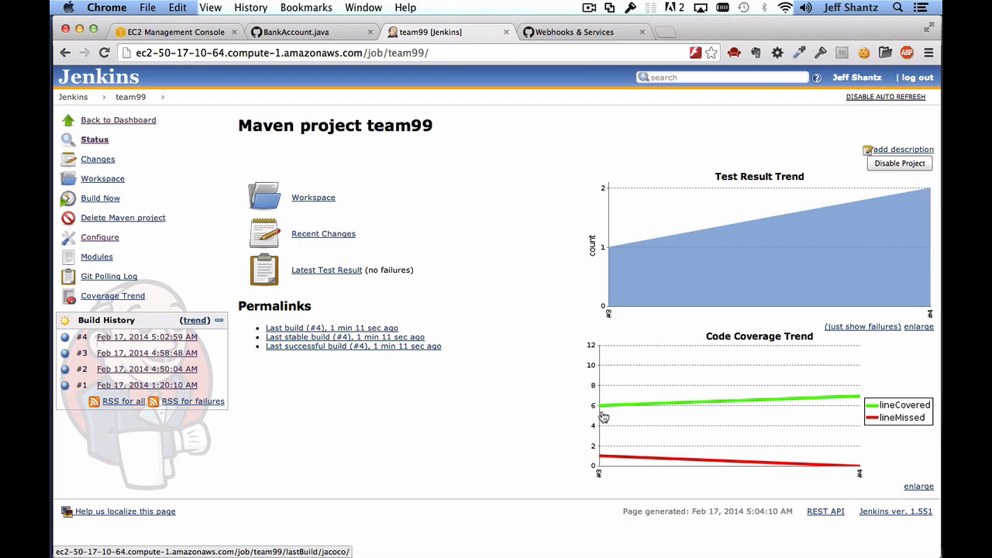
{"action": "mouse_move", "coordinate": [609, 452]}
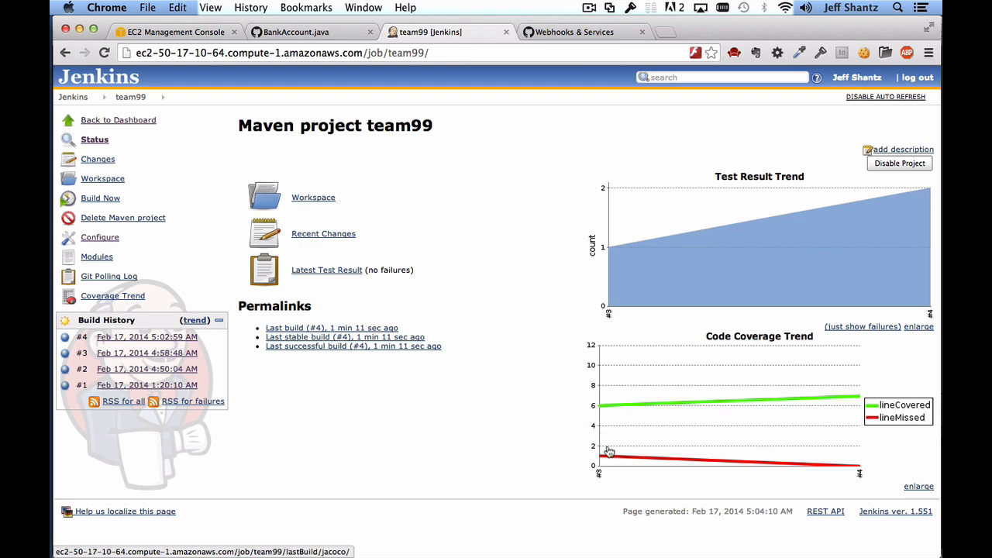
{"action": "mouse_move", "coordinate": [772, 424]}
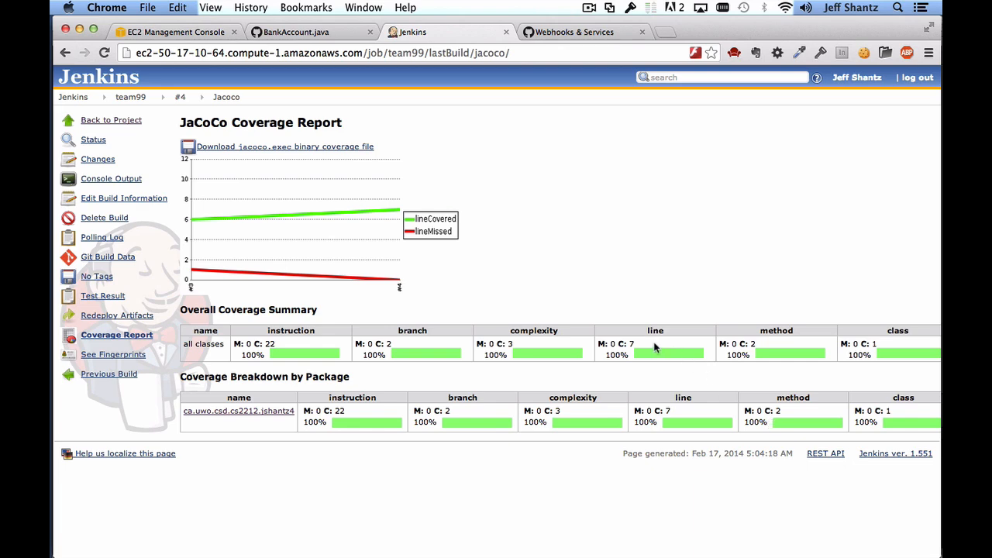
{"action": "mouse_move", "coordinate": [238, 419]}
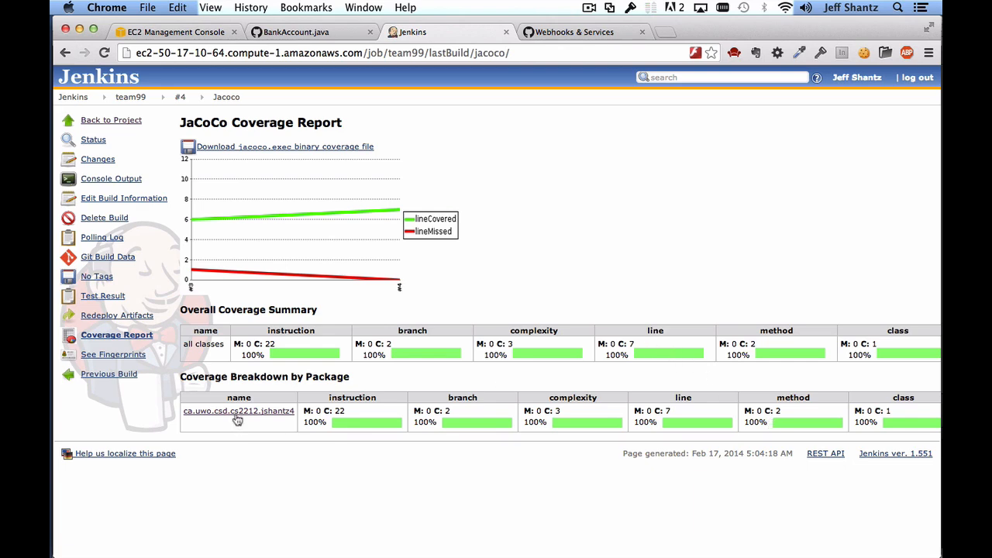
- Drill into the ca.uwo.csd.cs2212.jshantz4 package and BankAccount's 100% source coverage for build #4
{"action": "left_click", "coordinate": [238, 411]}
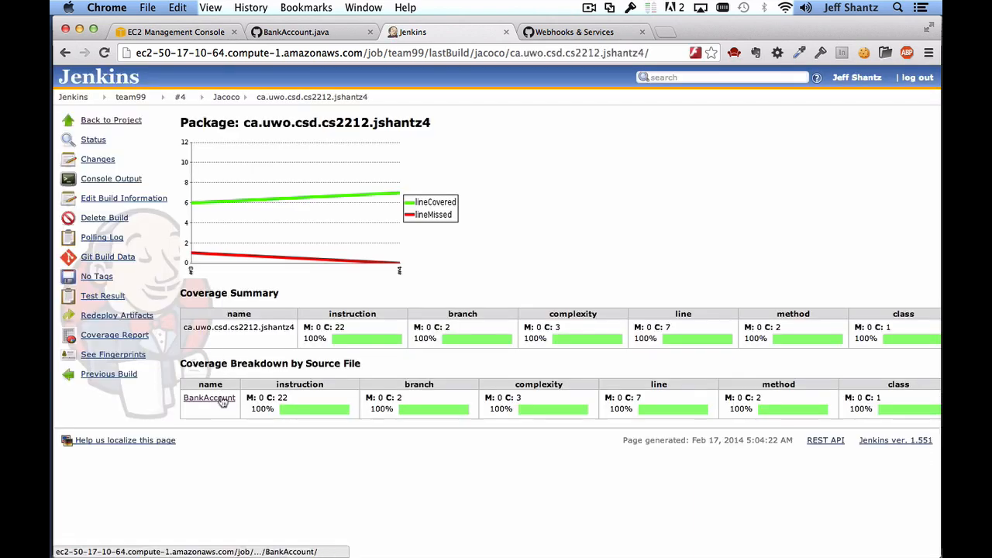
{"action": "left_click", "coordinate": [208, 398]}
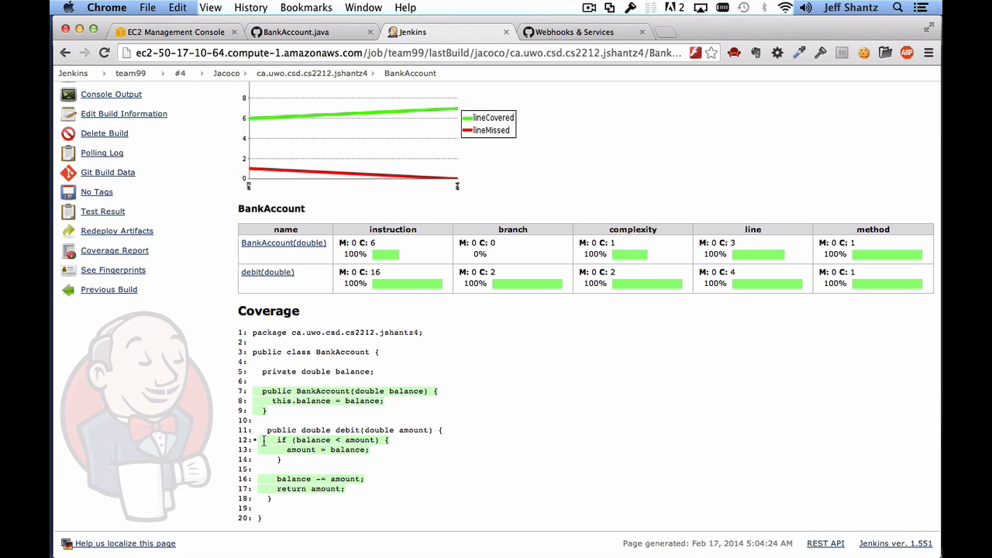
{"action": "mouse_move", "coordinate": [265, 440]}
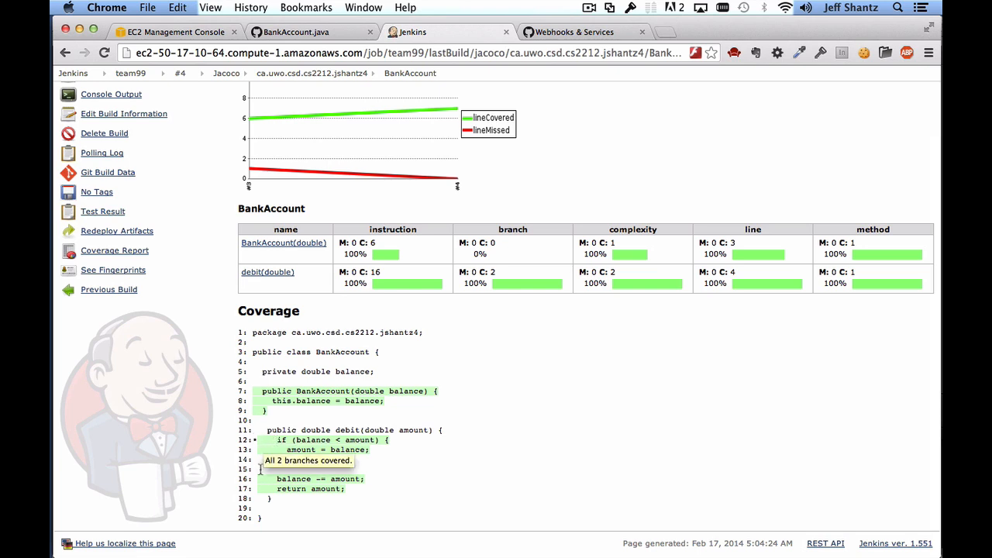
{"action": "mouse_move", "coordinate": [293, 450]}
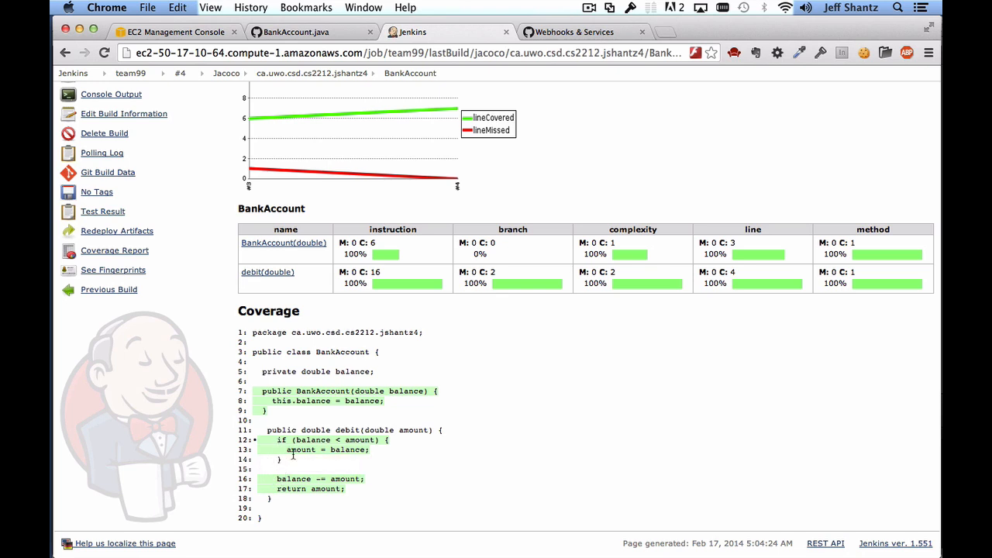
{"action": "mouse_move", "coordinate": [262, 464]}
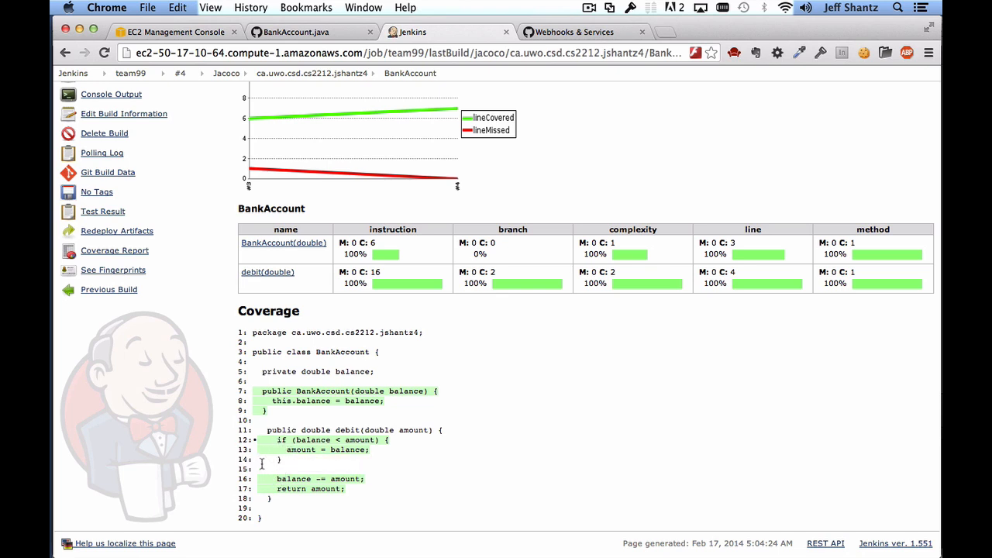
{"action": "mouse_move", "coordinate": [273, 478]}
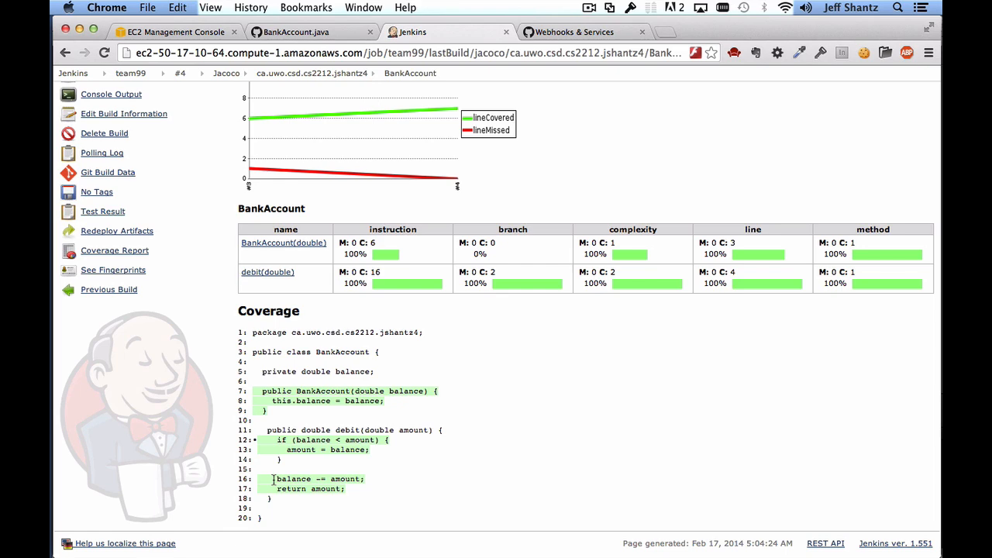
{"action": "scroll", "scroll_direction": "up", "scroll_amount": 3}
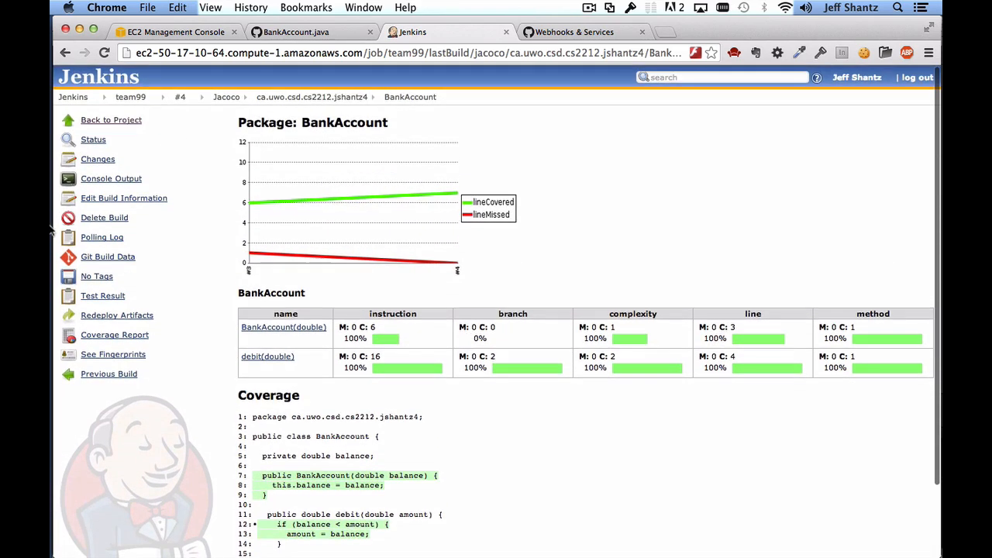
- Go from the coverage report to the dashboard, then open Manage Jenkins
{"action": "left_click", "coordinate": [73, 96]}
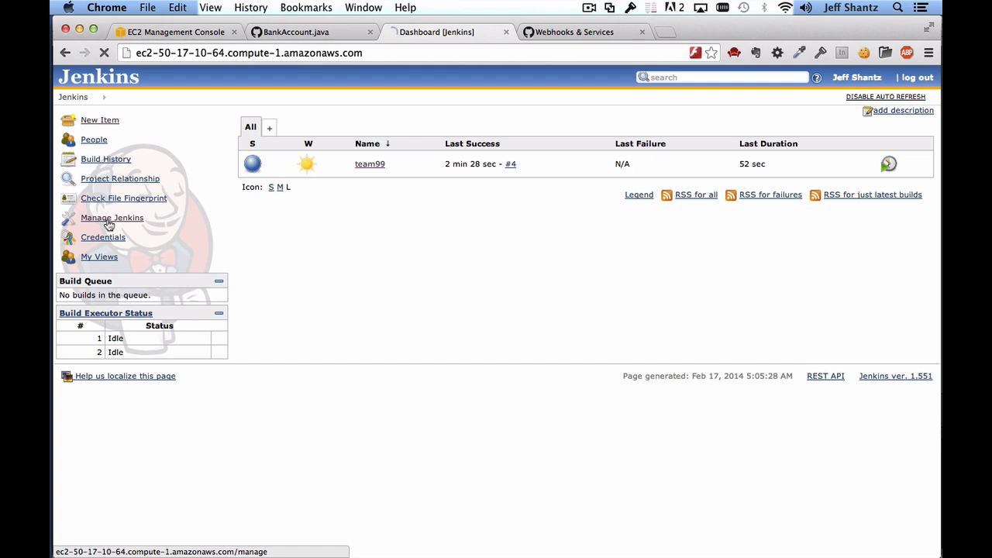
{"action": "left_click", "coordinate": [111, 217]}
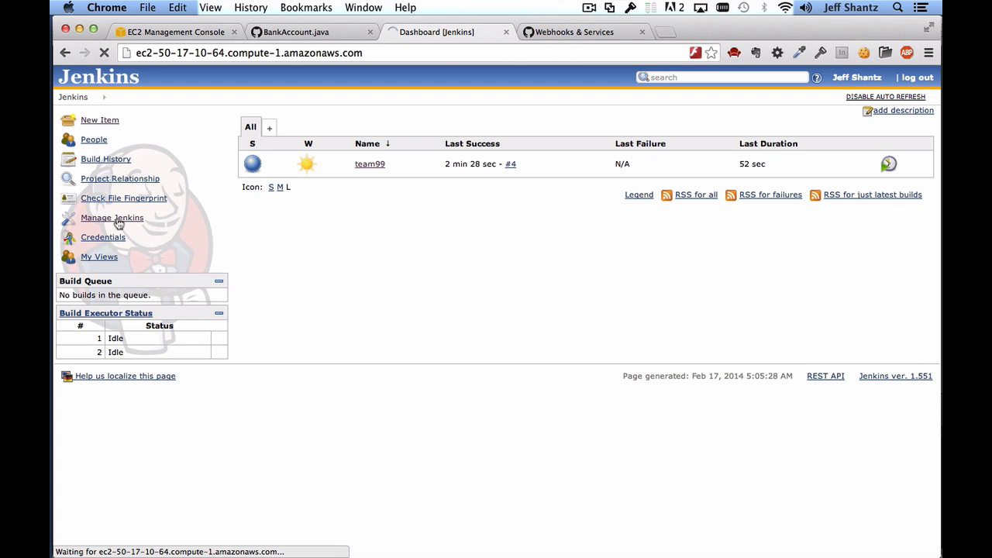
{"action": "left_click", "coordinate": [112, 217]}
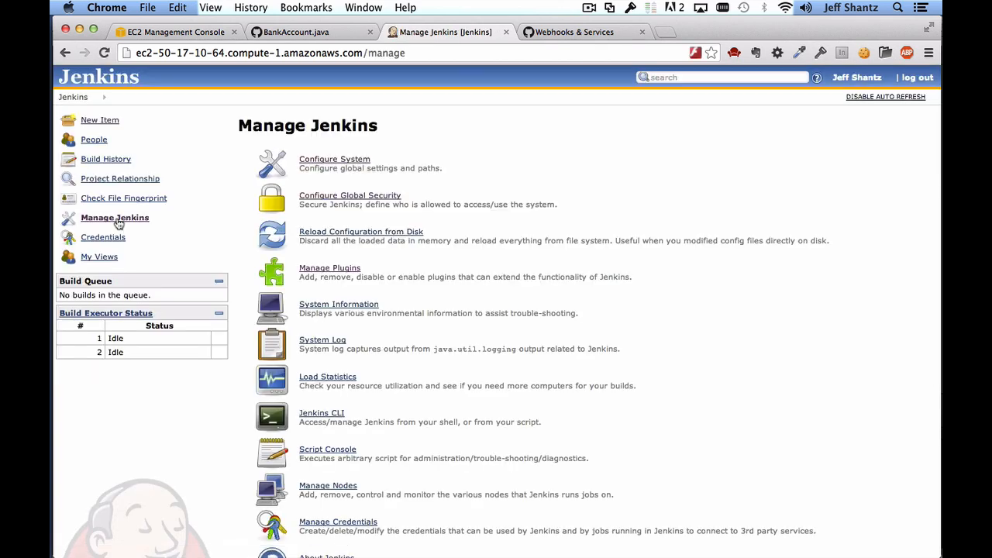
{"action": "mouse_move", "coordinate": [314, 272]}
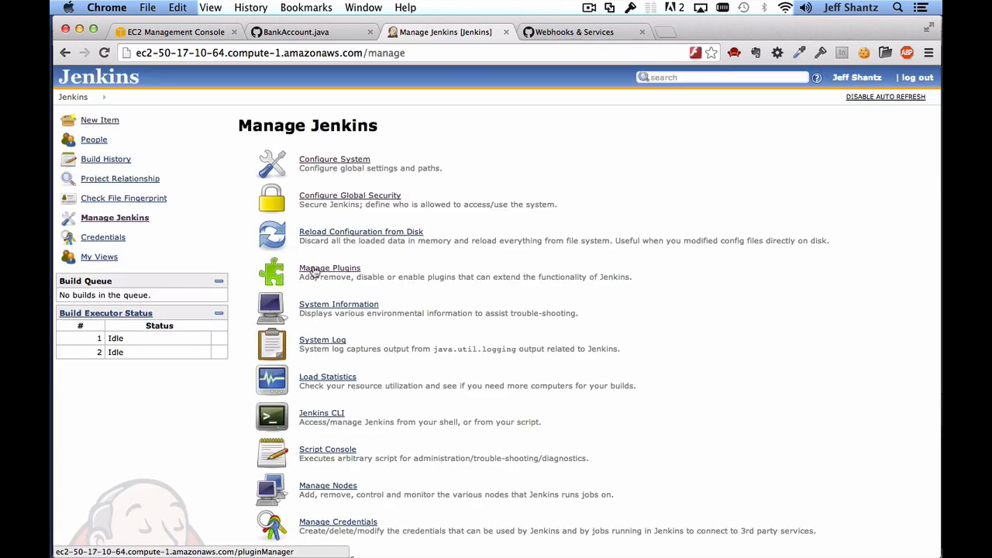